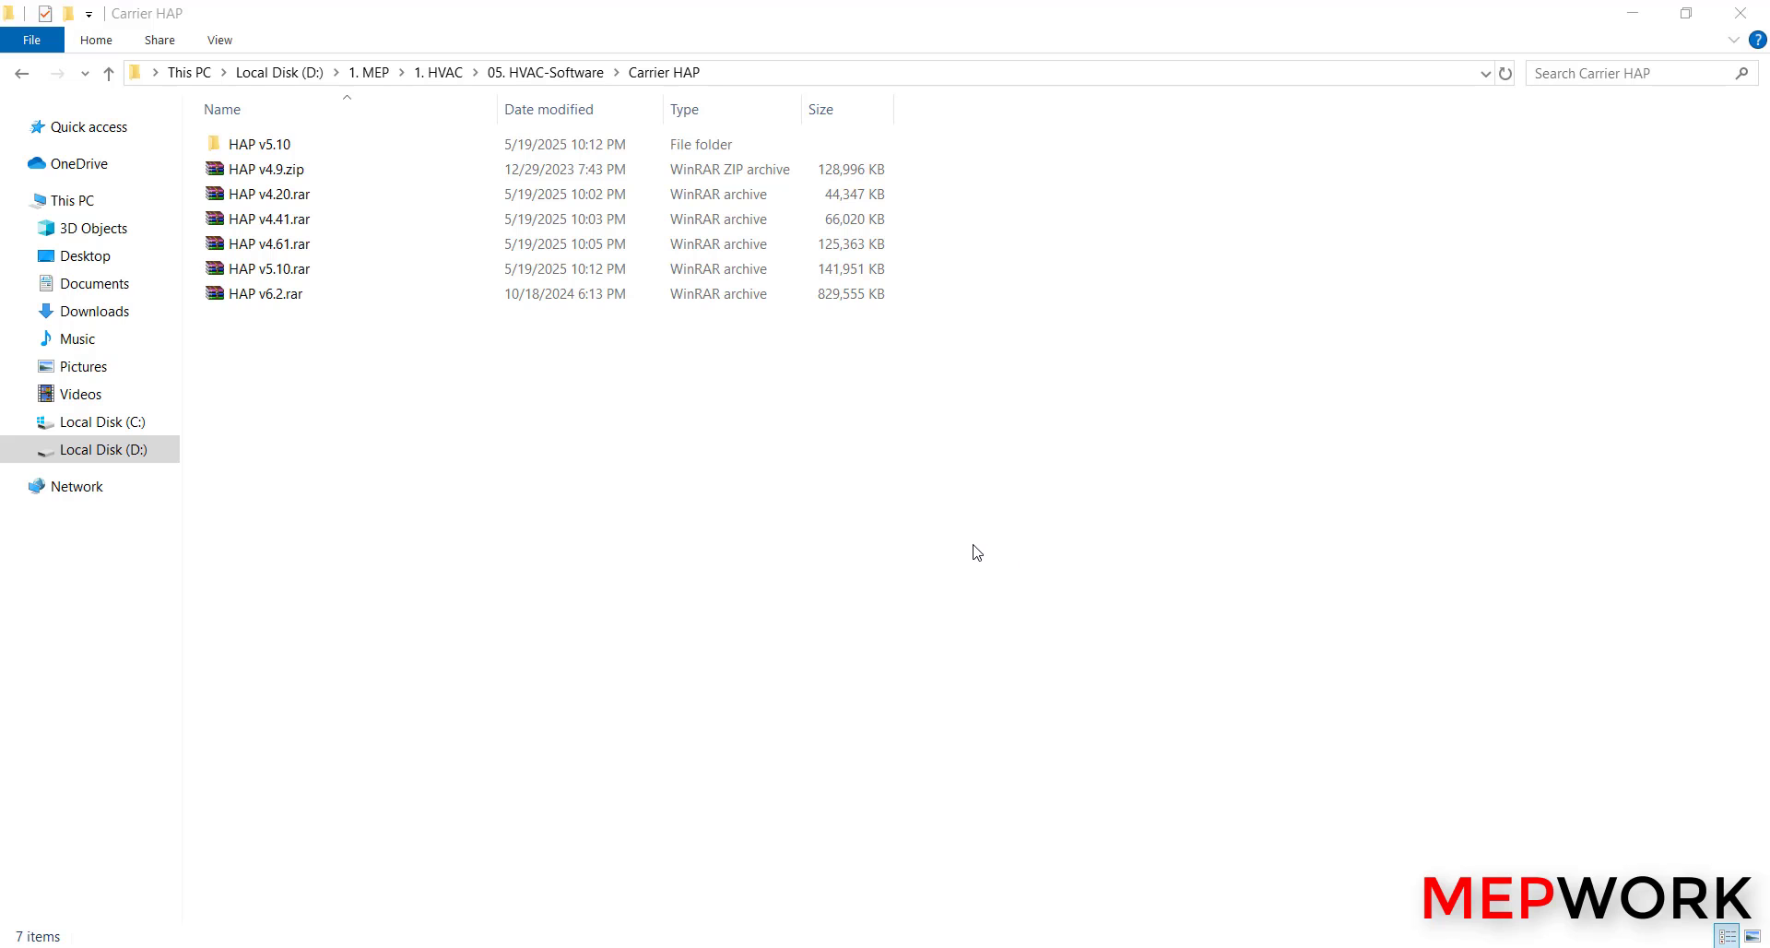
mouse_move(913, 544)
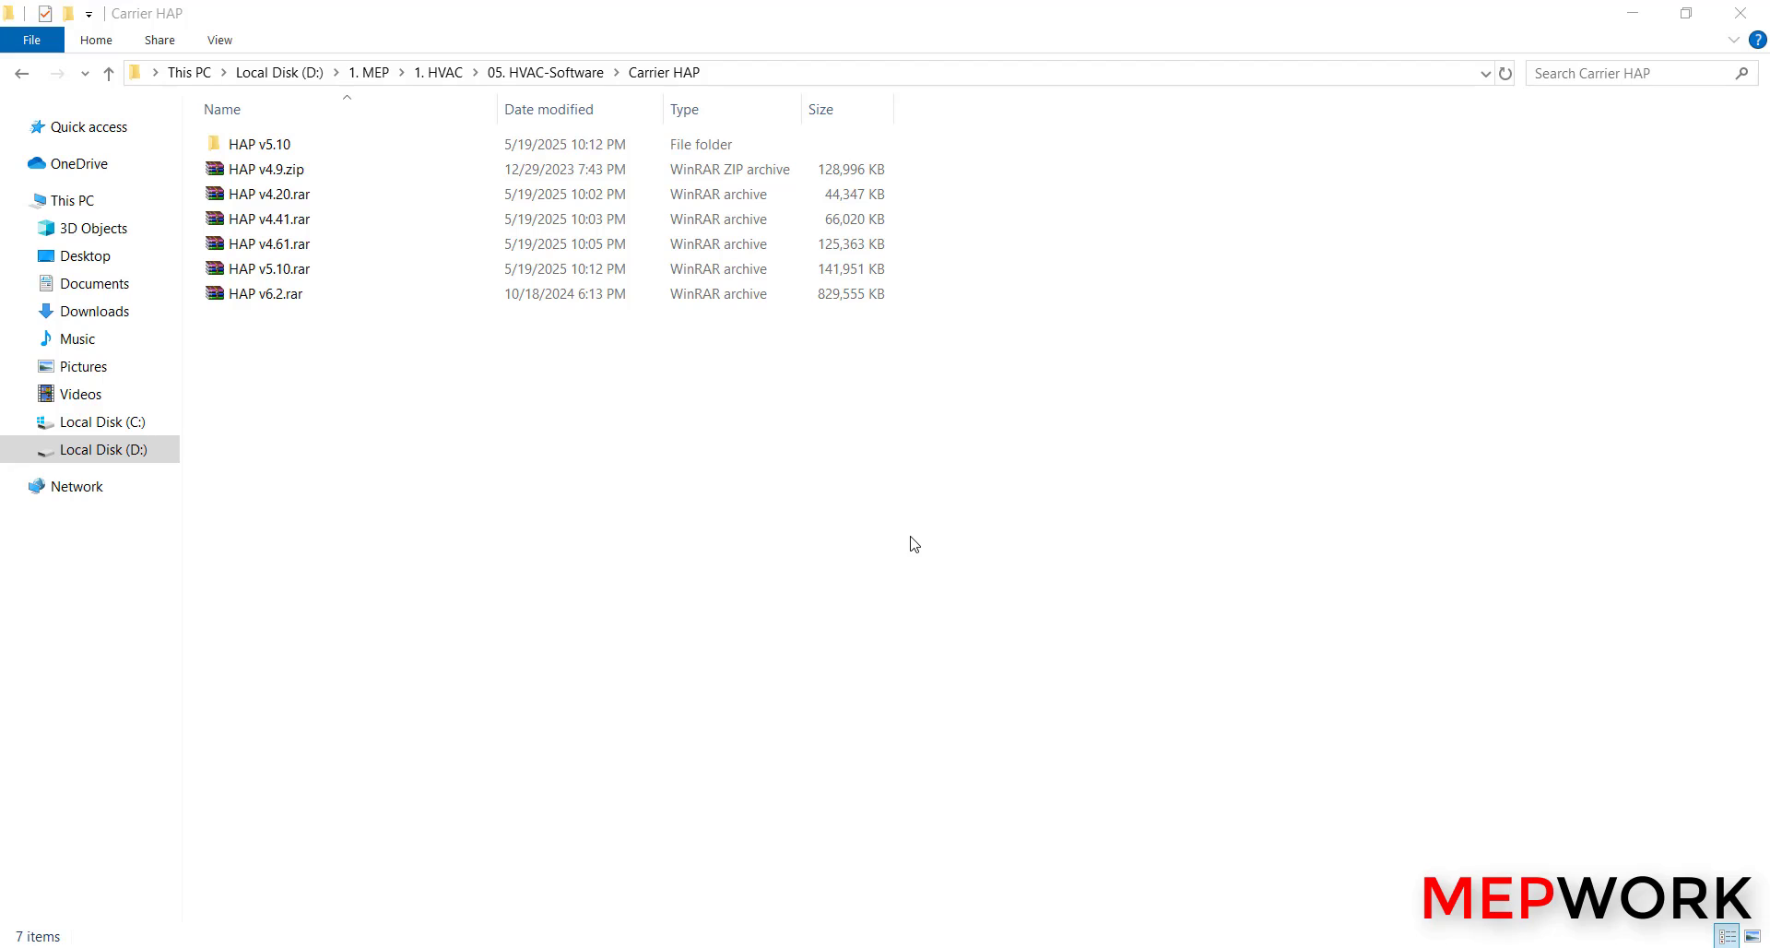
mouse_move(800, 523)
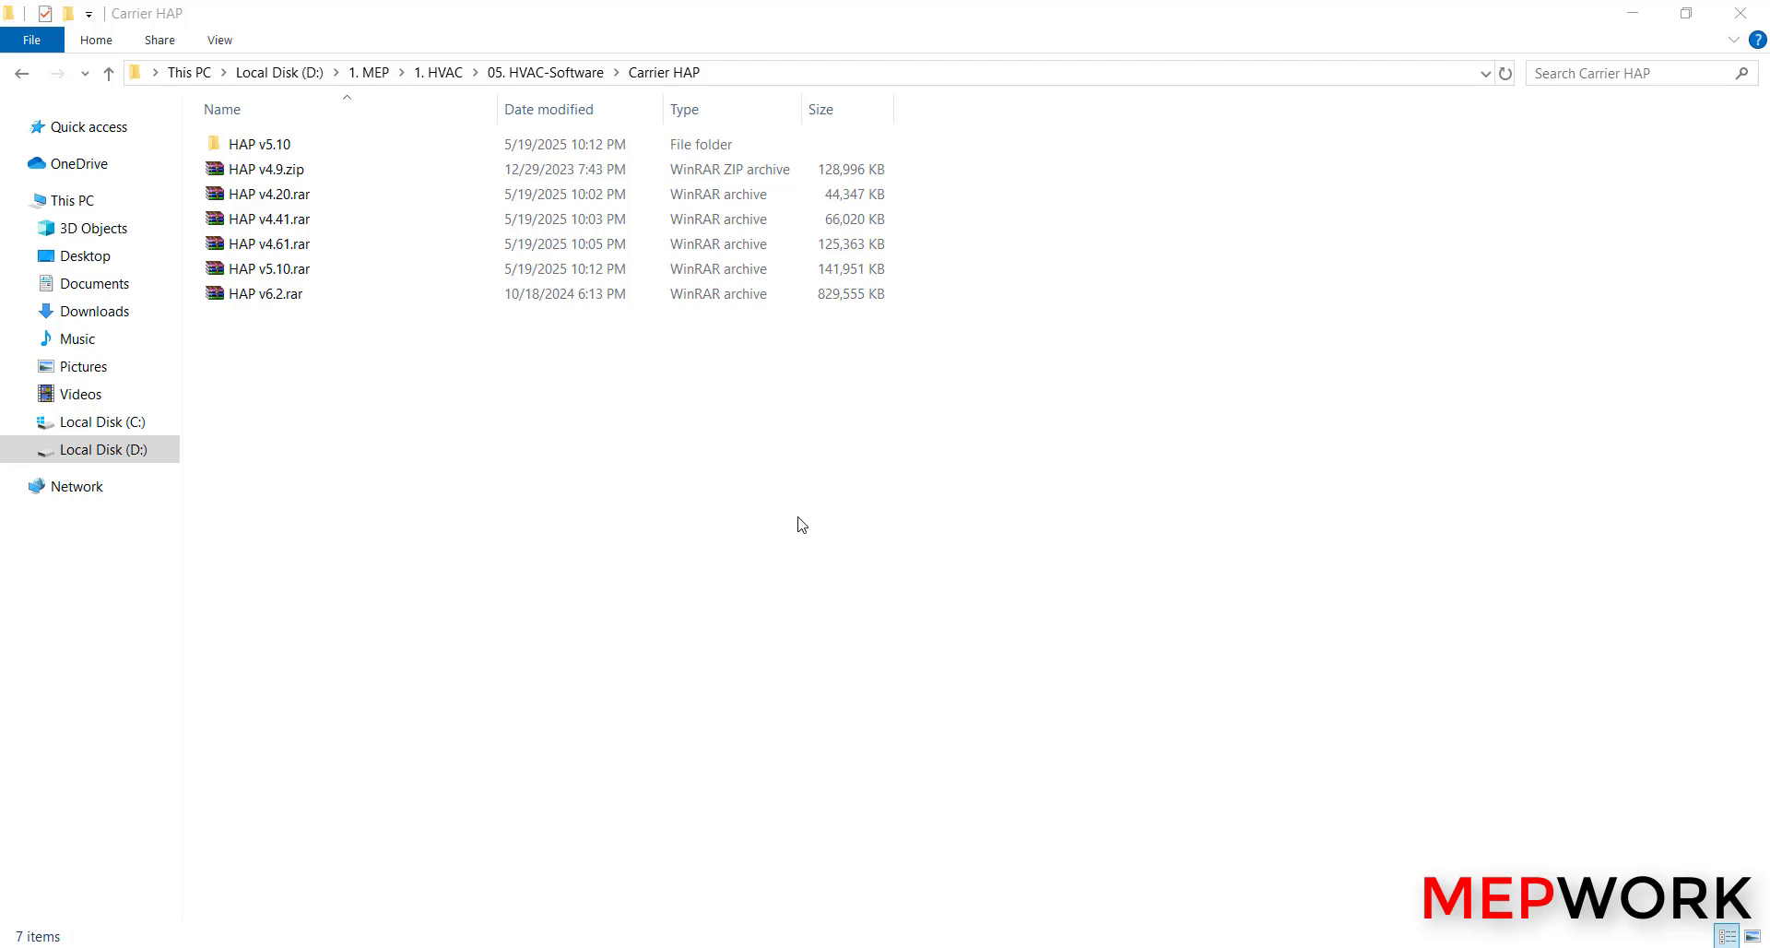
mouse_move(791, 501)
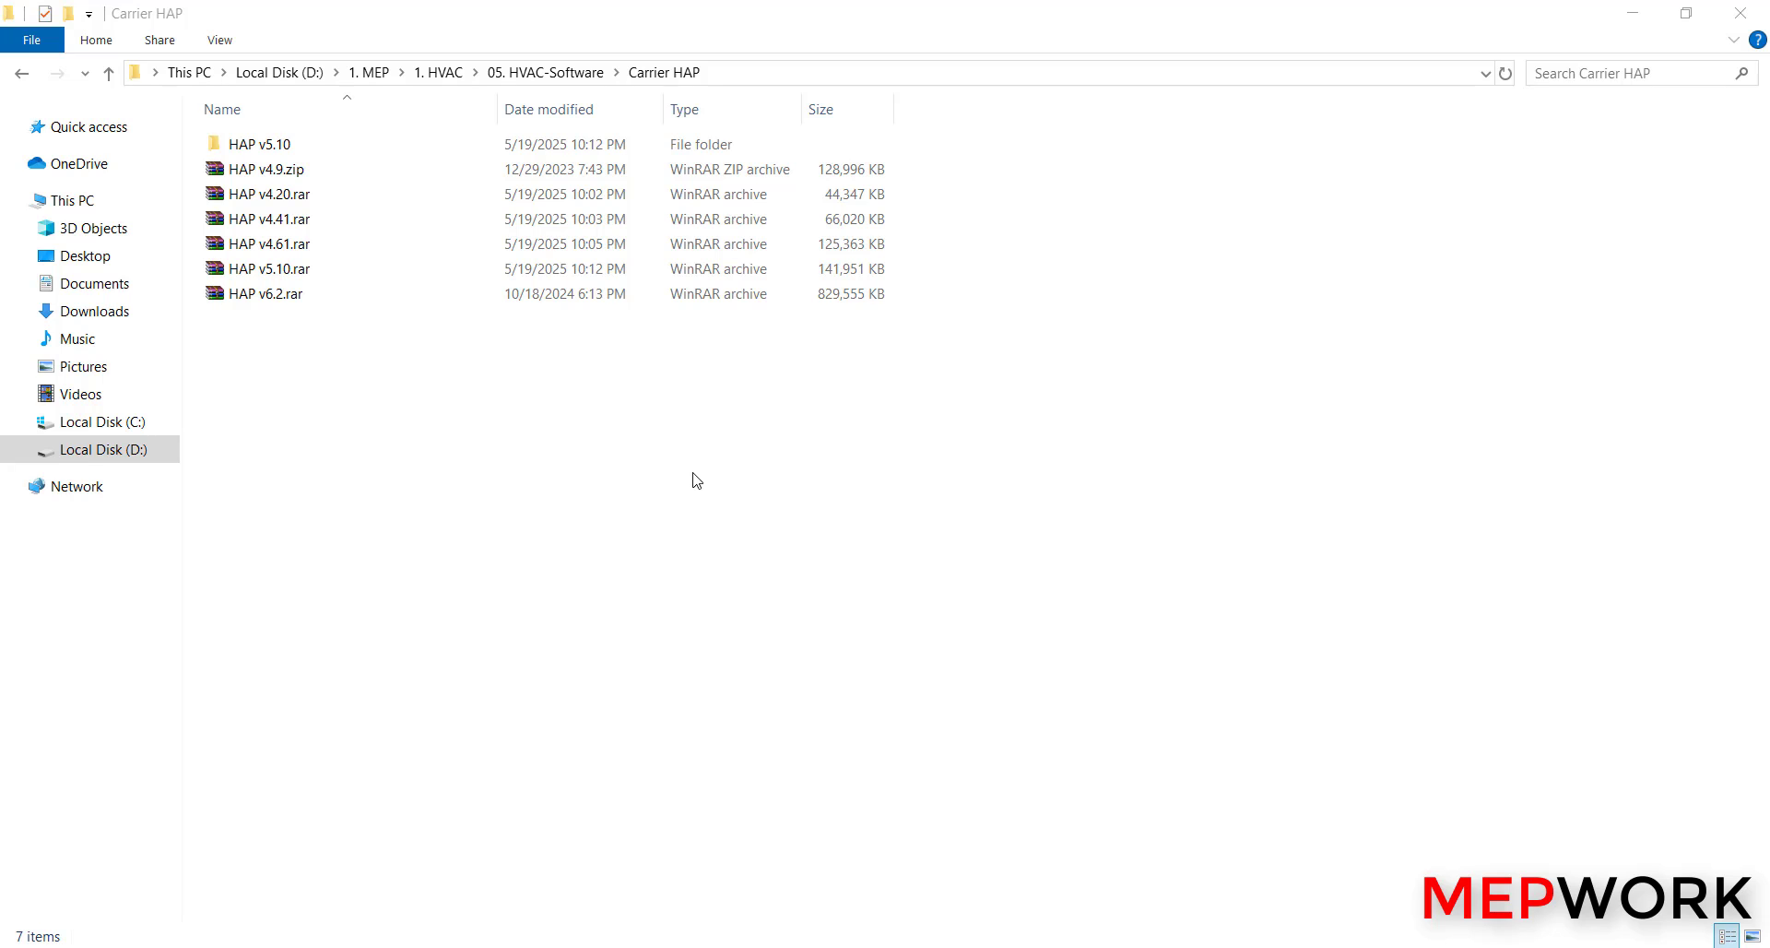
mouse_move(701, 474)
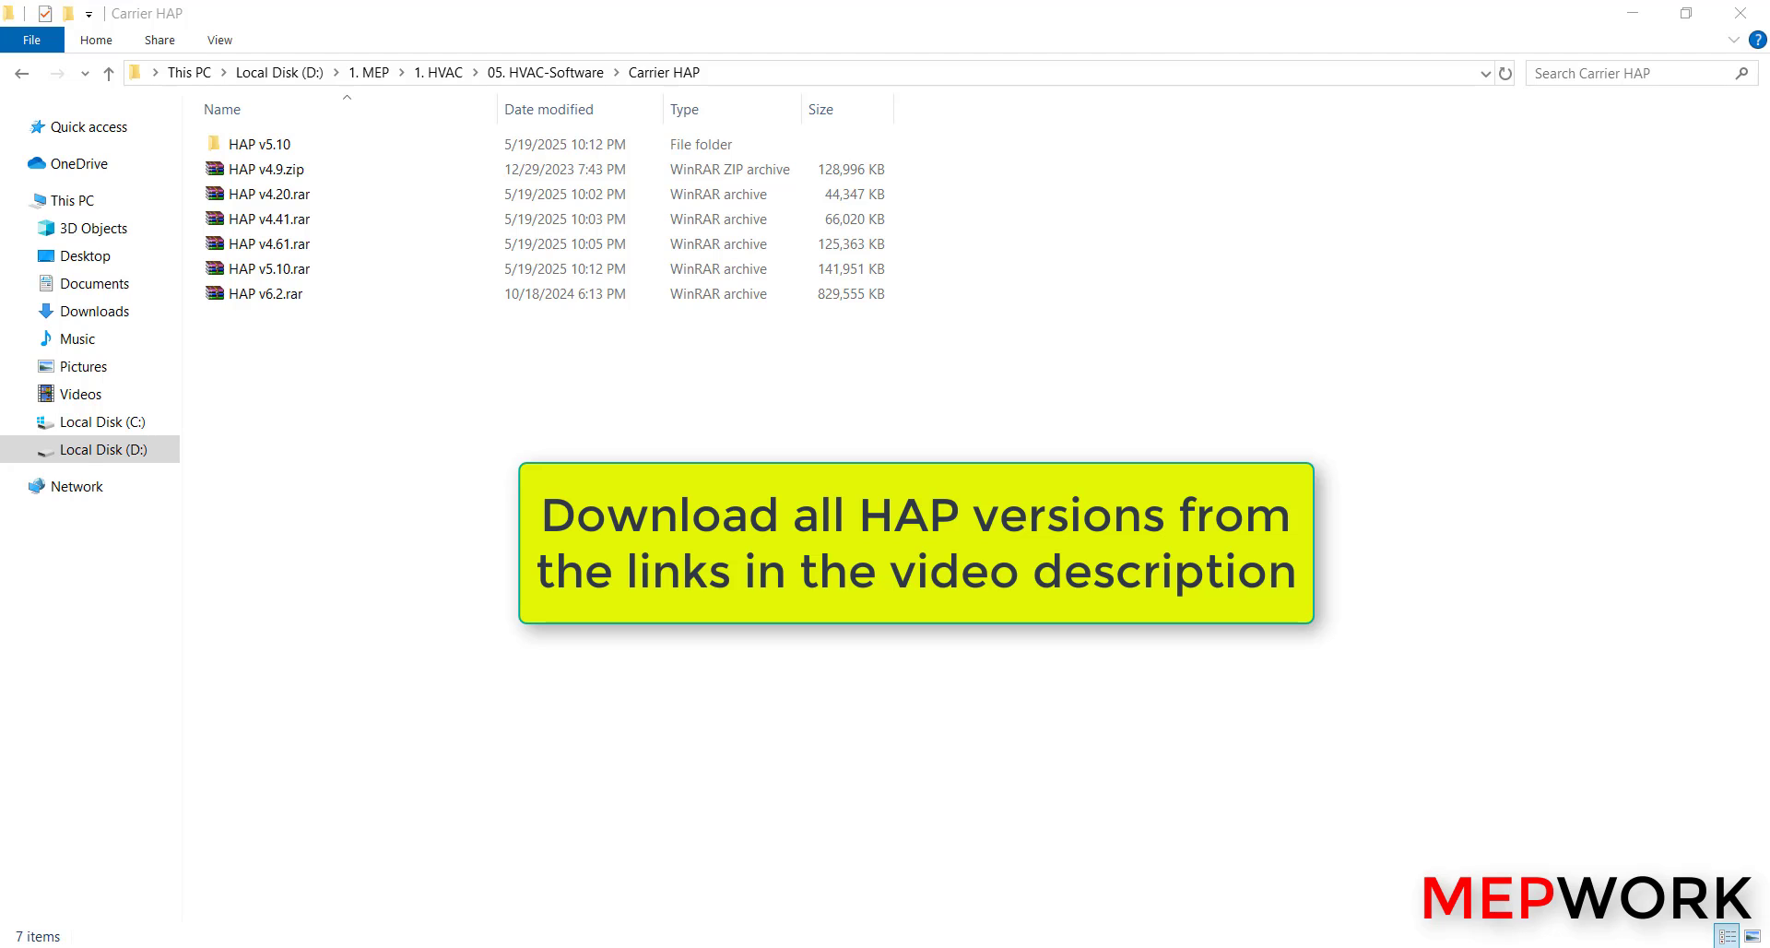
mouse_move(500, 414)
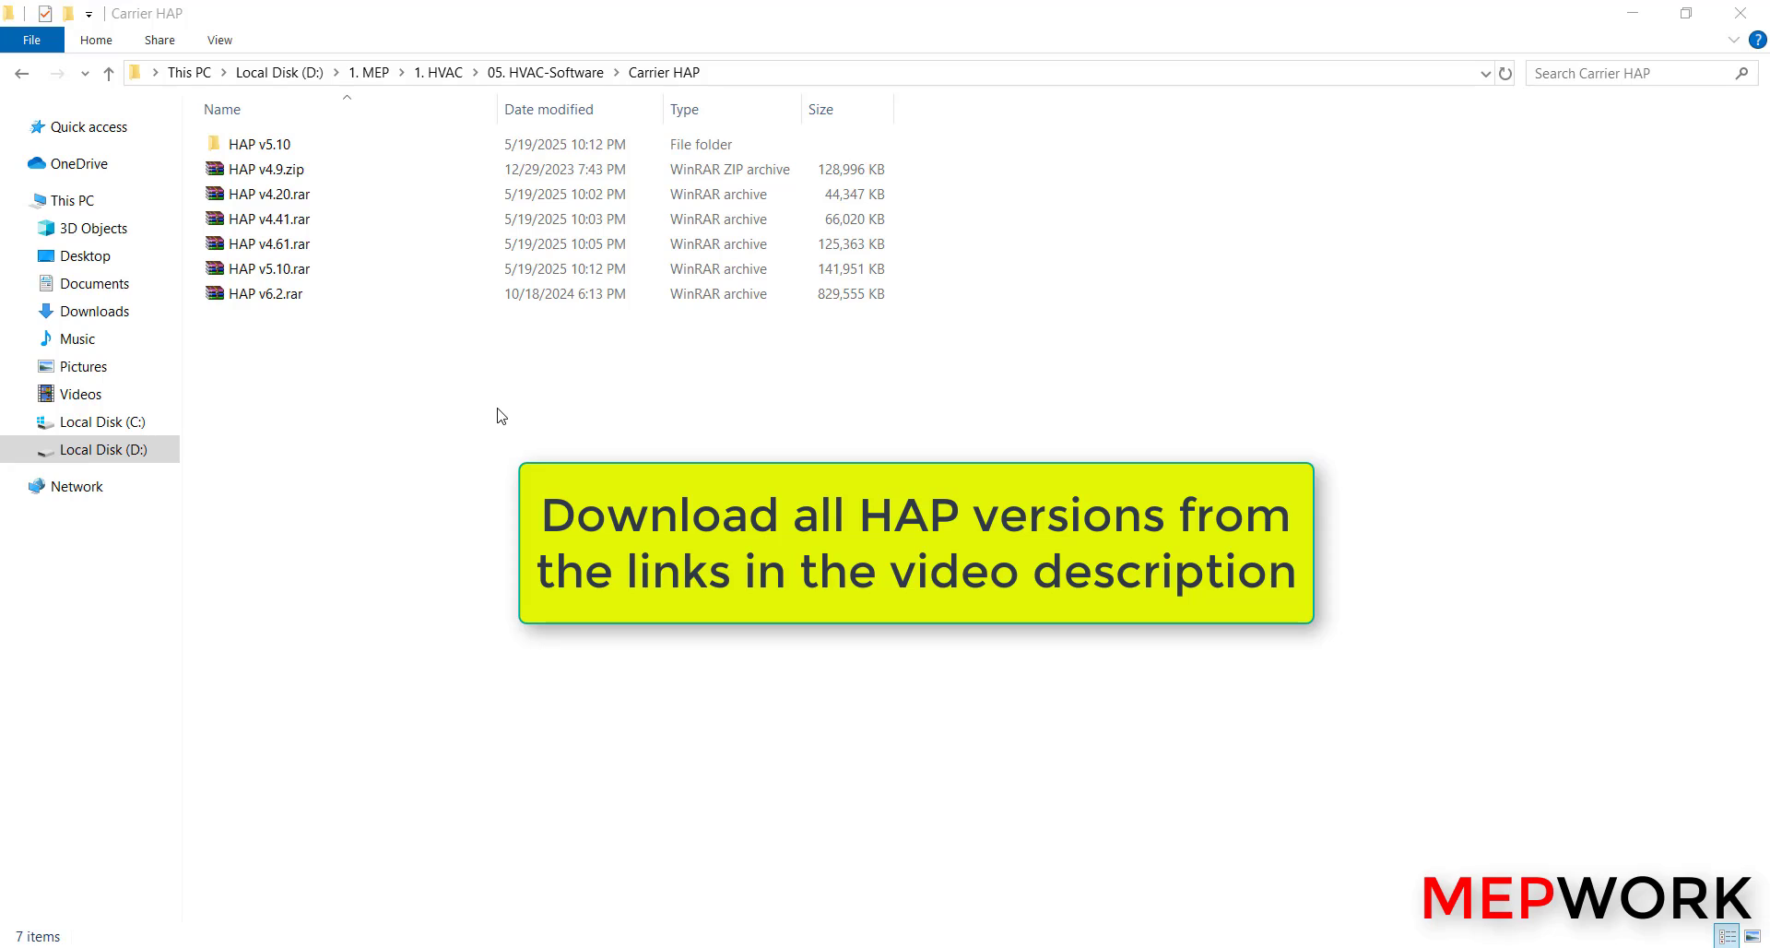
mouse_move(474, 402)
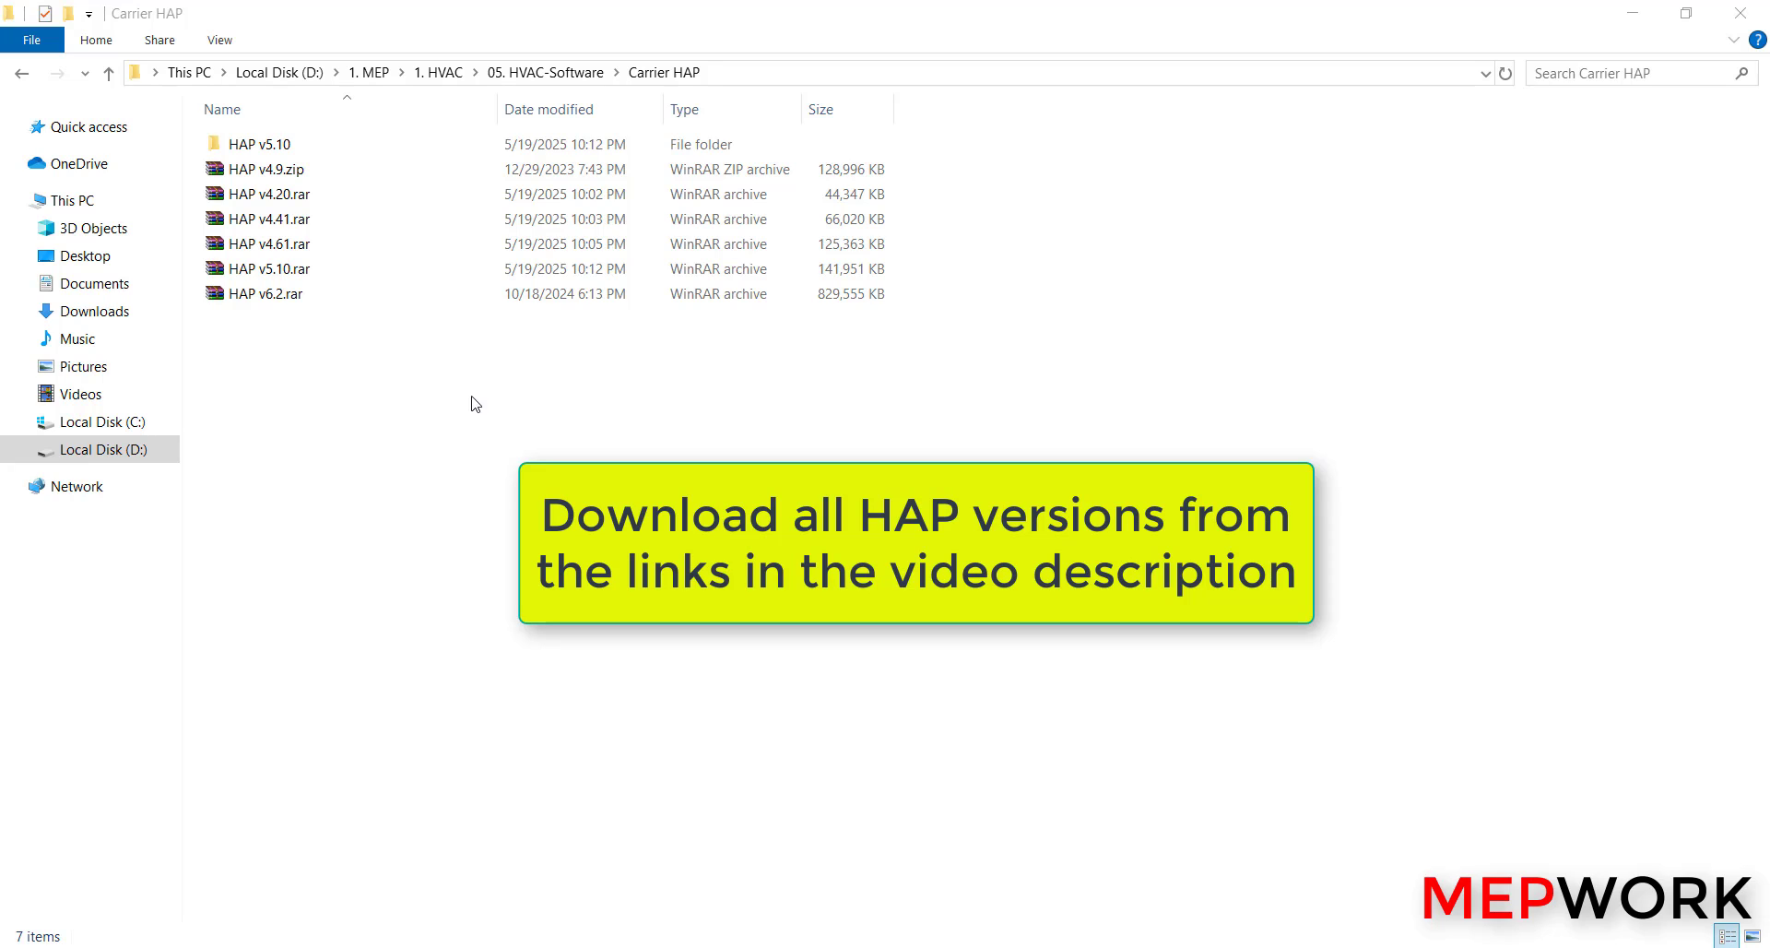
mouse_move(477, 438)
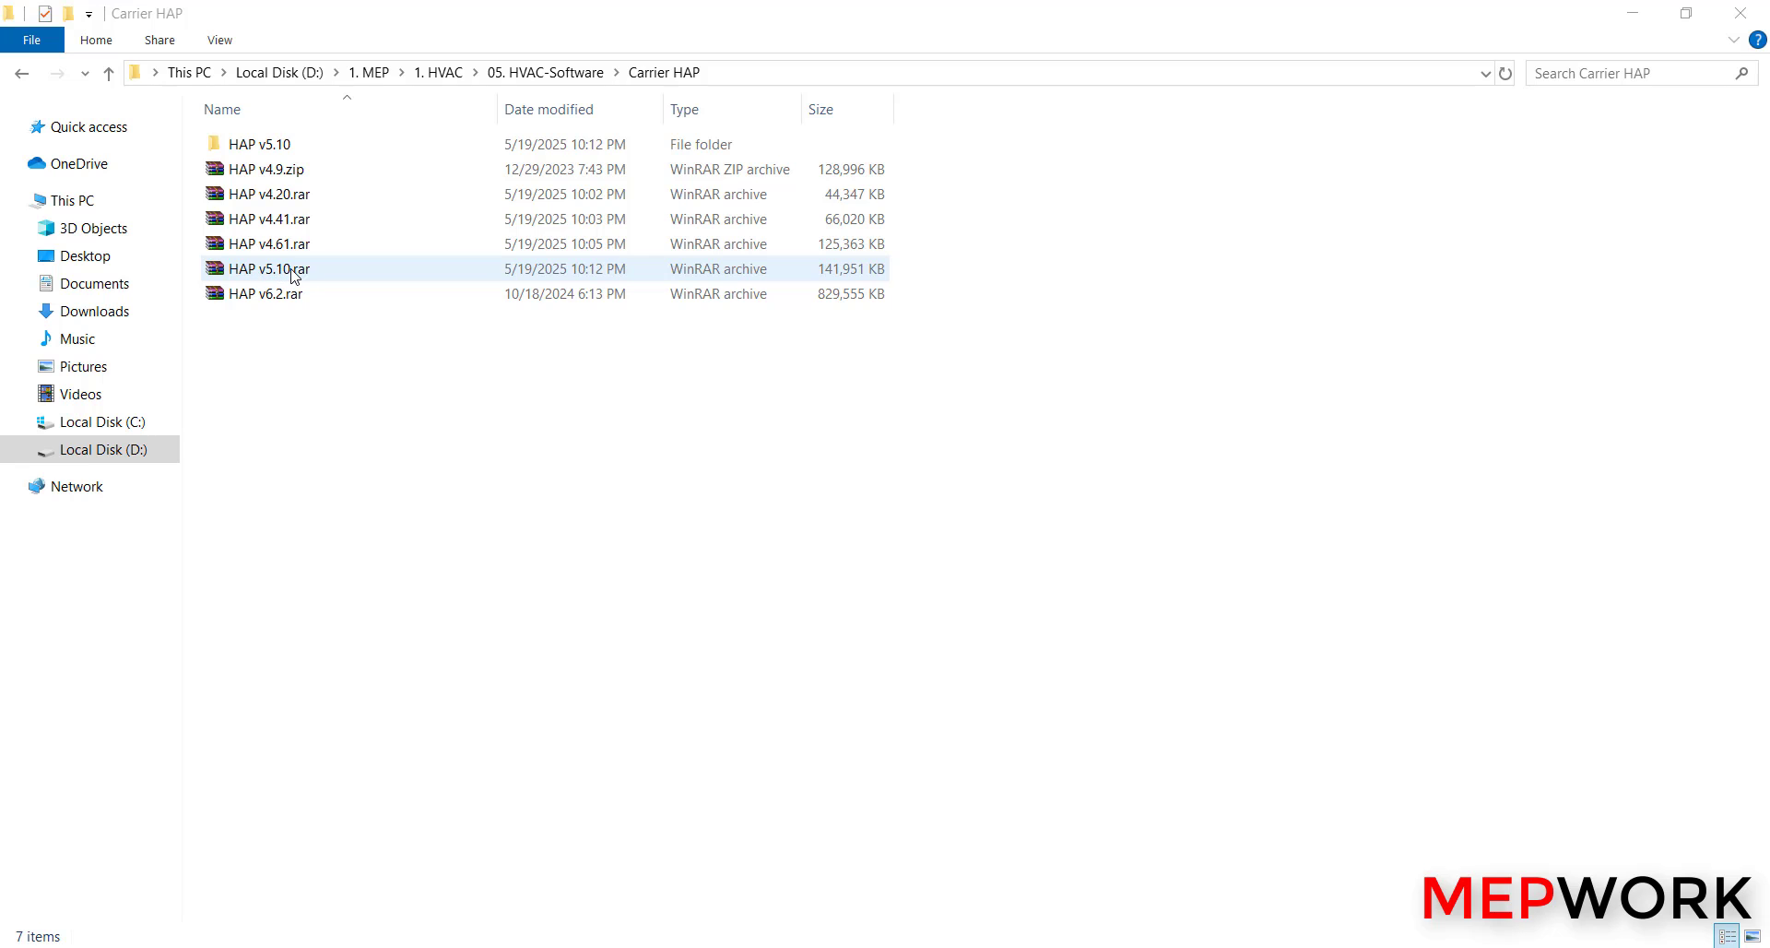
Open the HAP v5.10 folder and select the ECAT X-Builder Framework.exe installer.
left_click(260, 143)
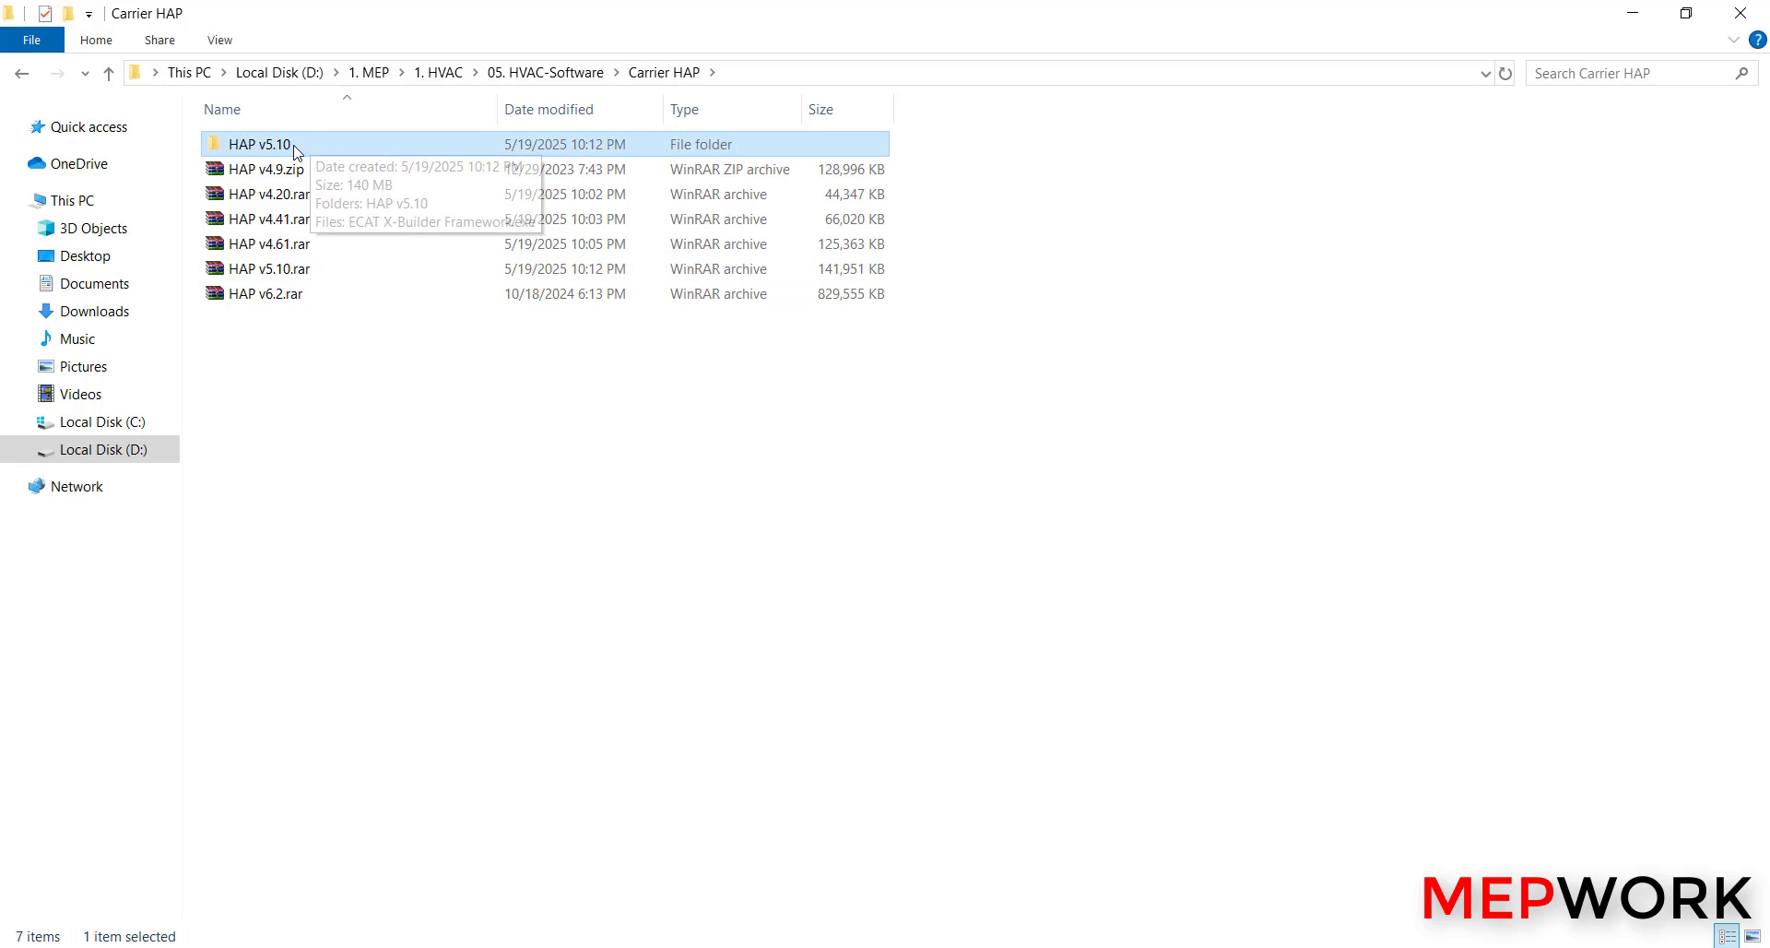
double_click(260, 144)
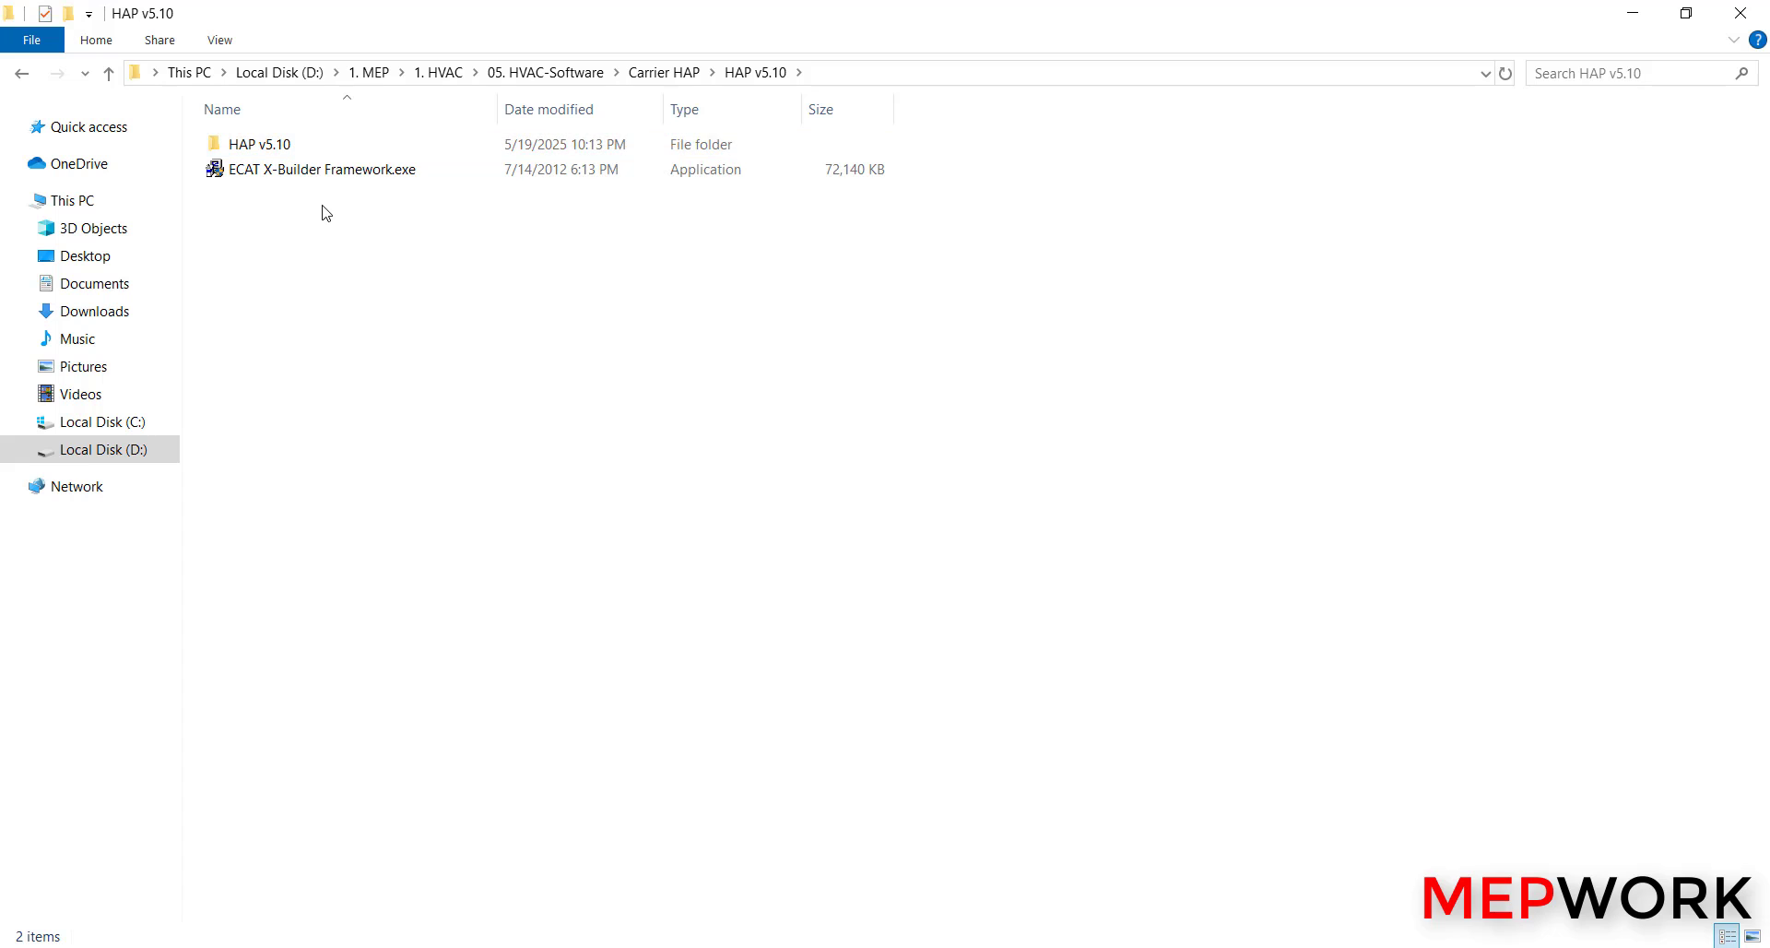
mouse_move(260, 144)
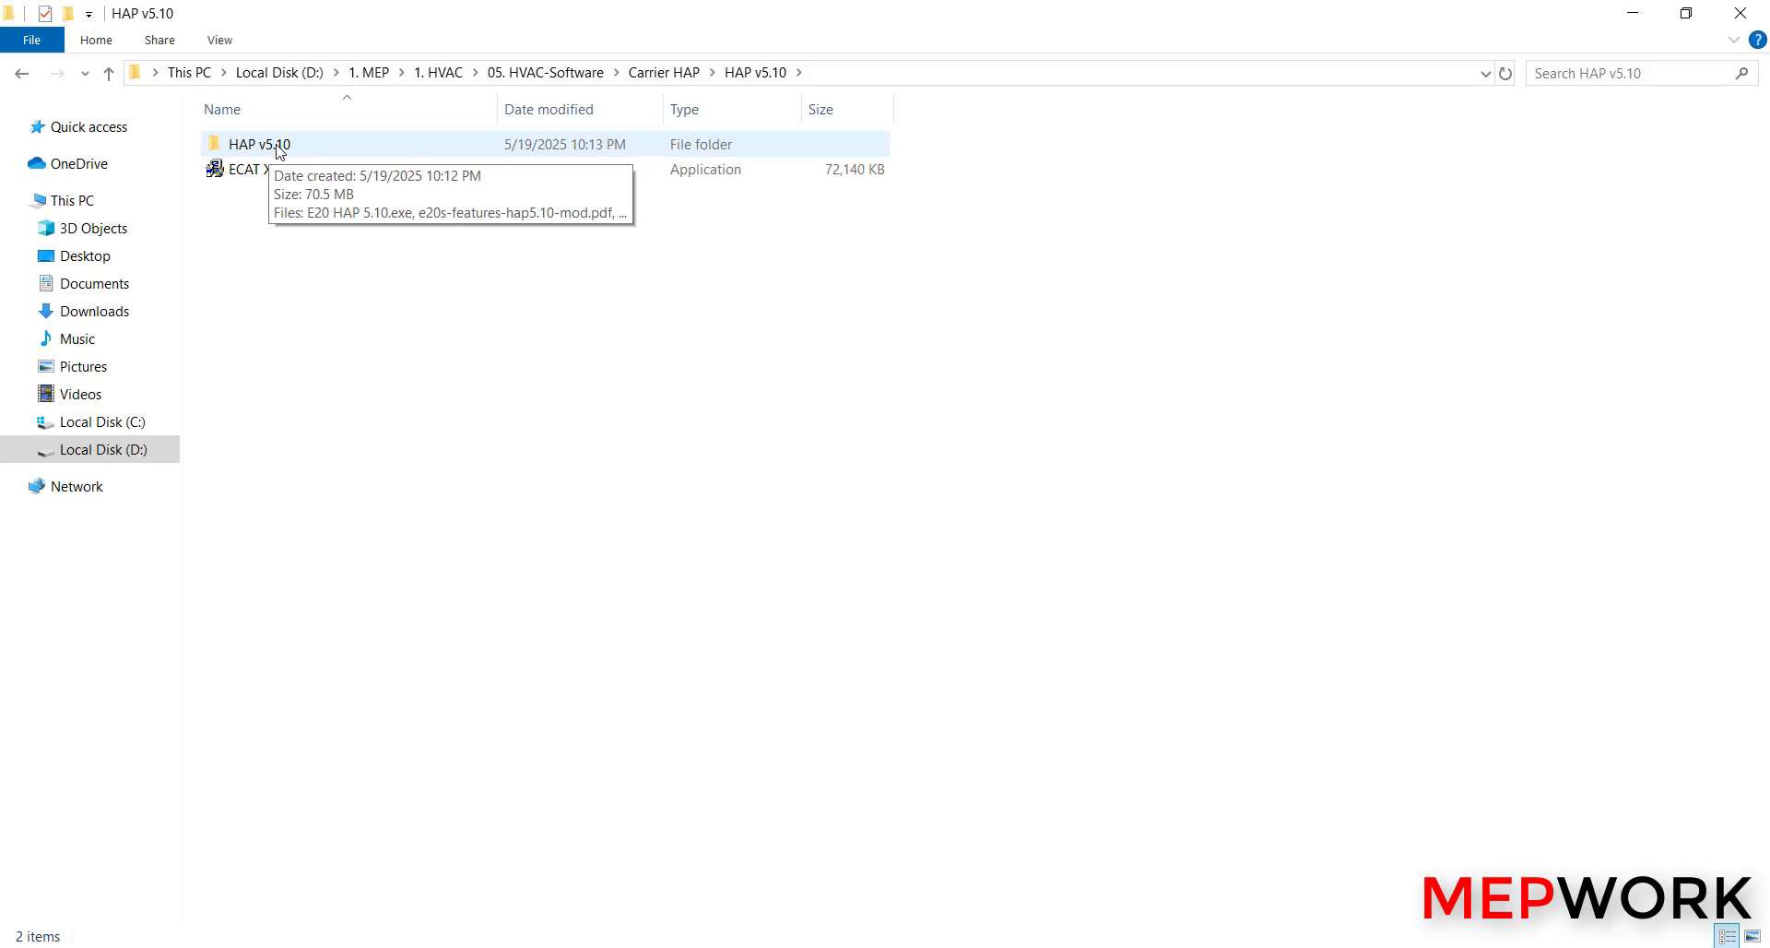
mouse_move(284, 198)
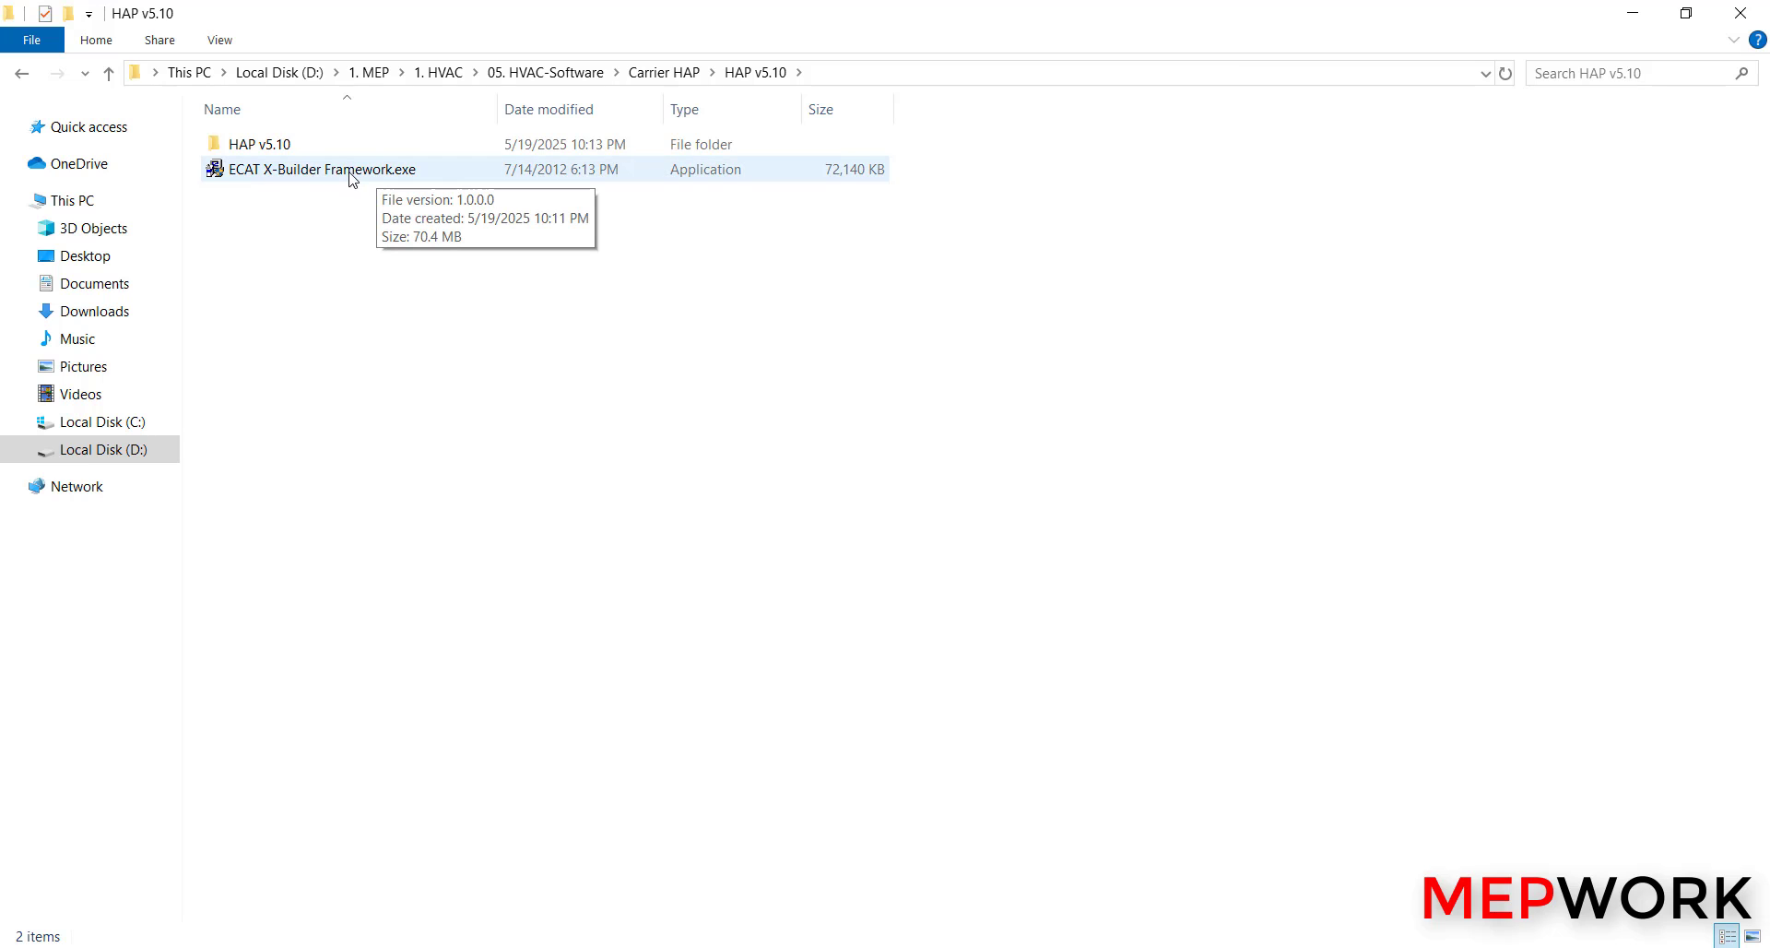
mouse_move(363, 179)
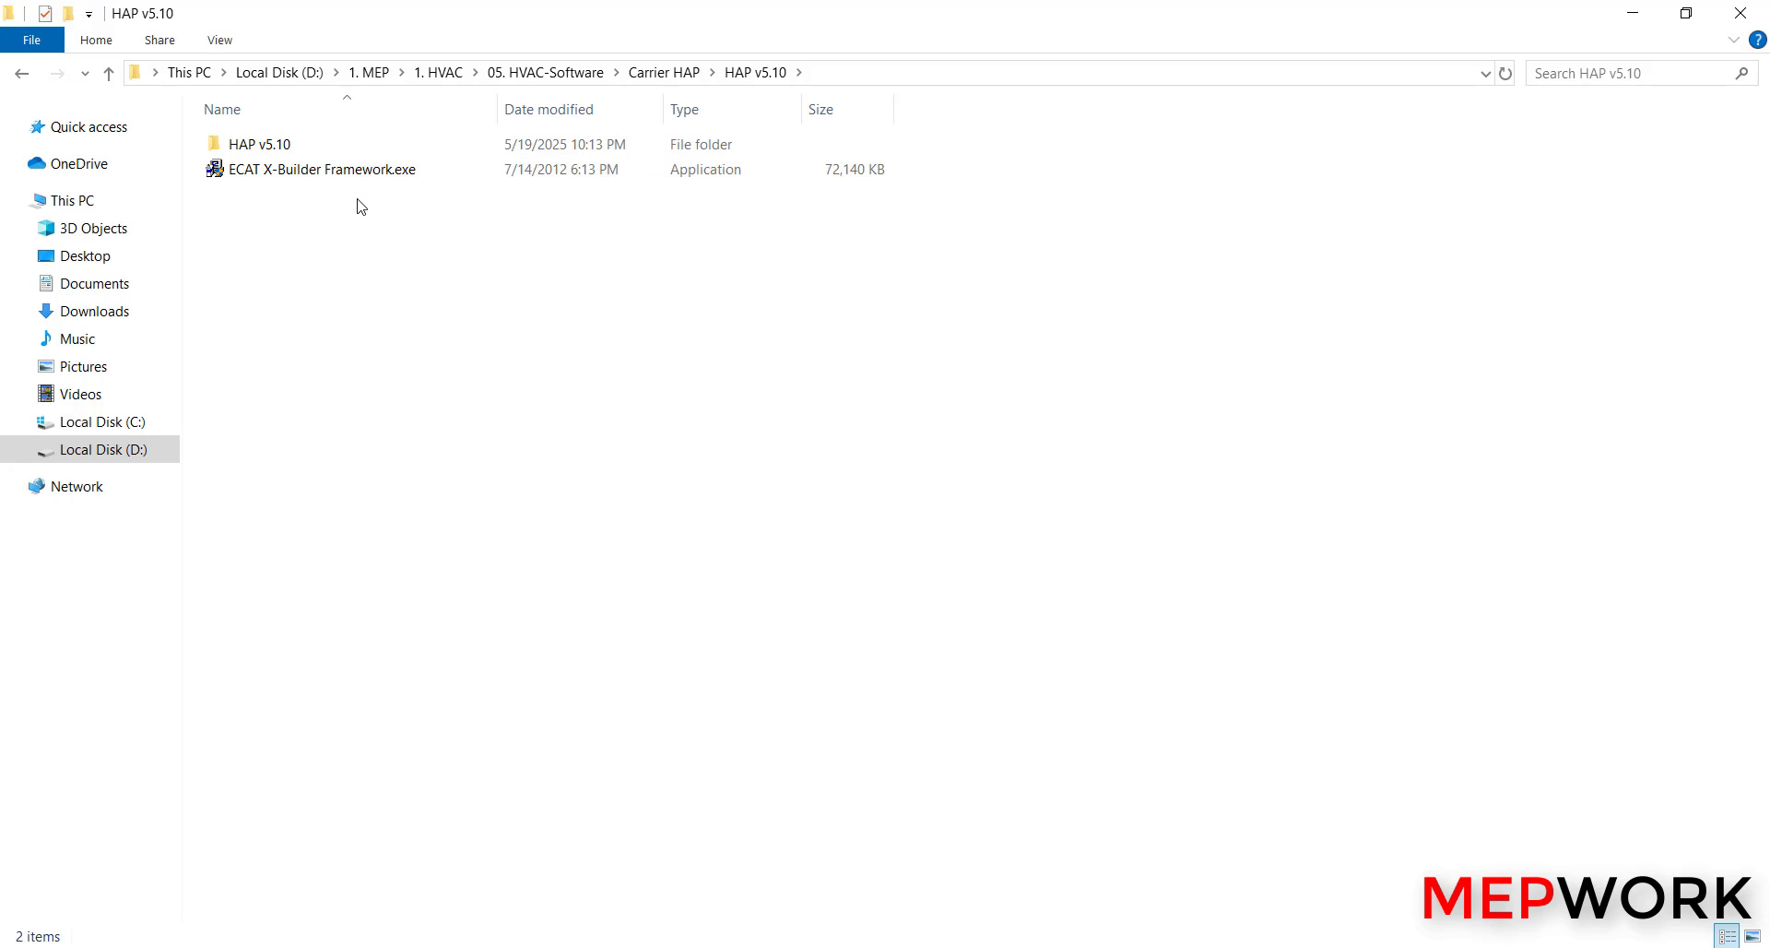
mouse_move(319, 169)
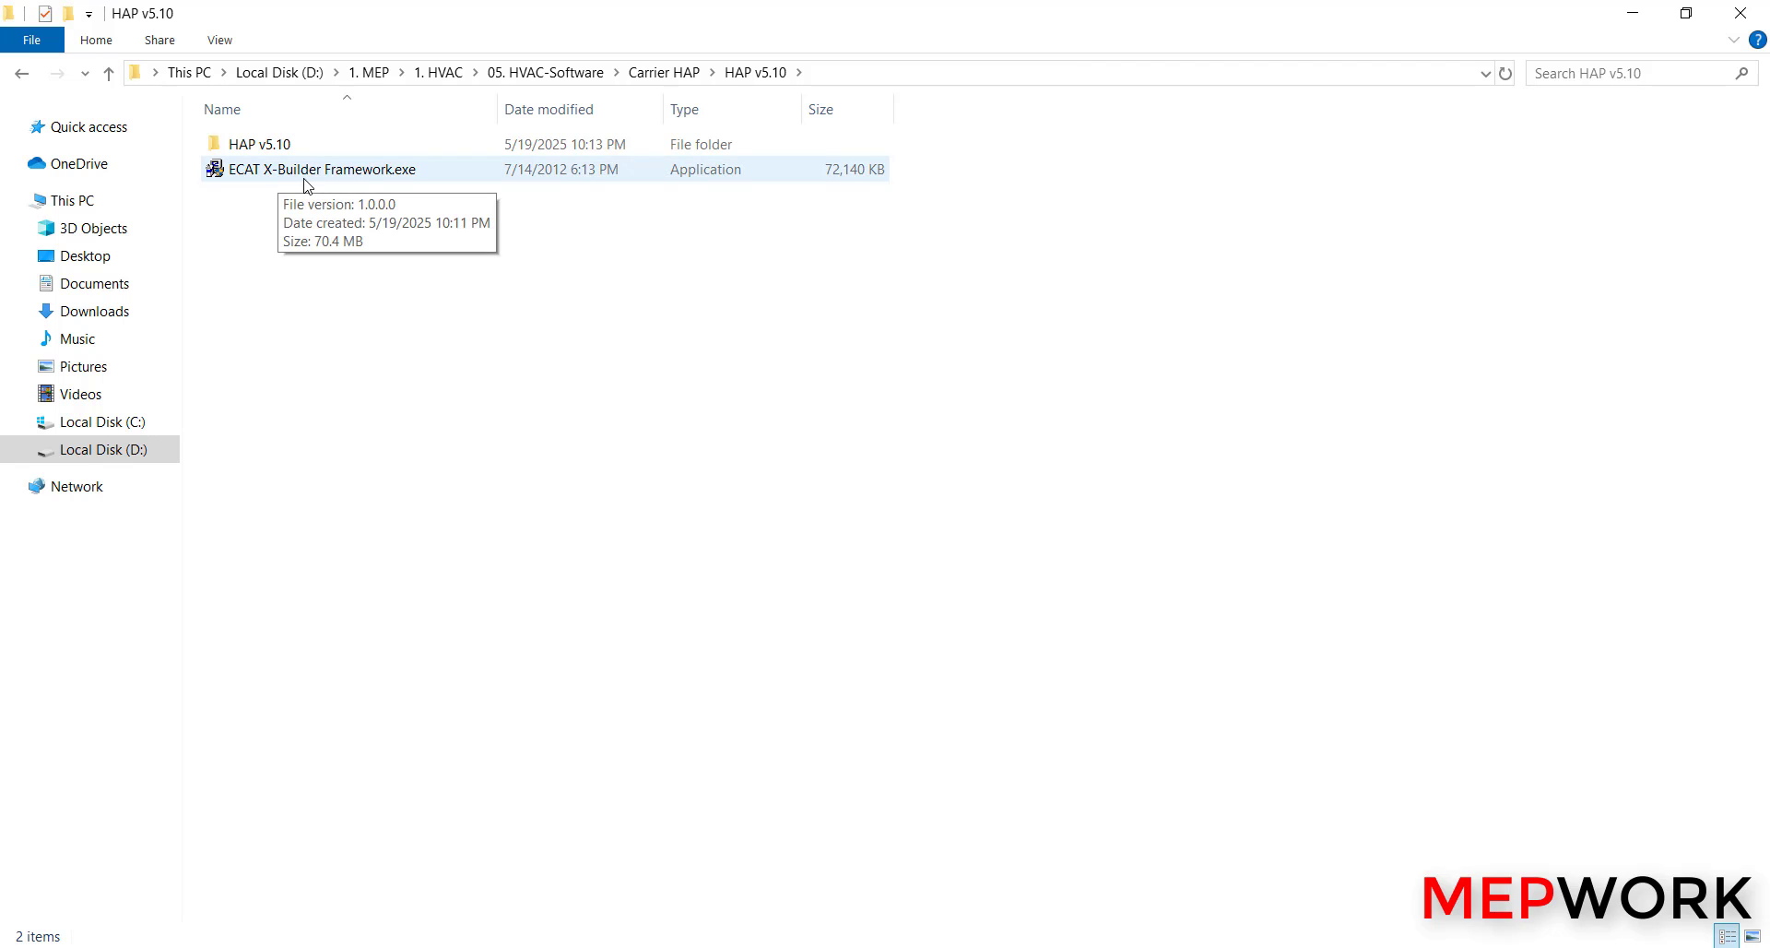
mouse_move(295, 184)
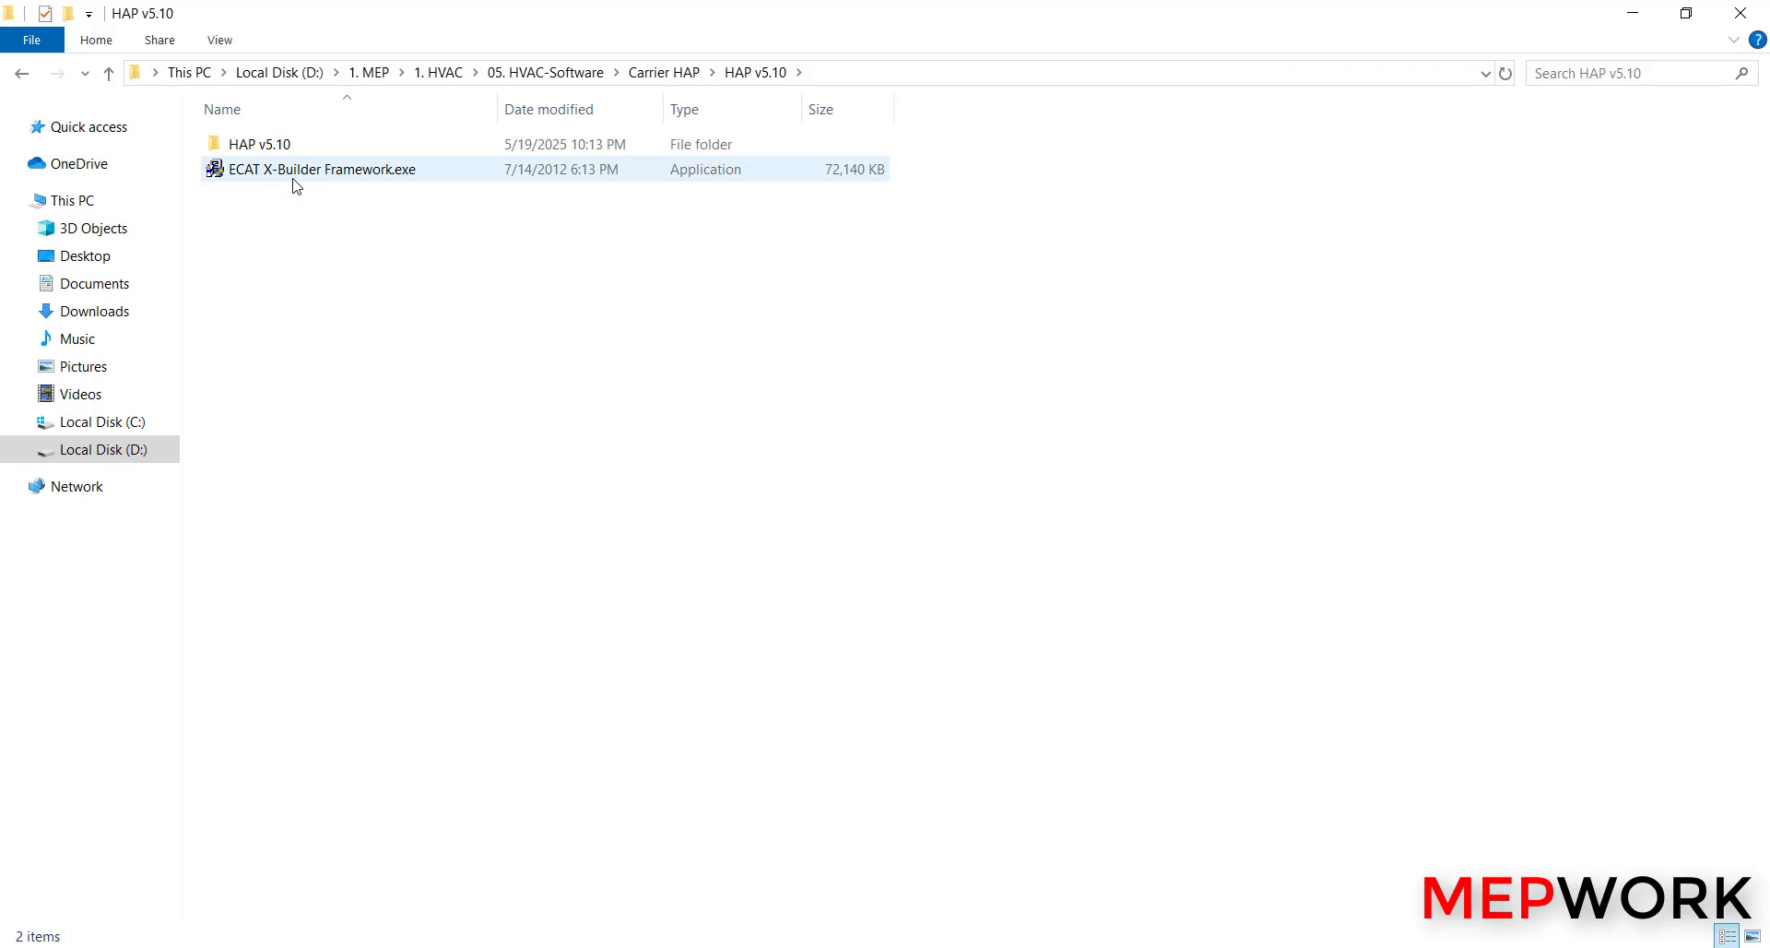
mouse_move(354, 182)
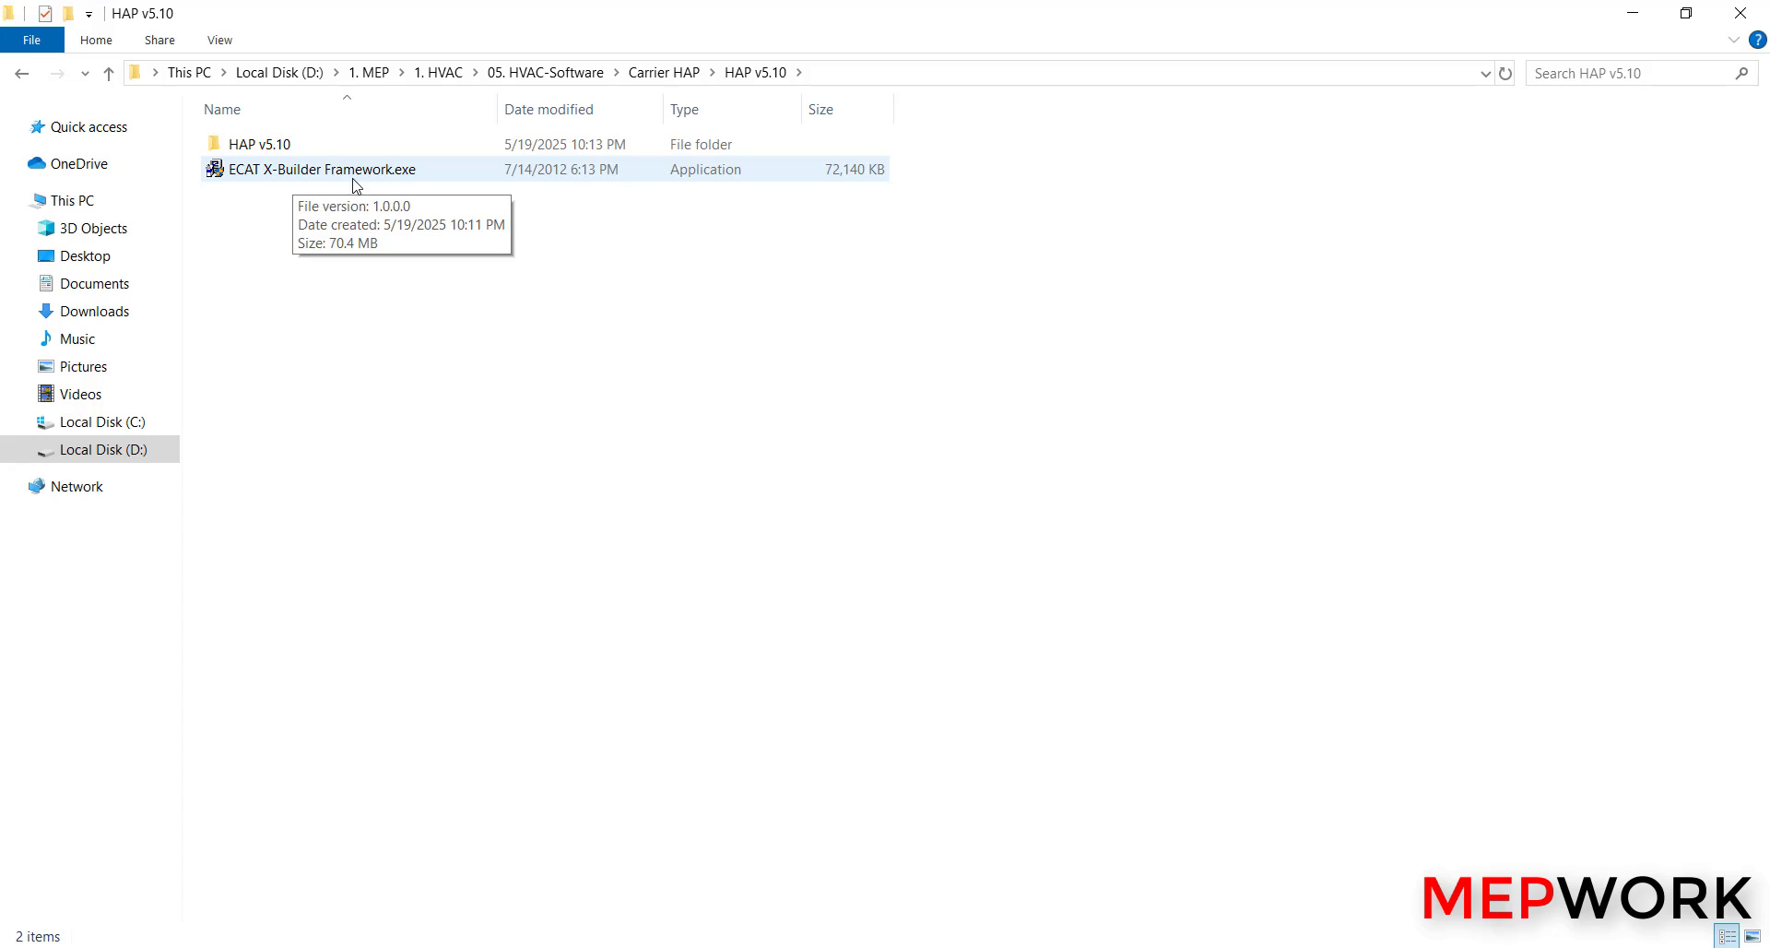
left_click(329, 168)
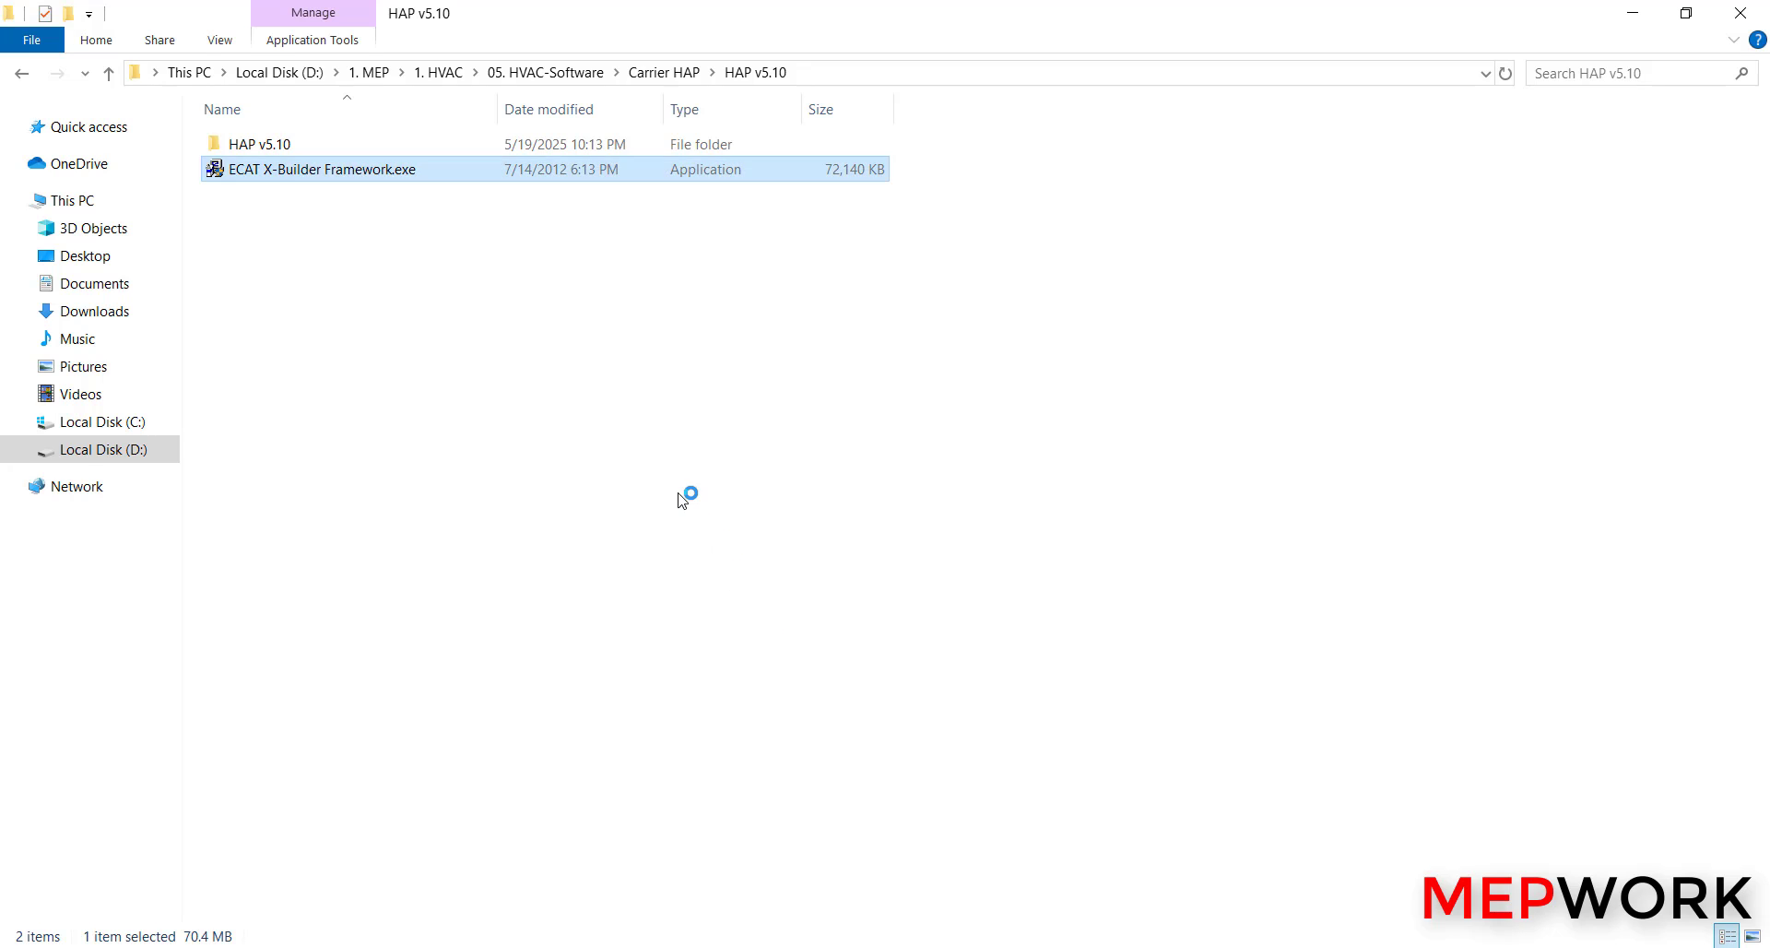
Run the X-Builder Framework installer choosing the EMEA region and drive c: as destination.
double_click(324, 168)
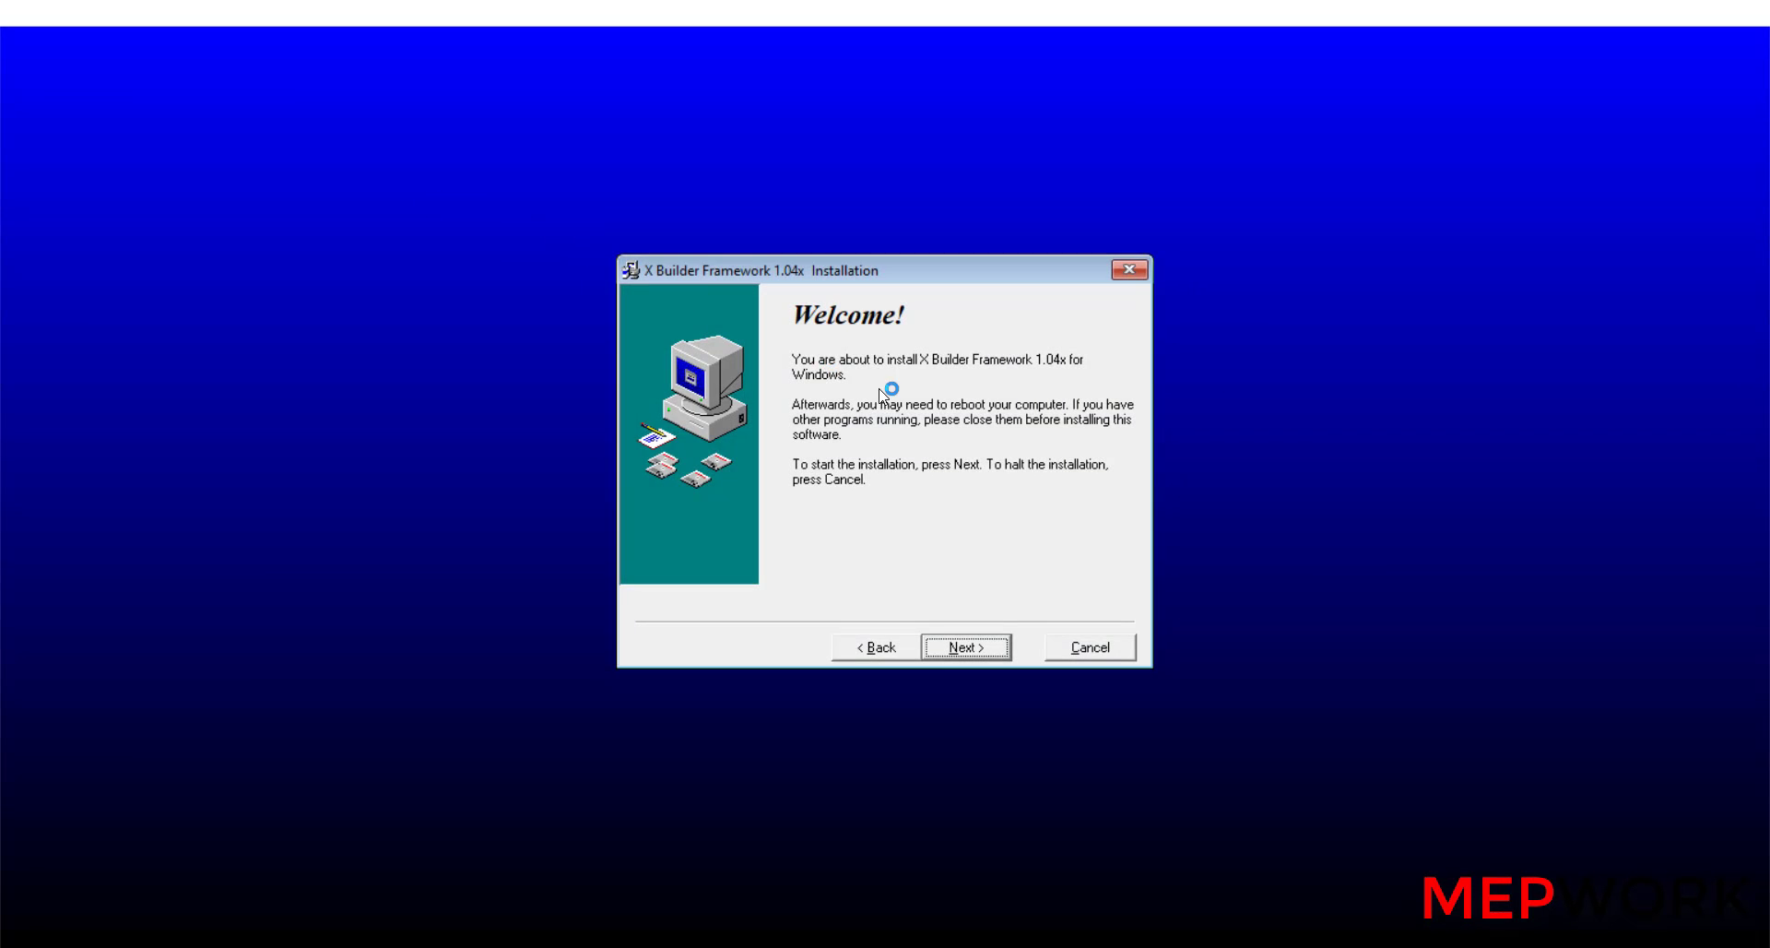
mouse_move(968, 647)
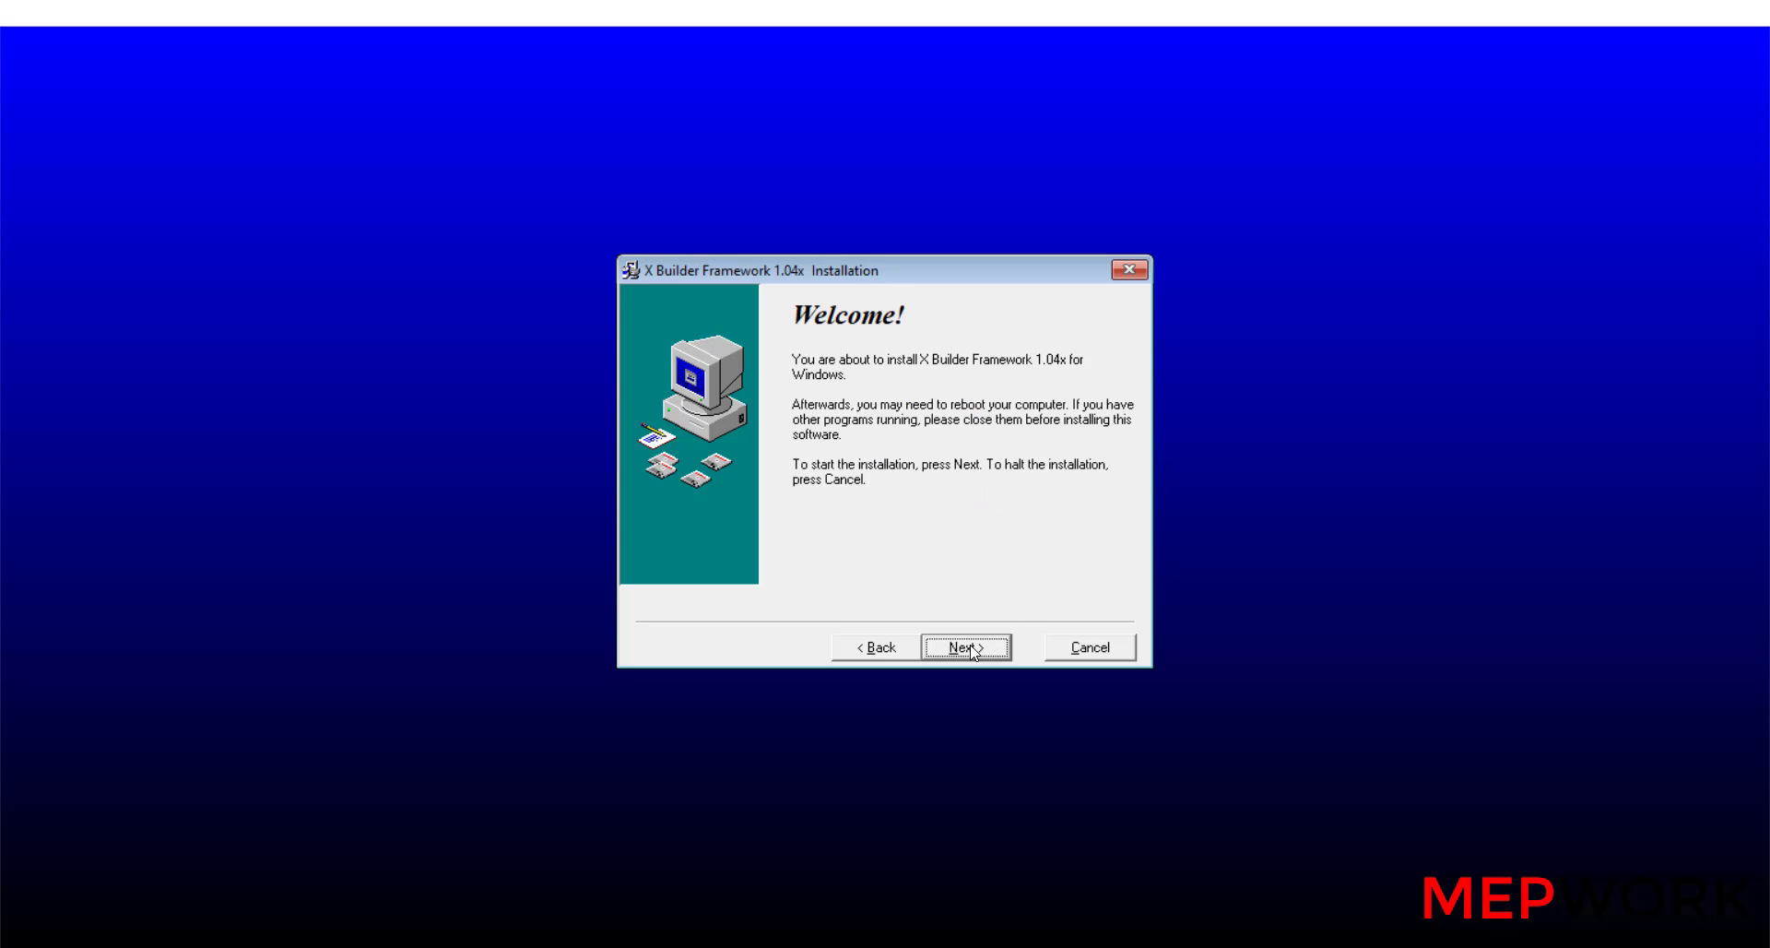
left_click(959, 647)
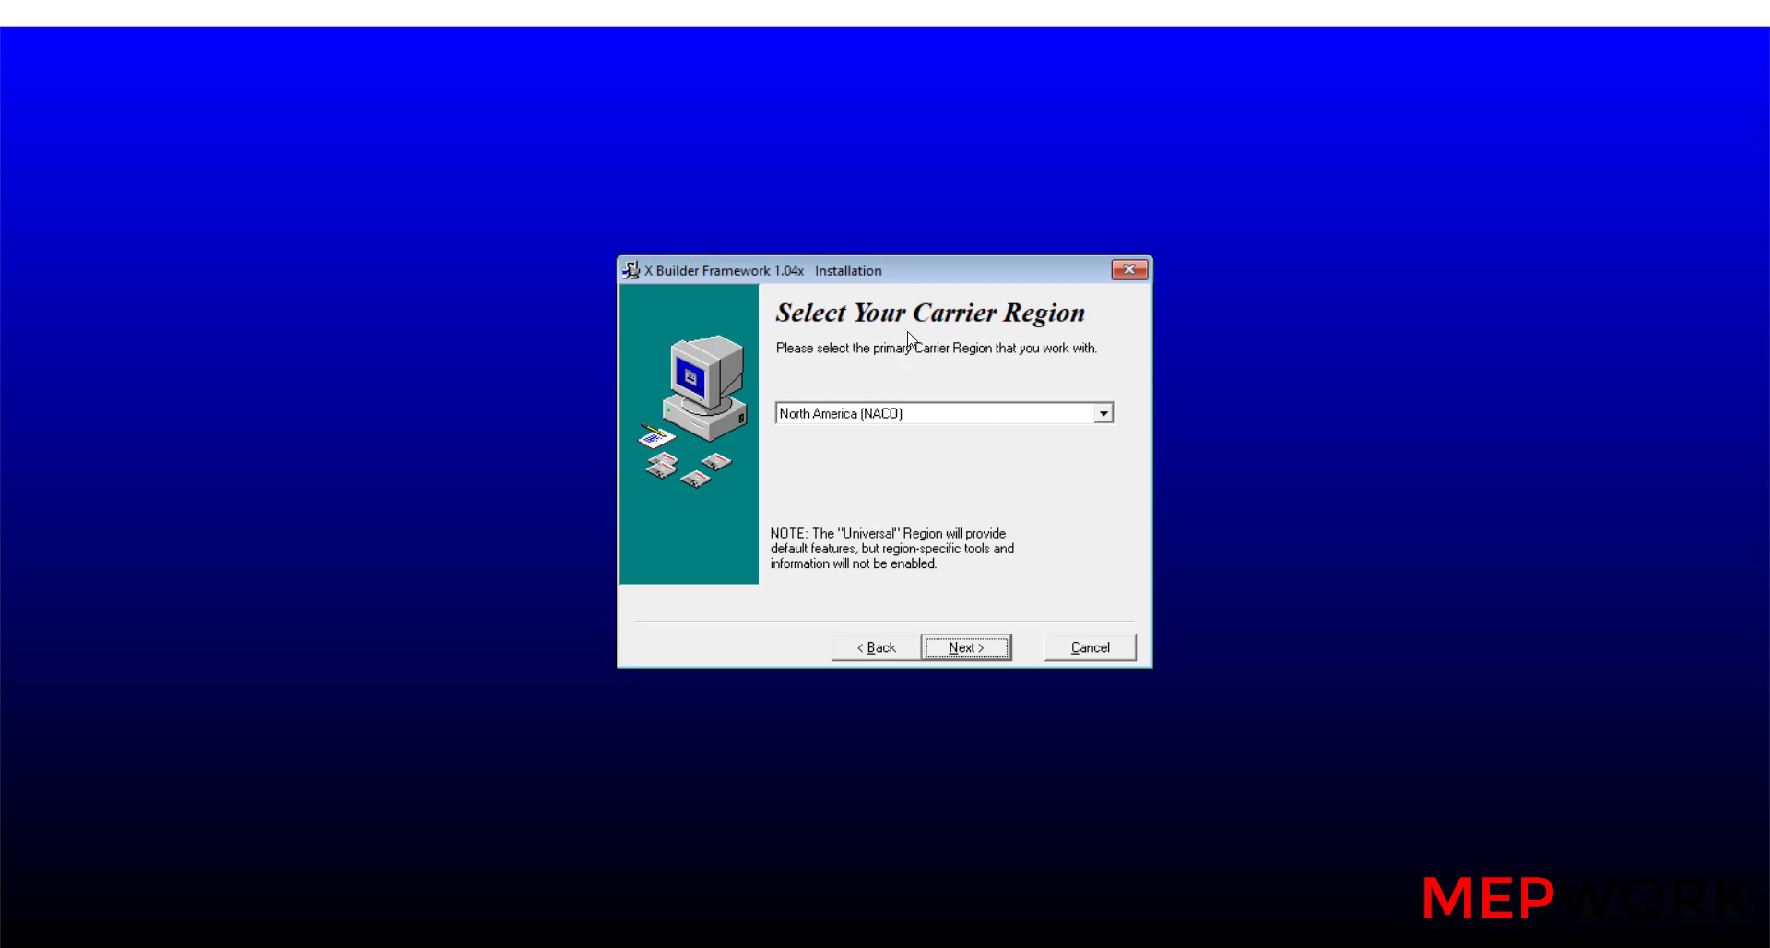
left_click(1102, 411)
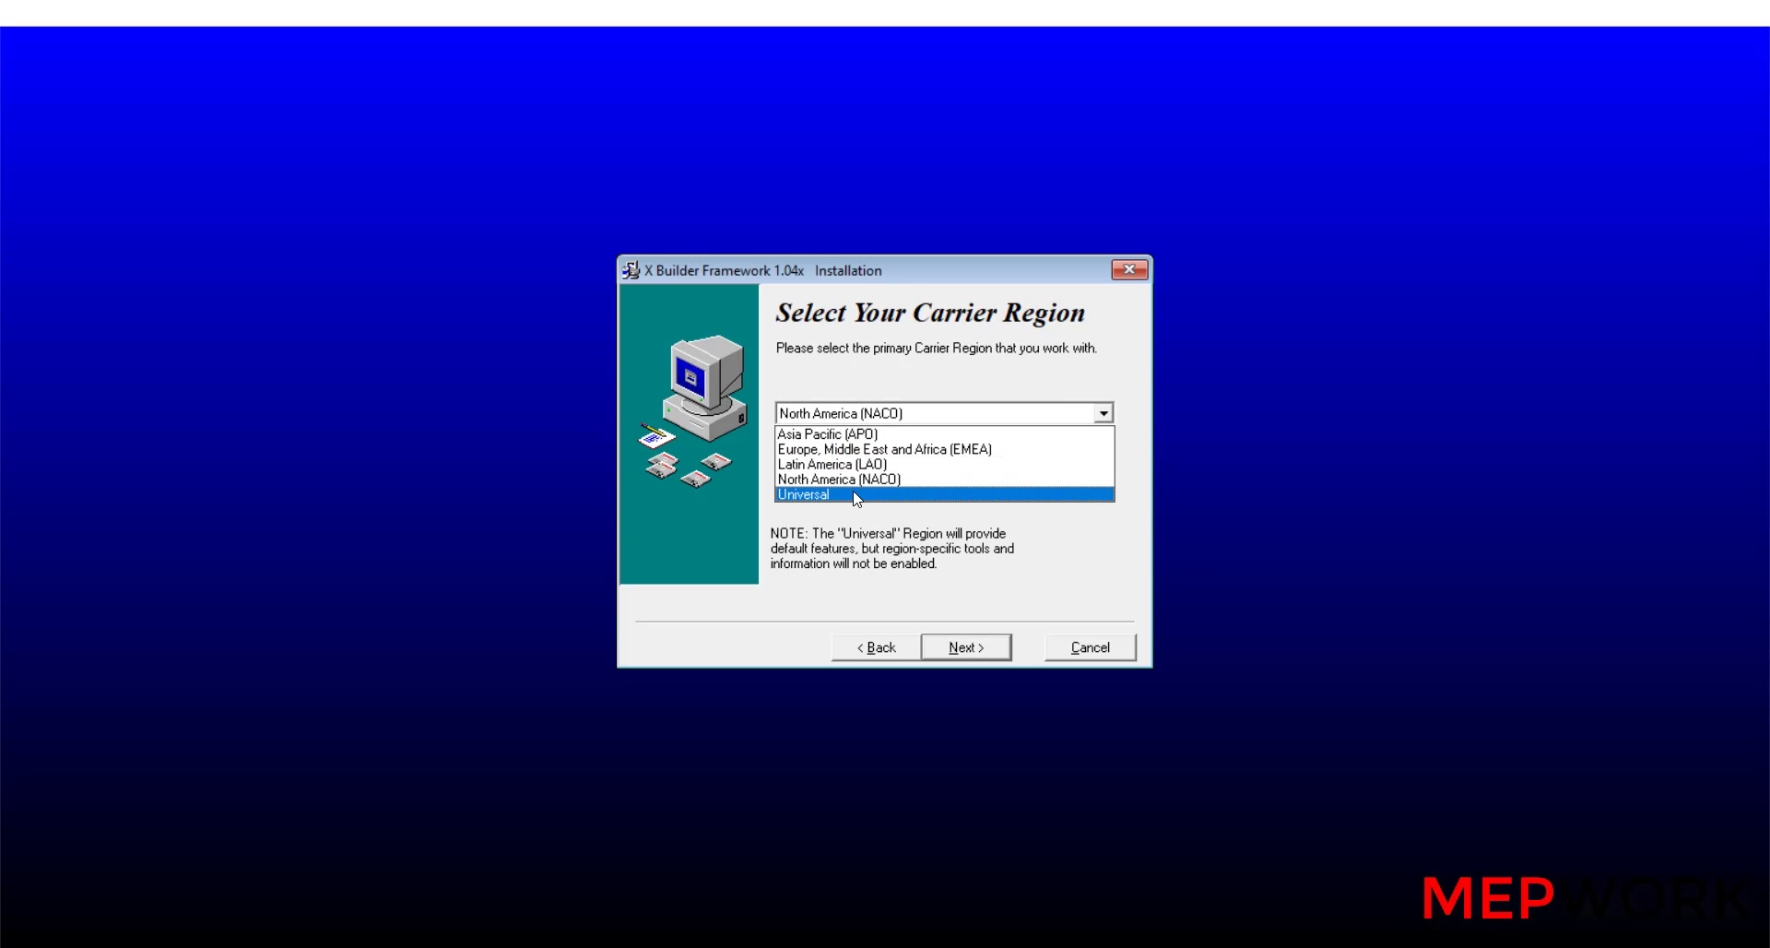
left_click(887, 450)
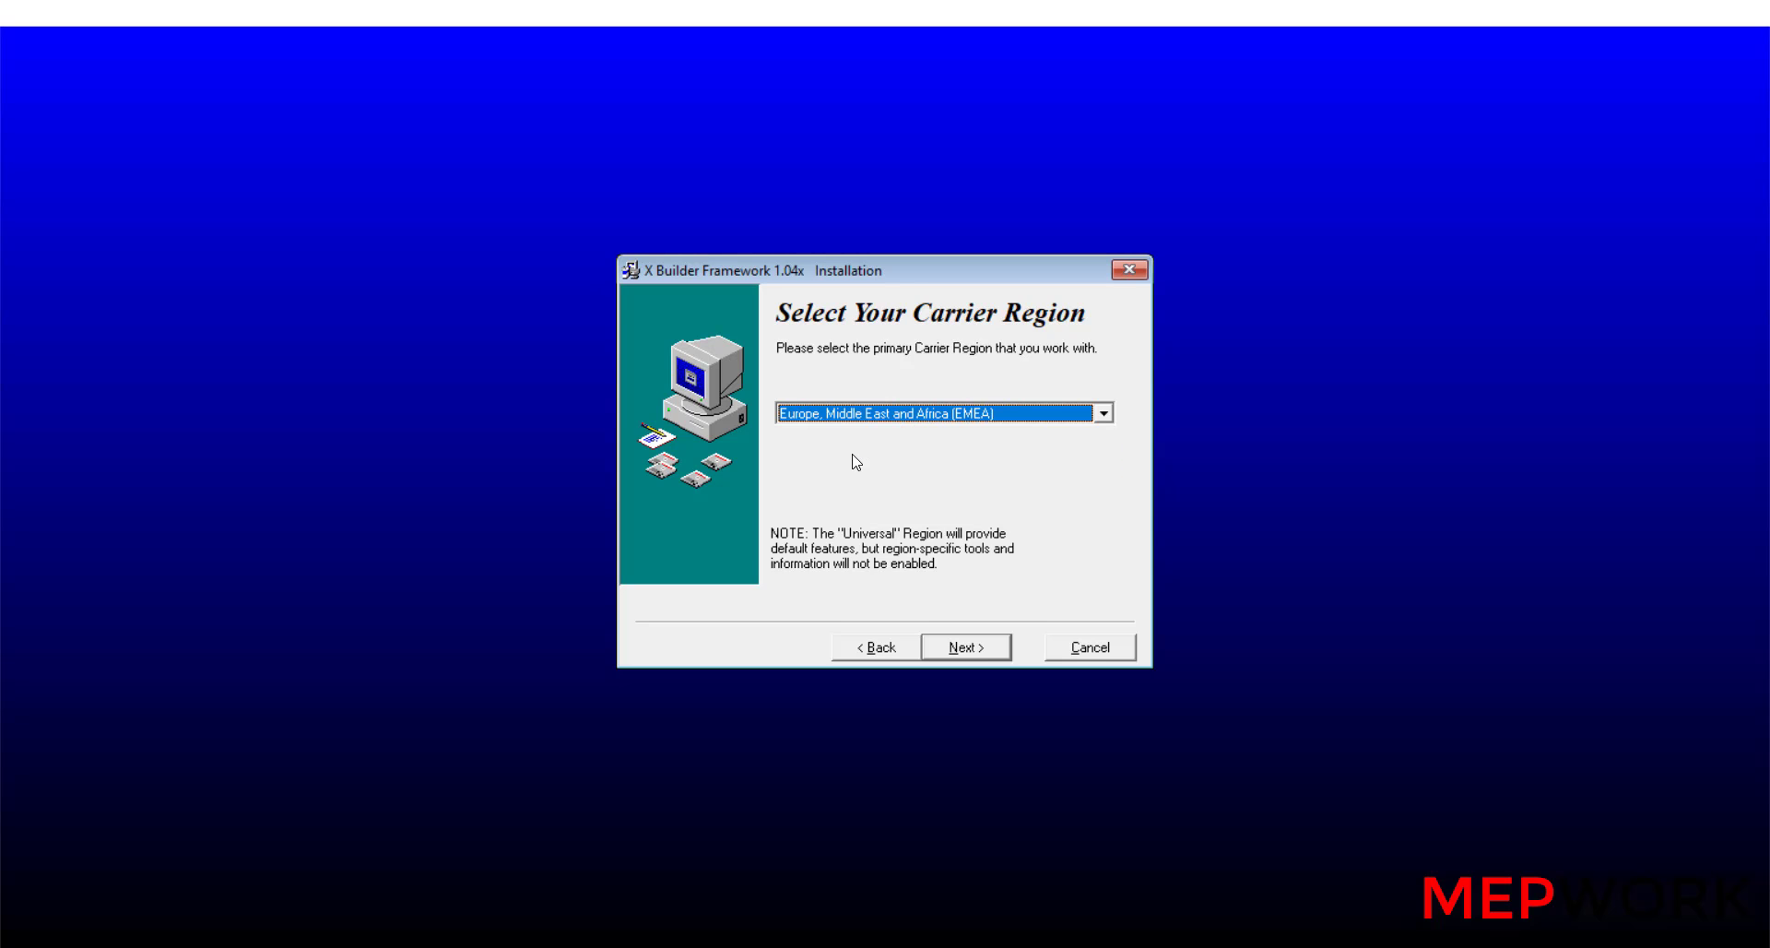
mouse_move(953, 612)
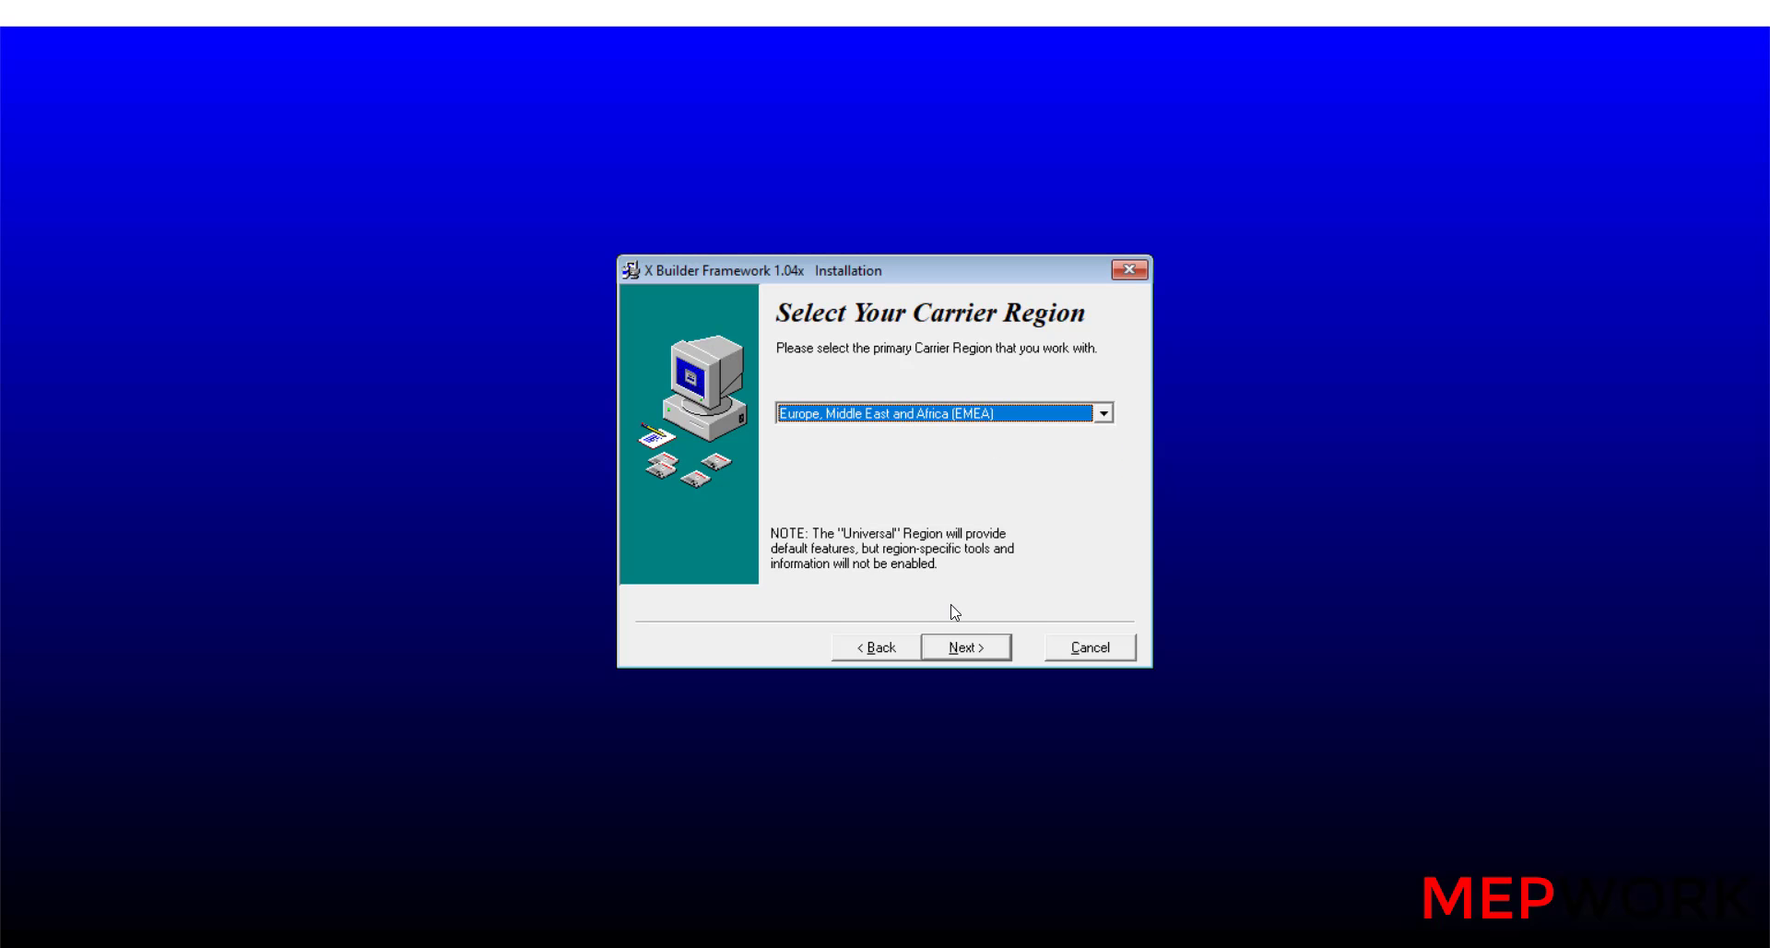
left_click(964, 647)
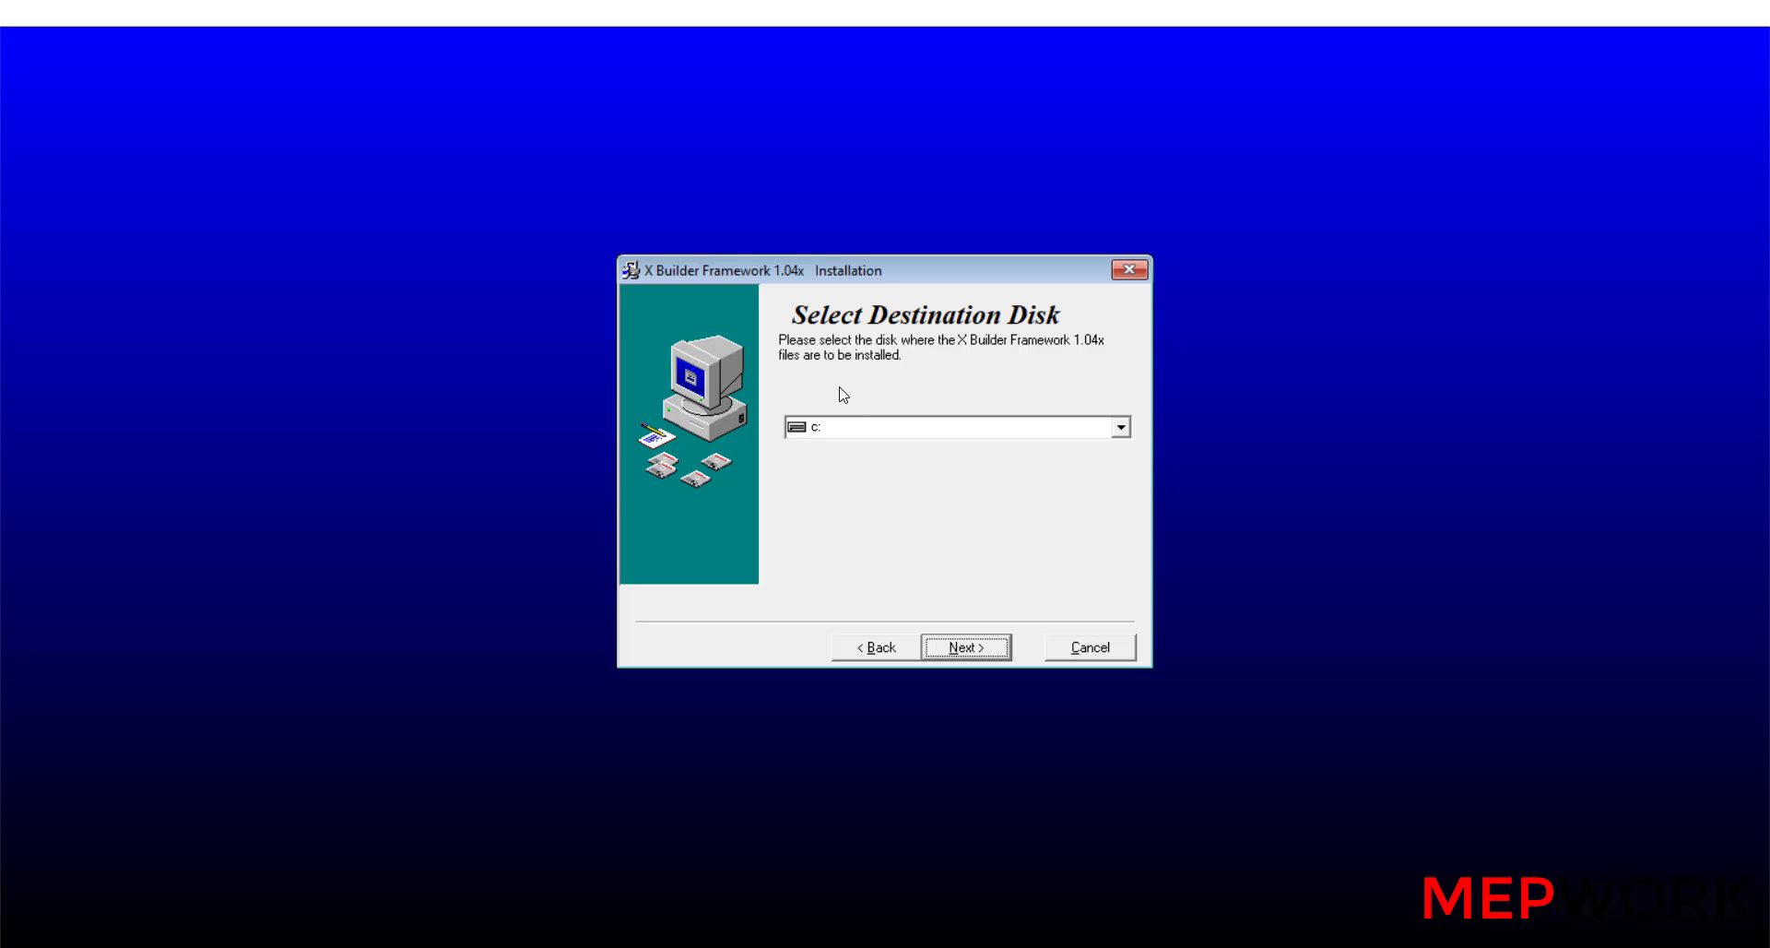
mouse_move(811, 511)
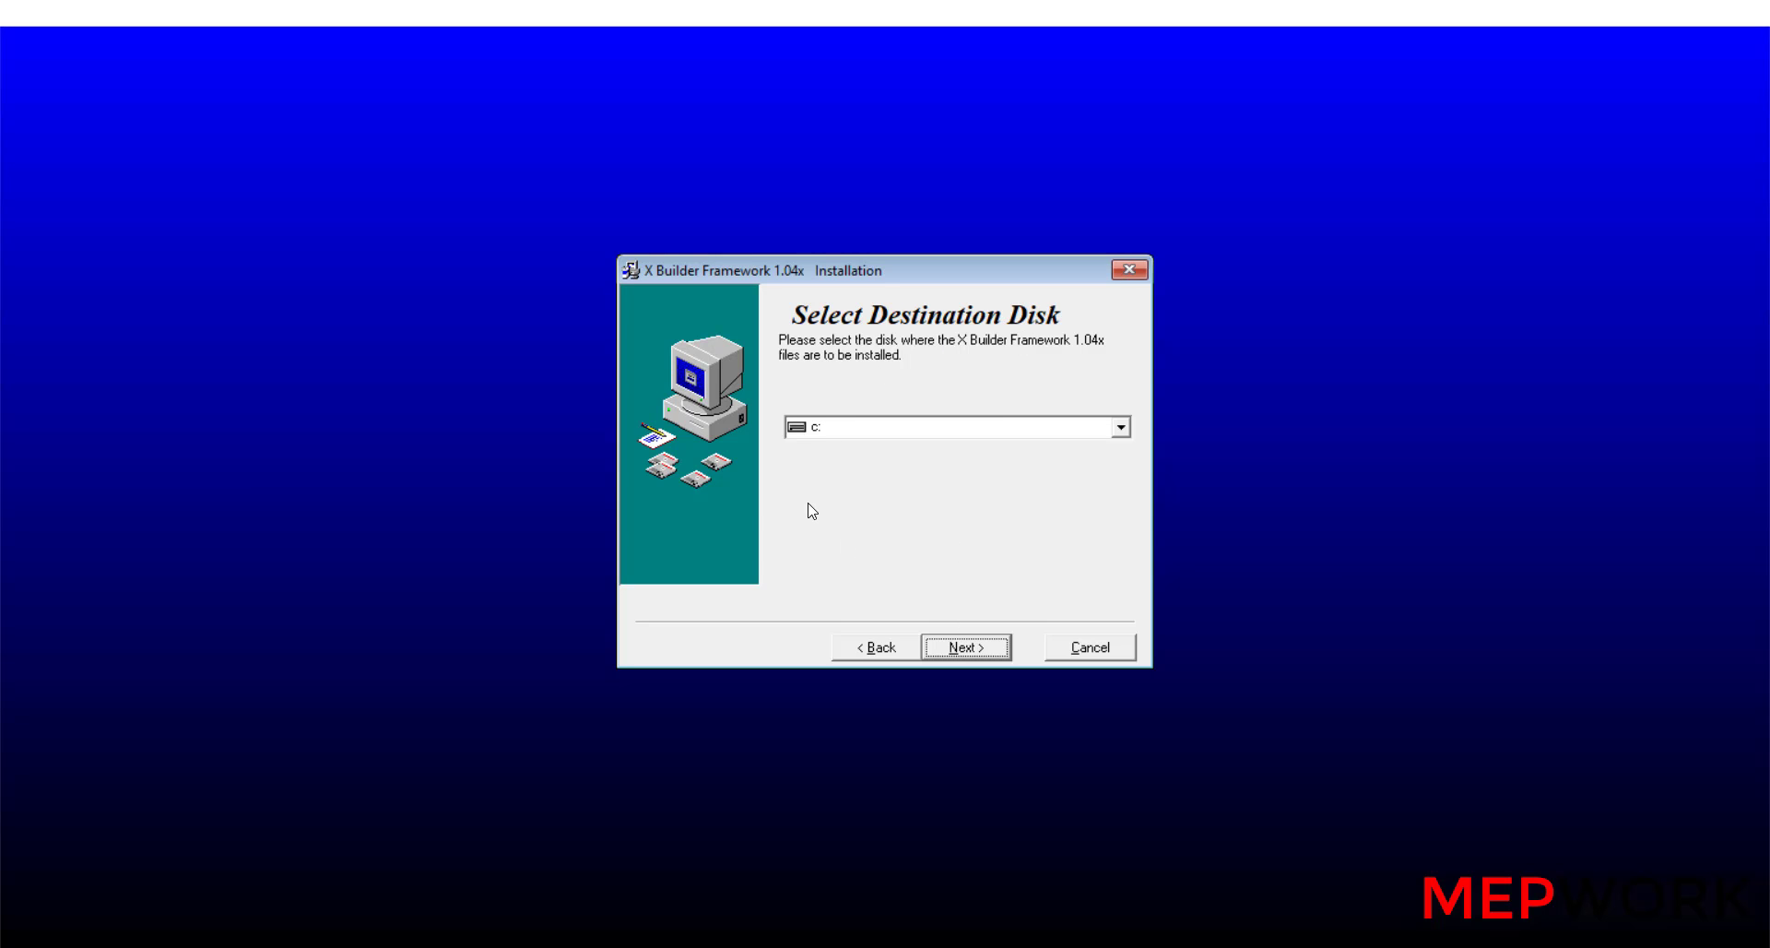
mouse_move(833, 433)
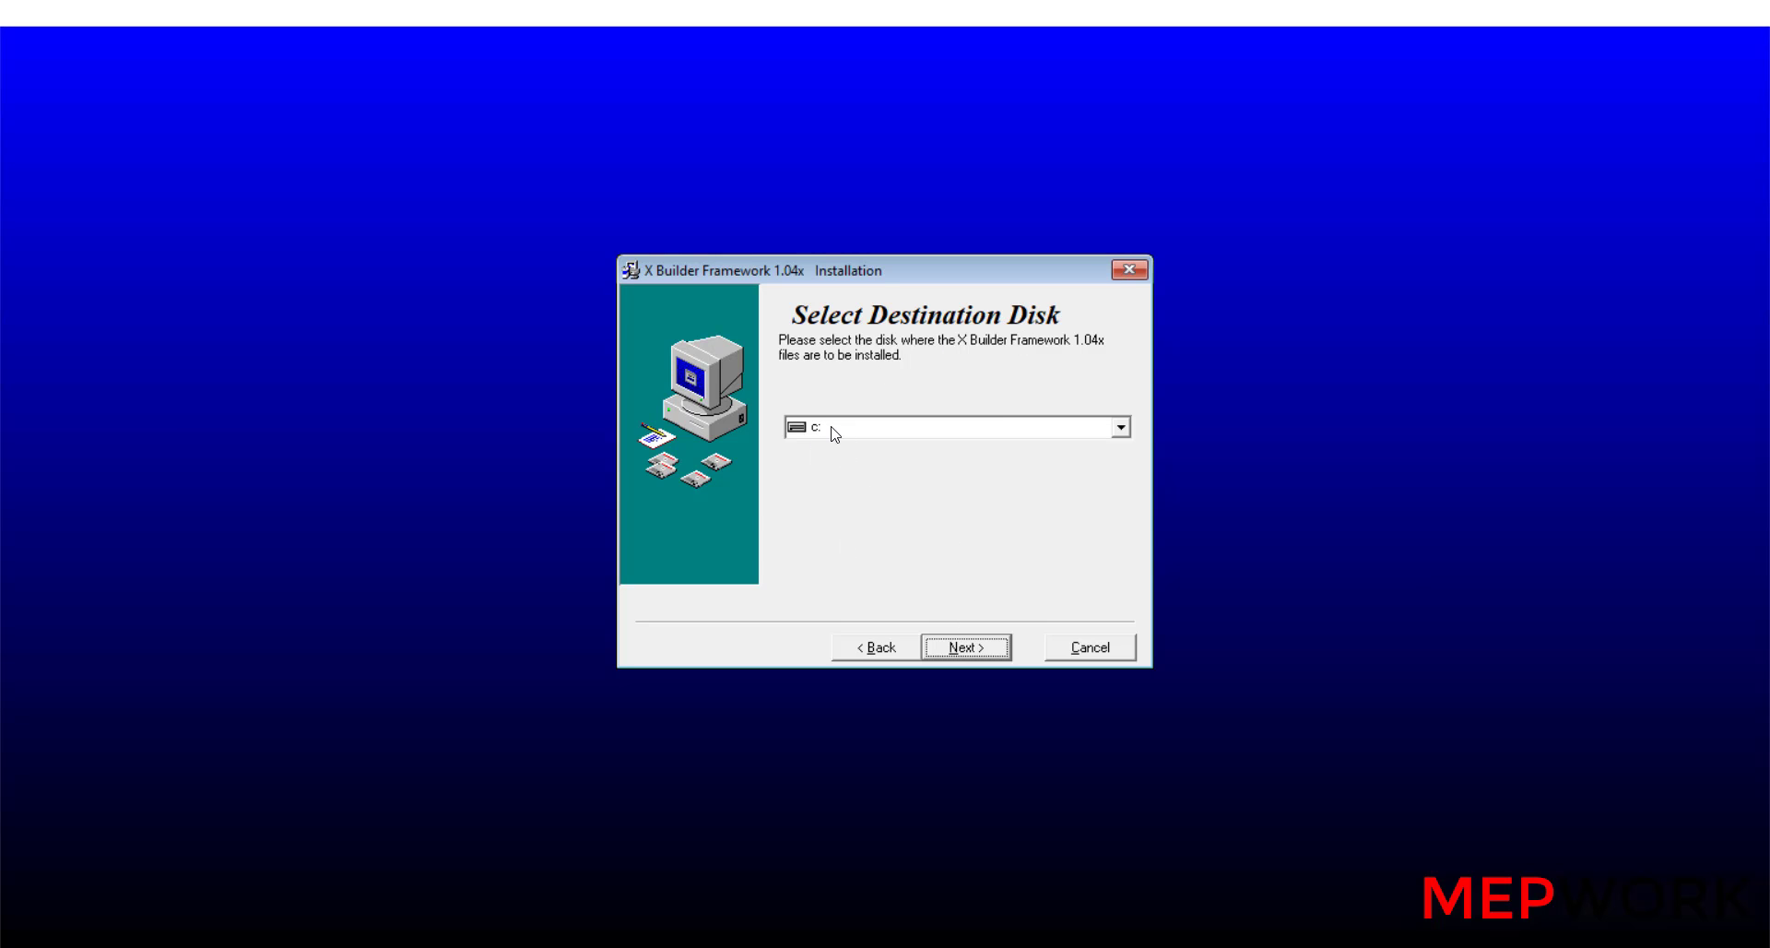
left_click(964, 647)
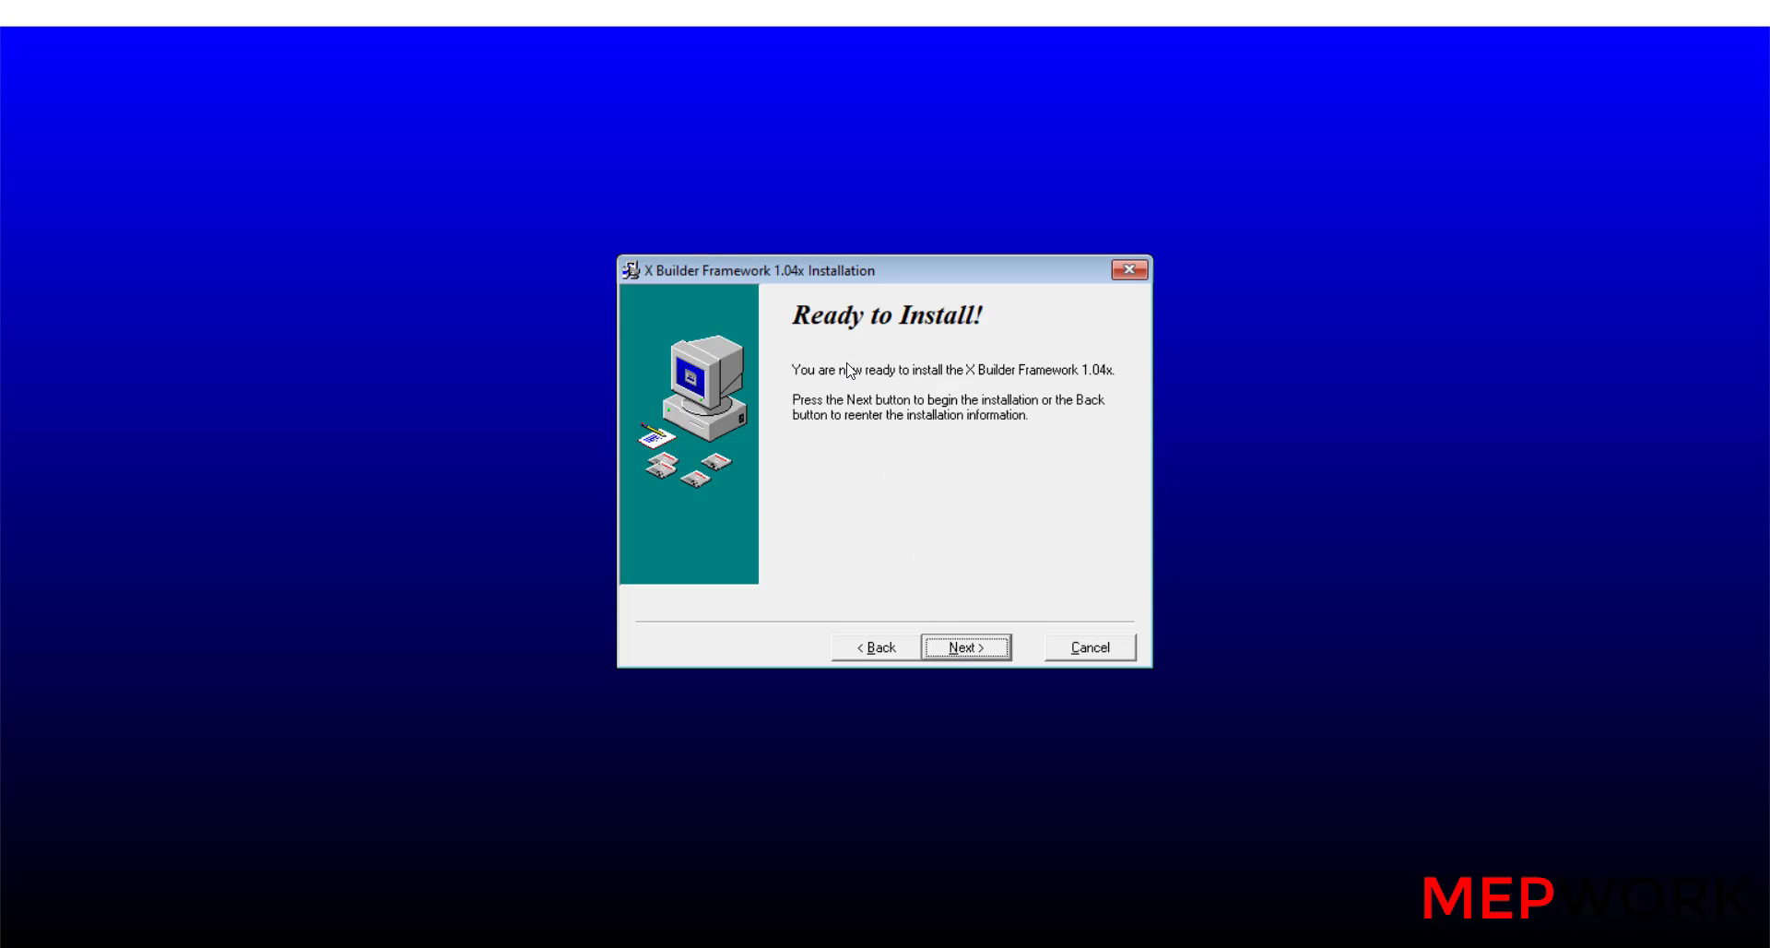
Start installation and enter MEP WORK as the company name.
left_click(964, 647)
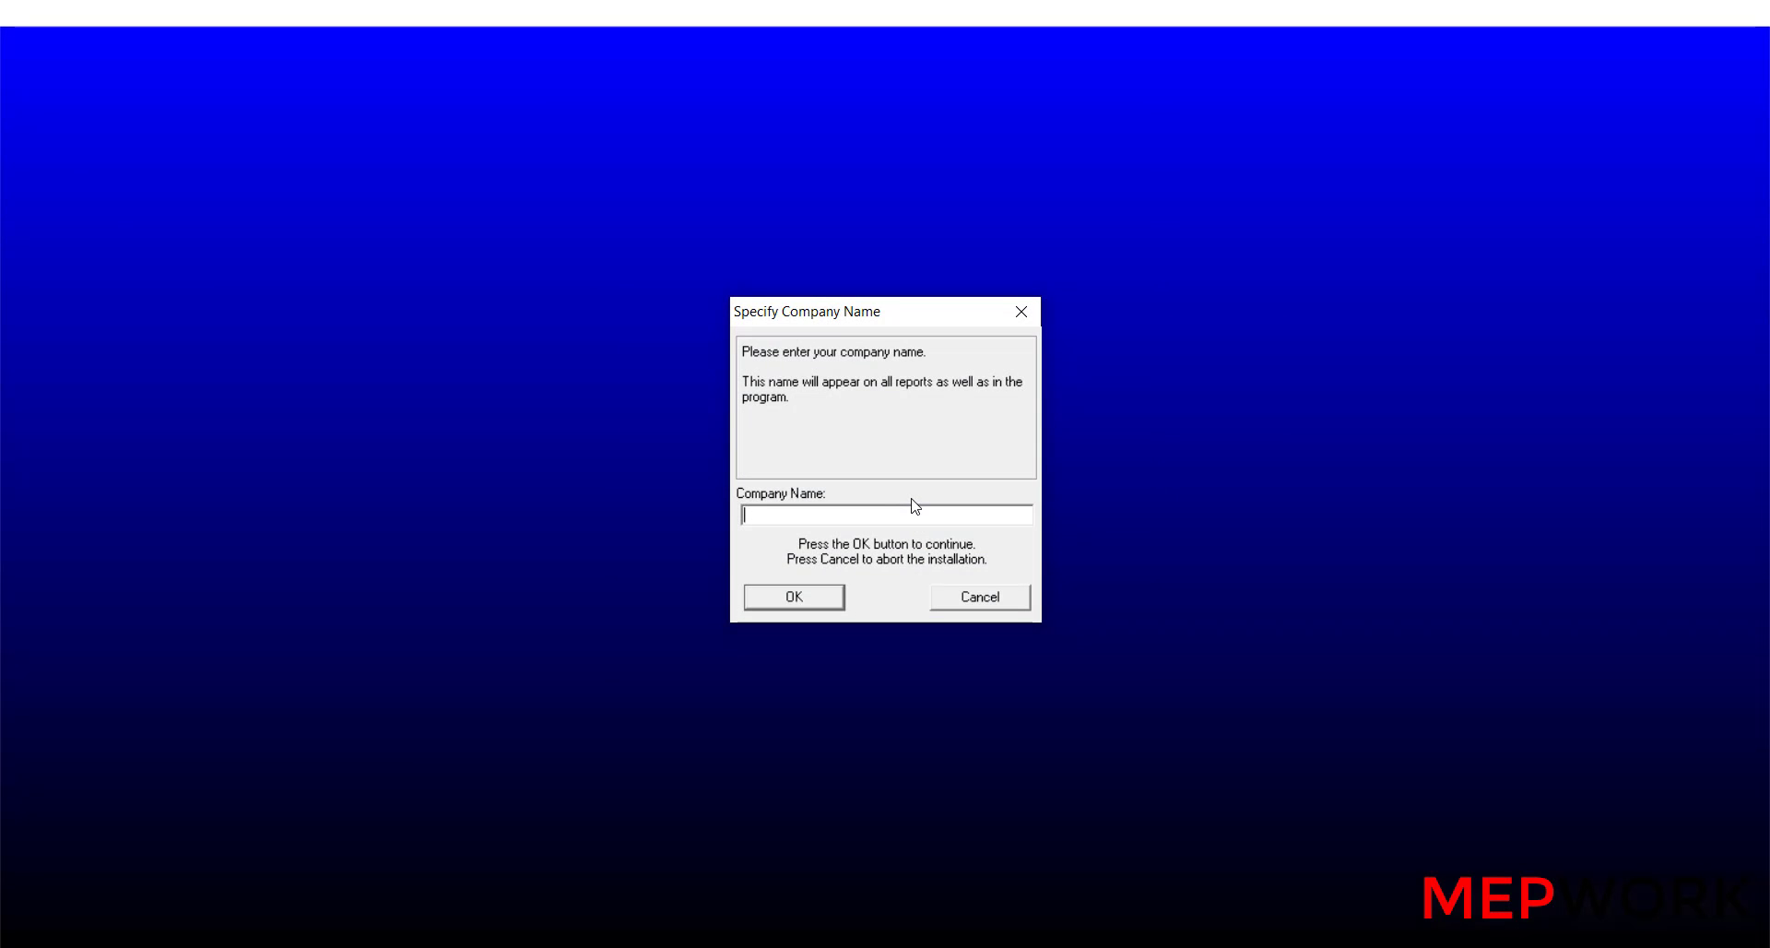
mouse_move(861, 518)
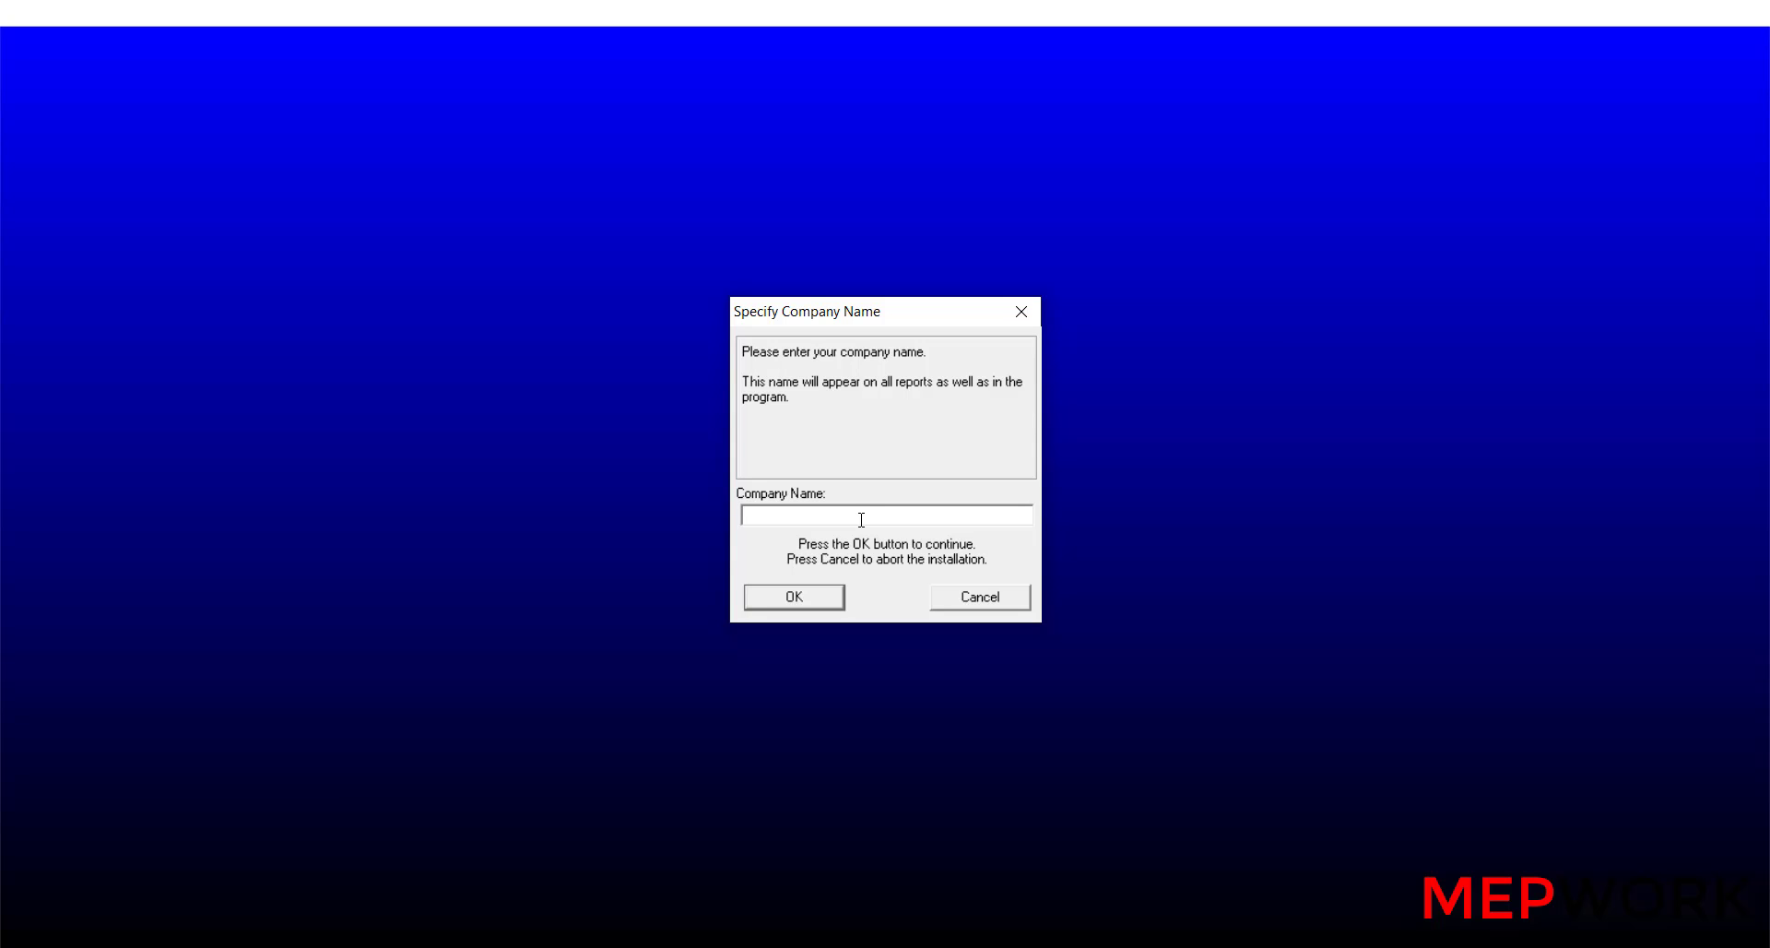
type("MEP W")
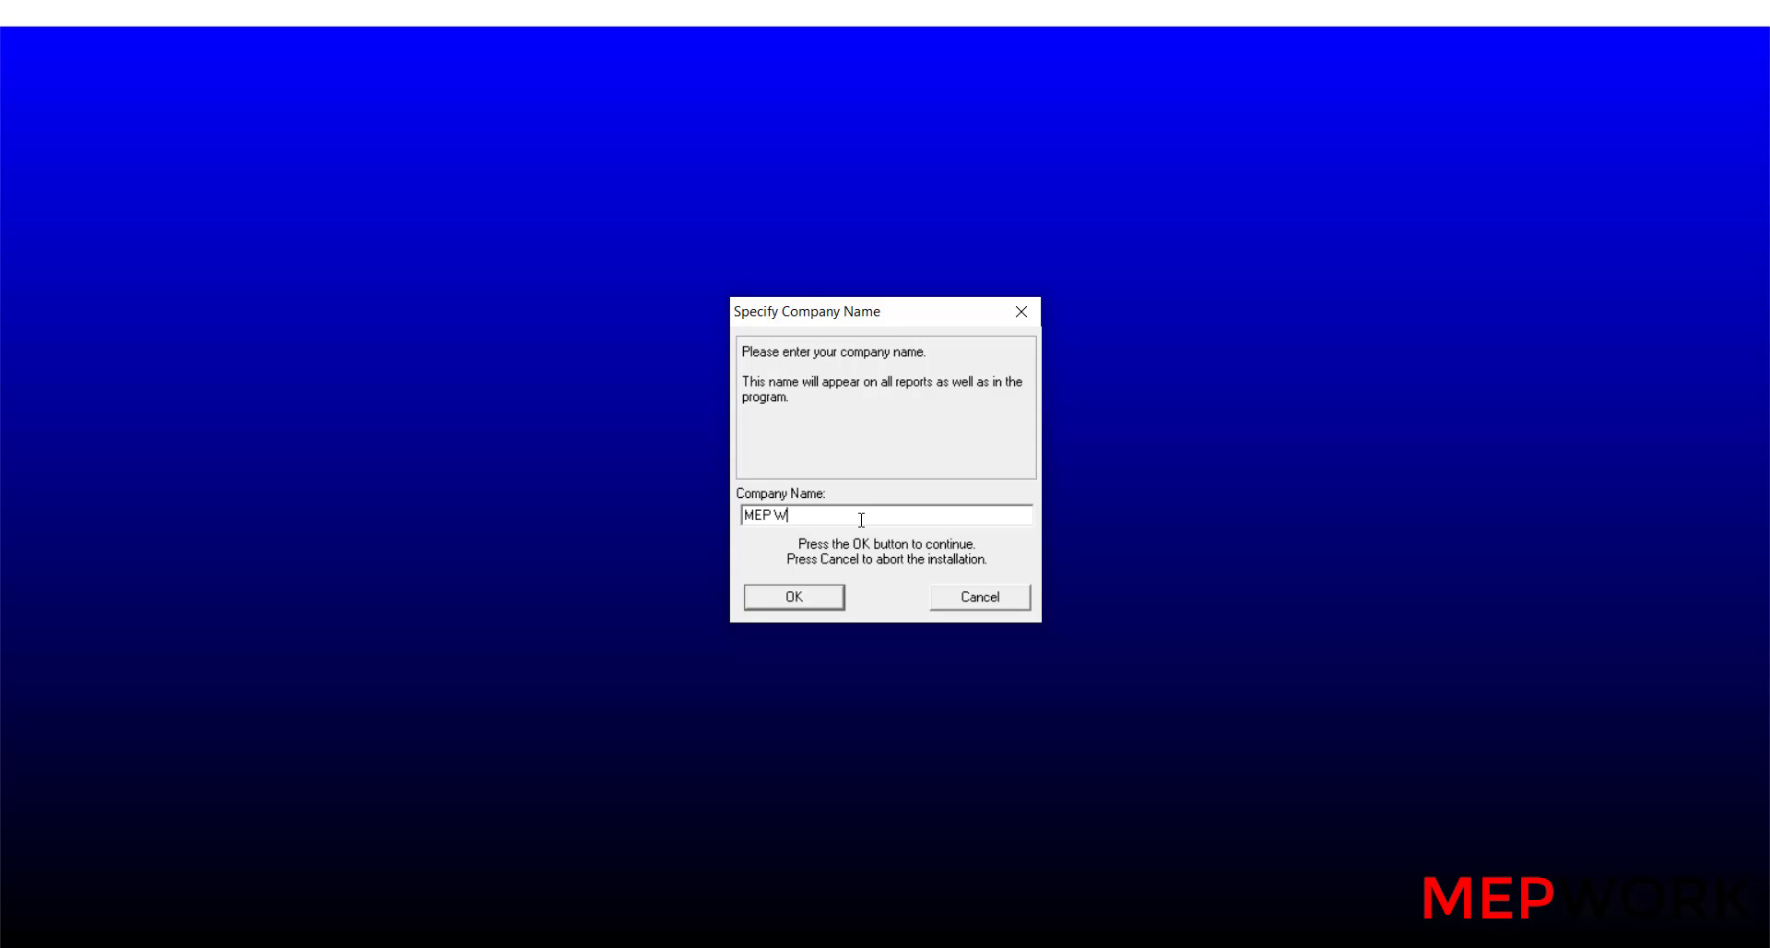
type("ORK")
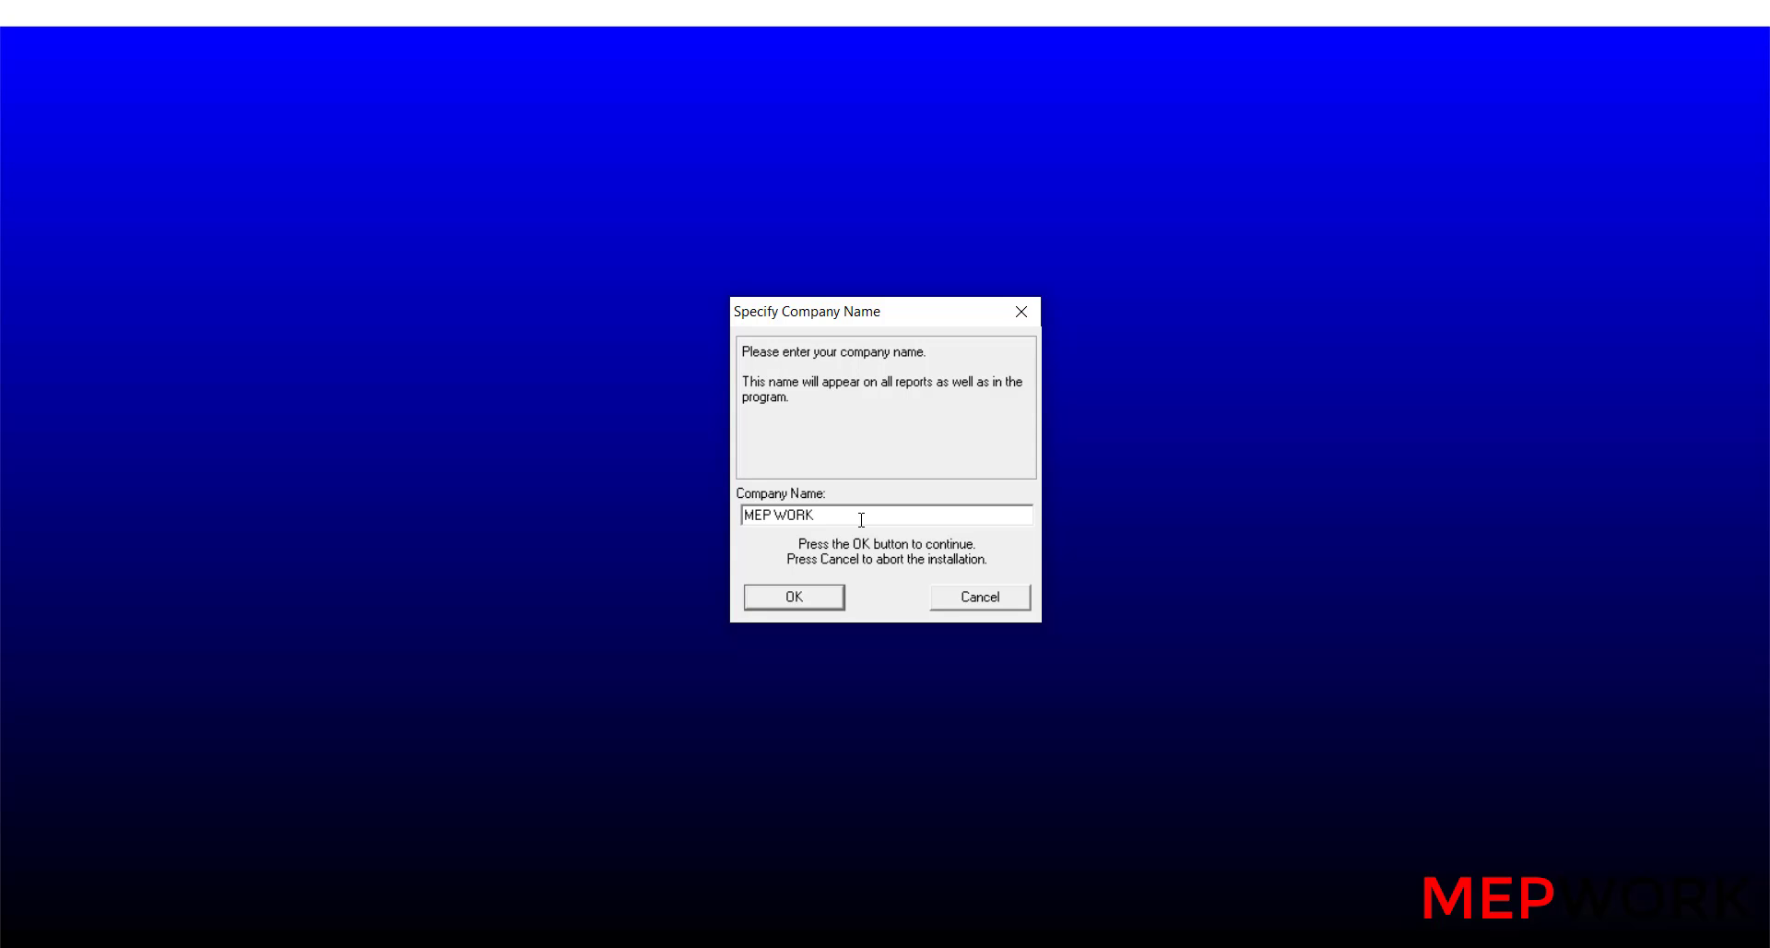
Confirm the company name so X Builder Framework 1.04x installs to completion.
left_click(791, 595)
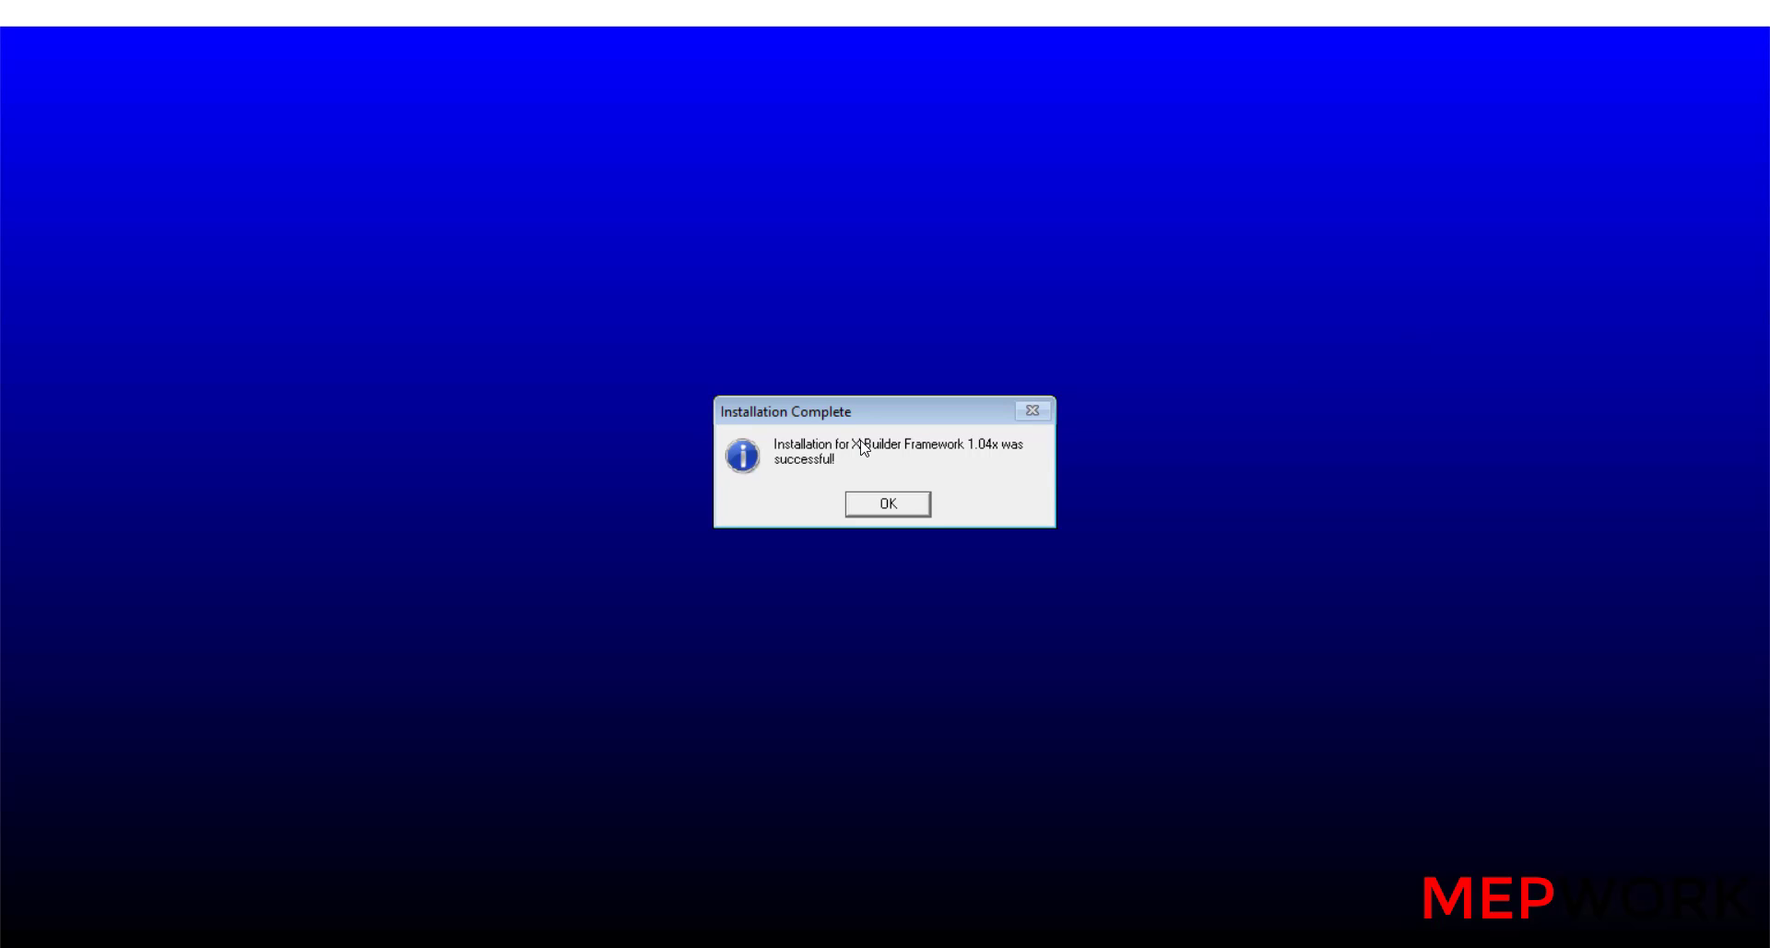
mouse_move(832, 455)
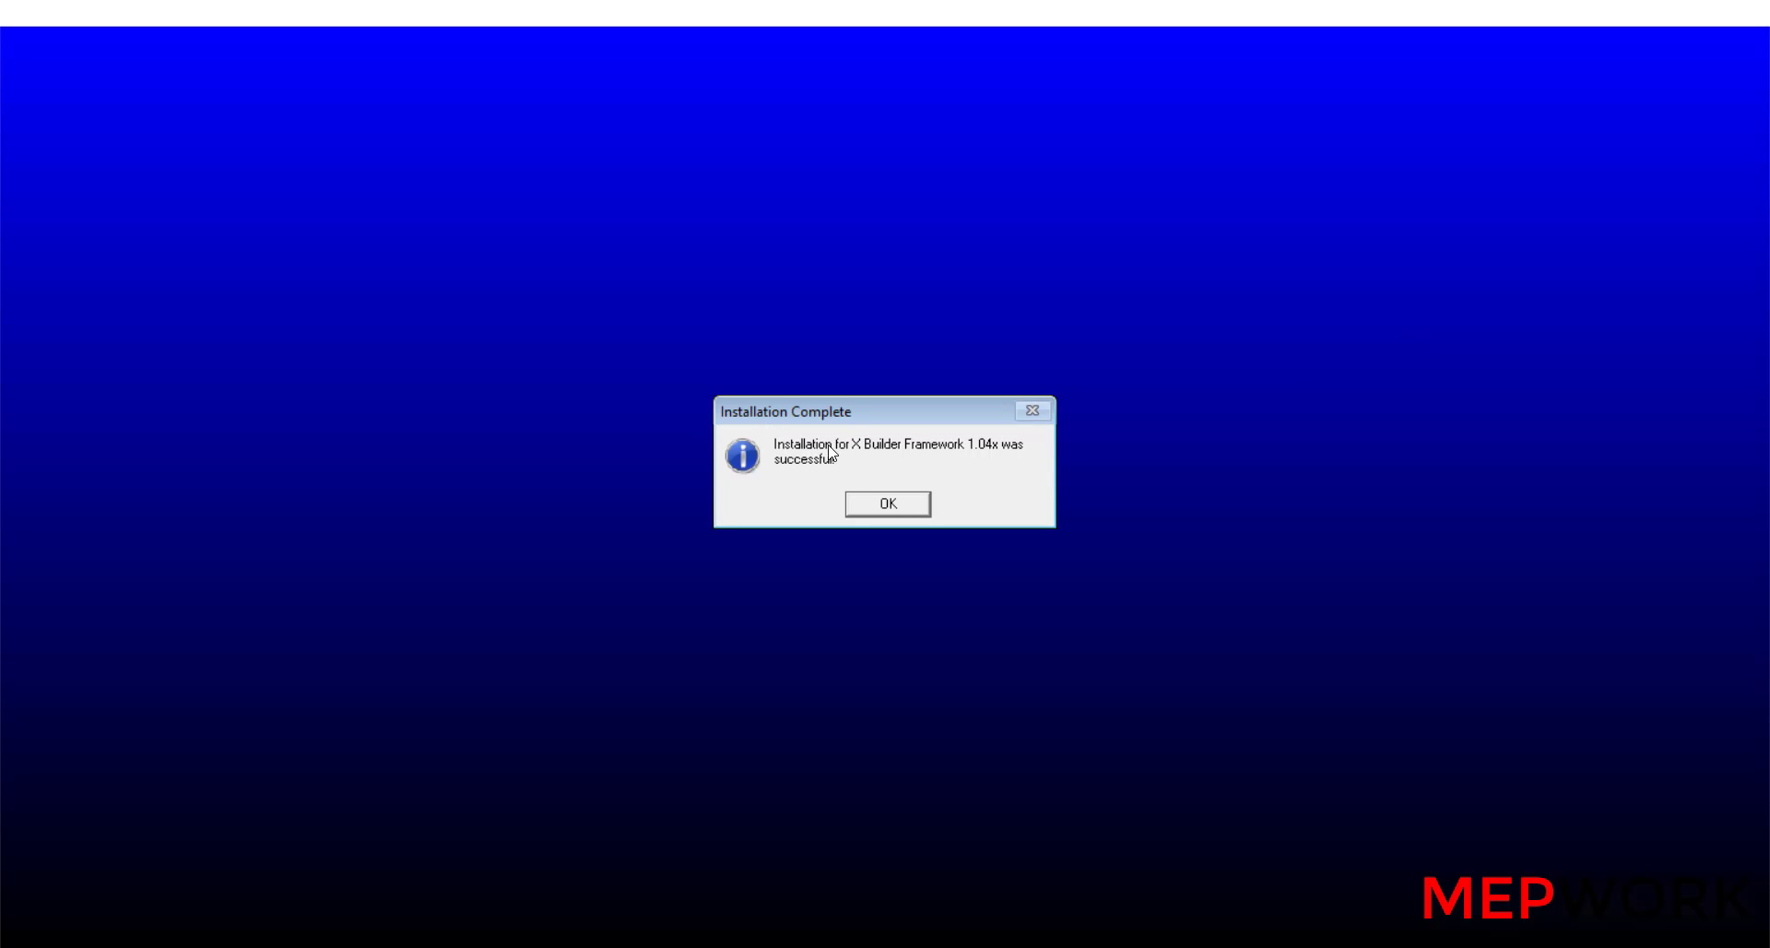
mouse_move(933, 463)
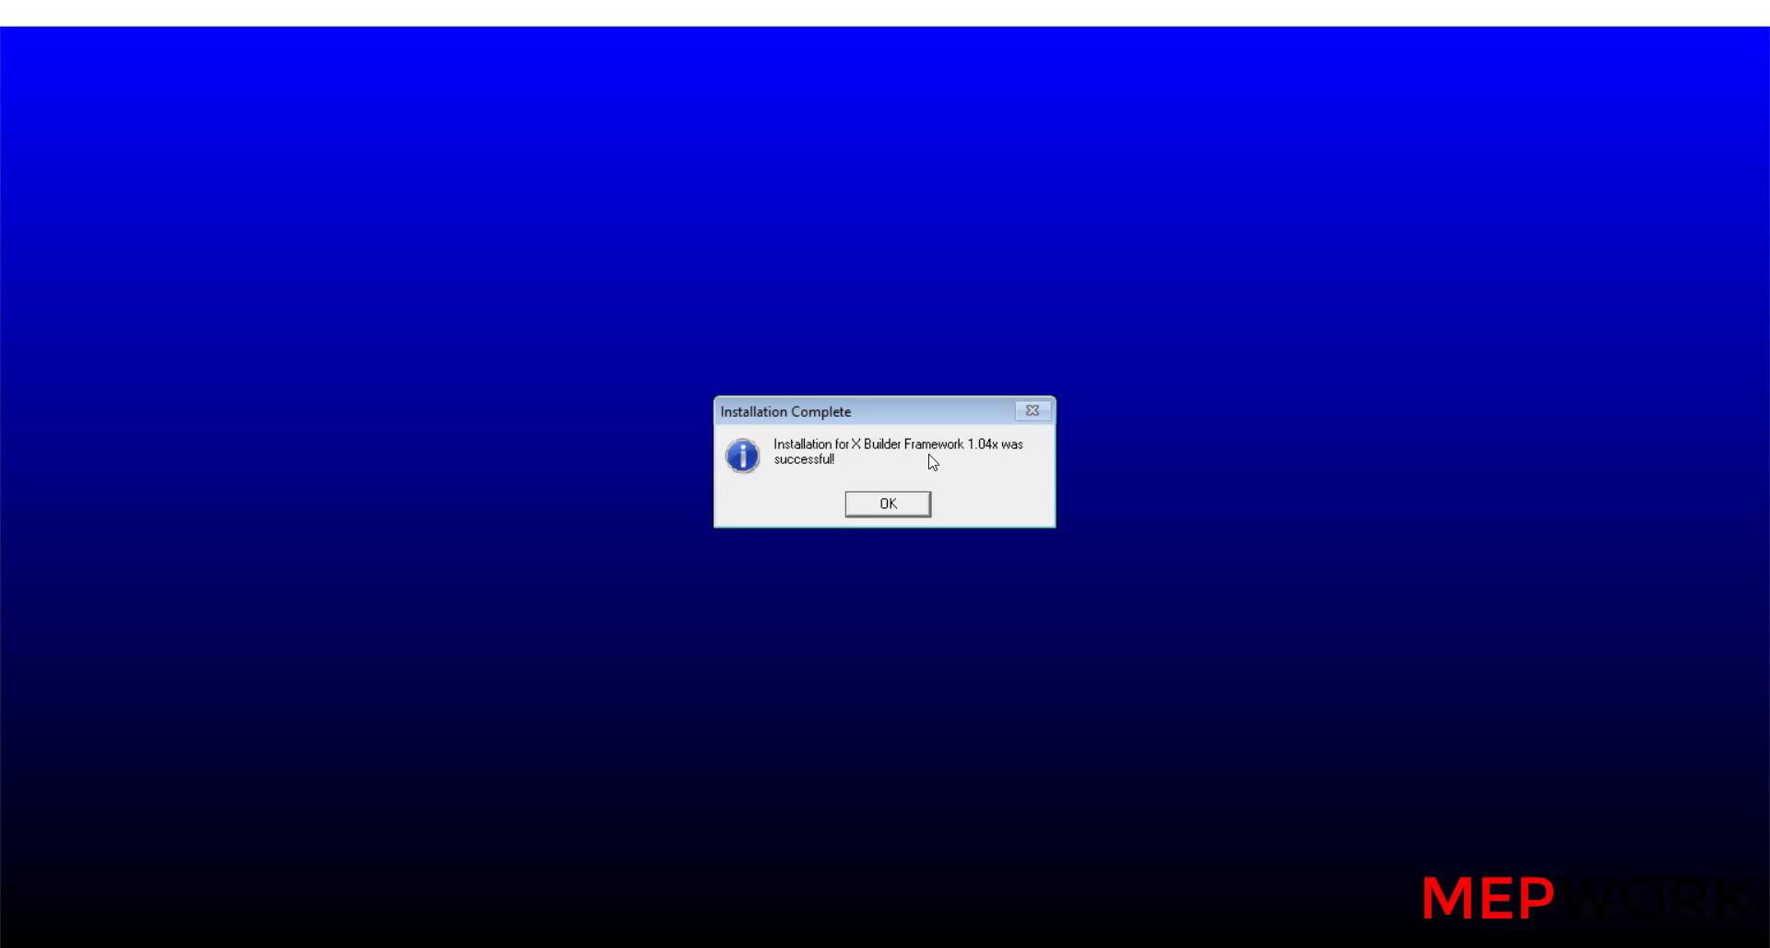
mouse_move(852, 472)
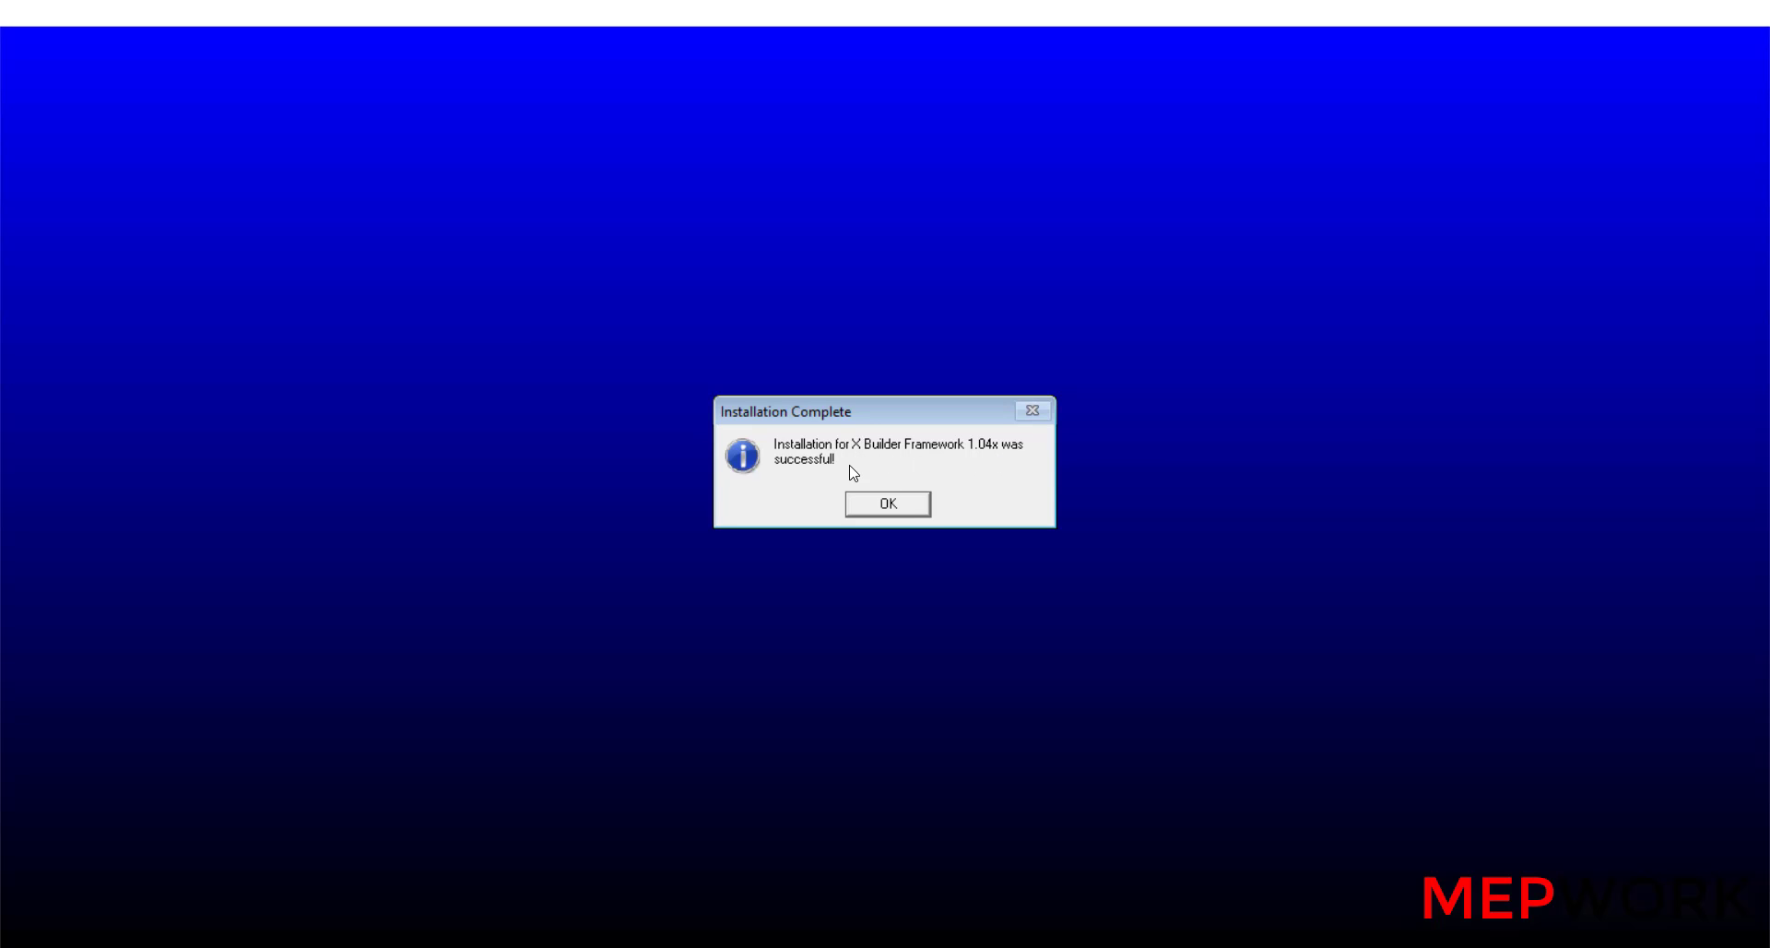
Dismiss the success message and open the inner HAP v5.10 folder with E20 HAP 5.10.exe.
left_click(886, 503)
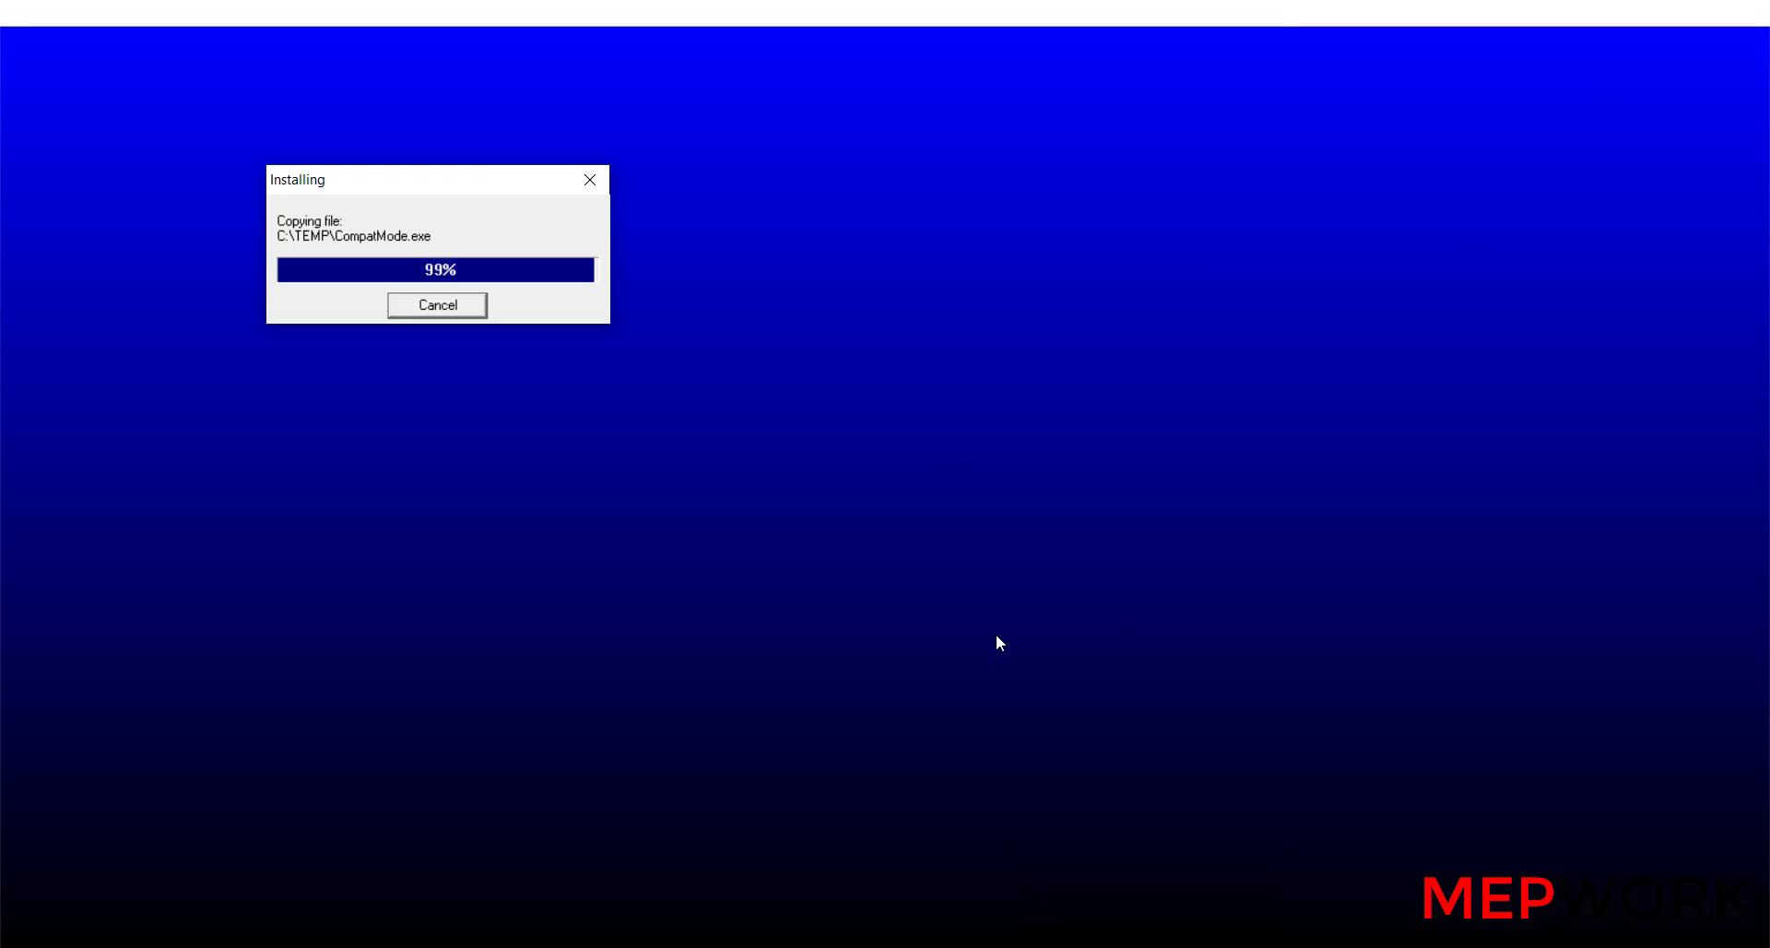
mouse_move(460, 239)
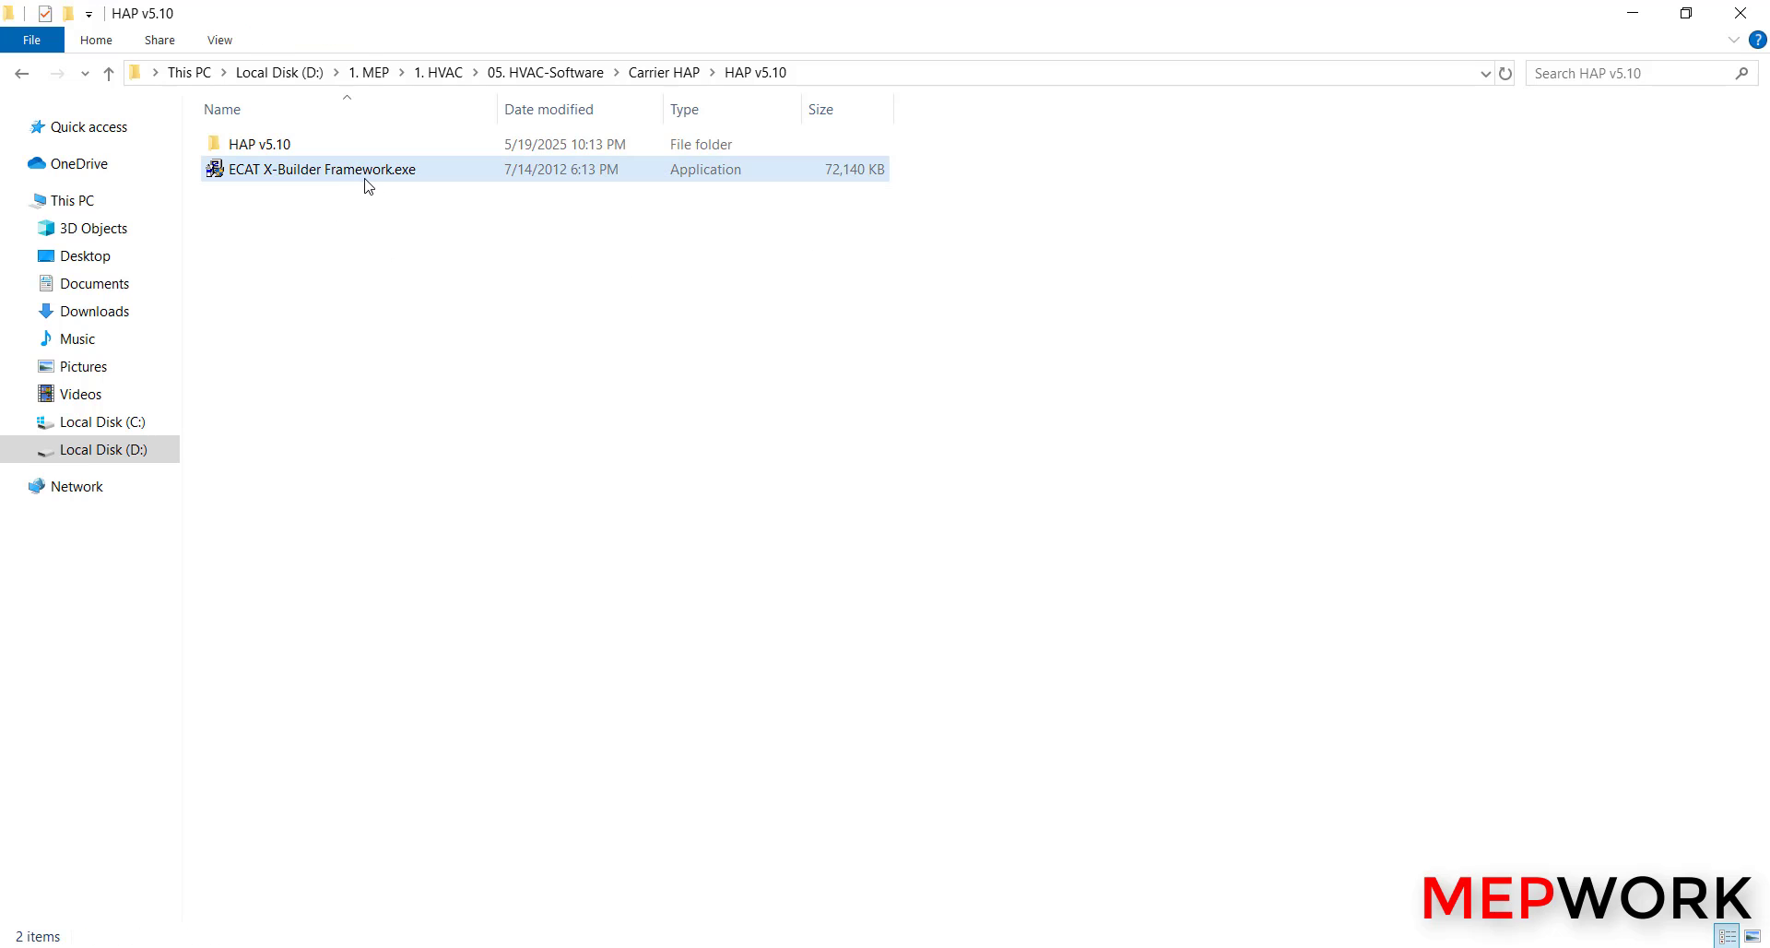
mouse_move(378, 175)
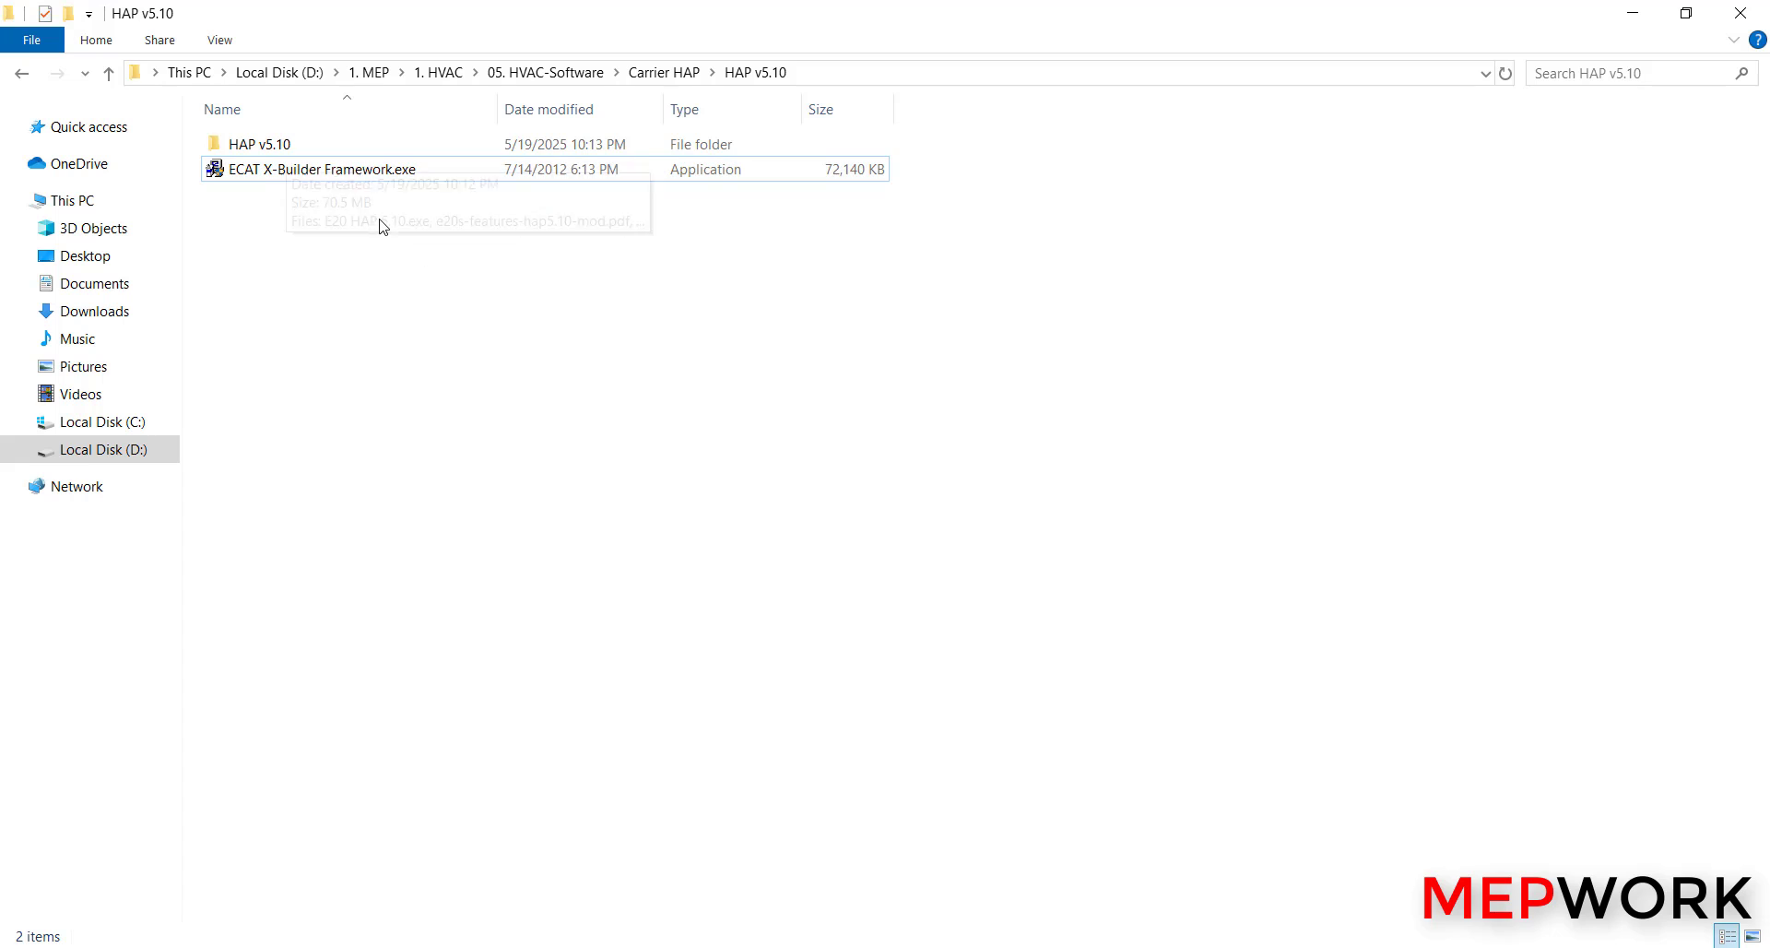
double_click(321, 170)
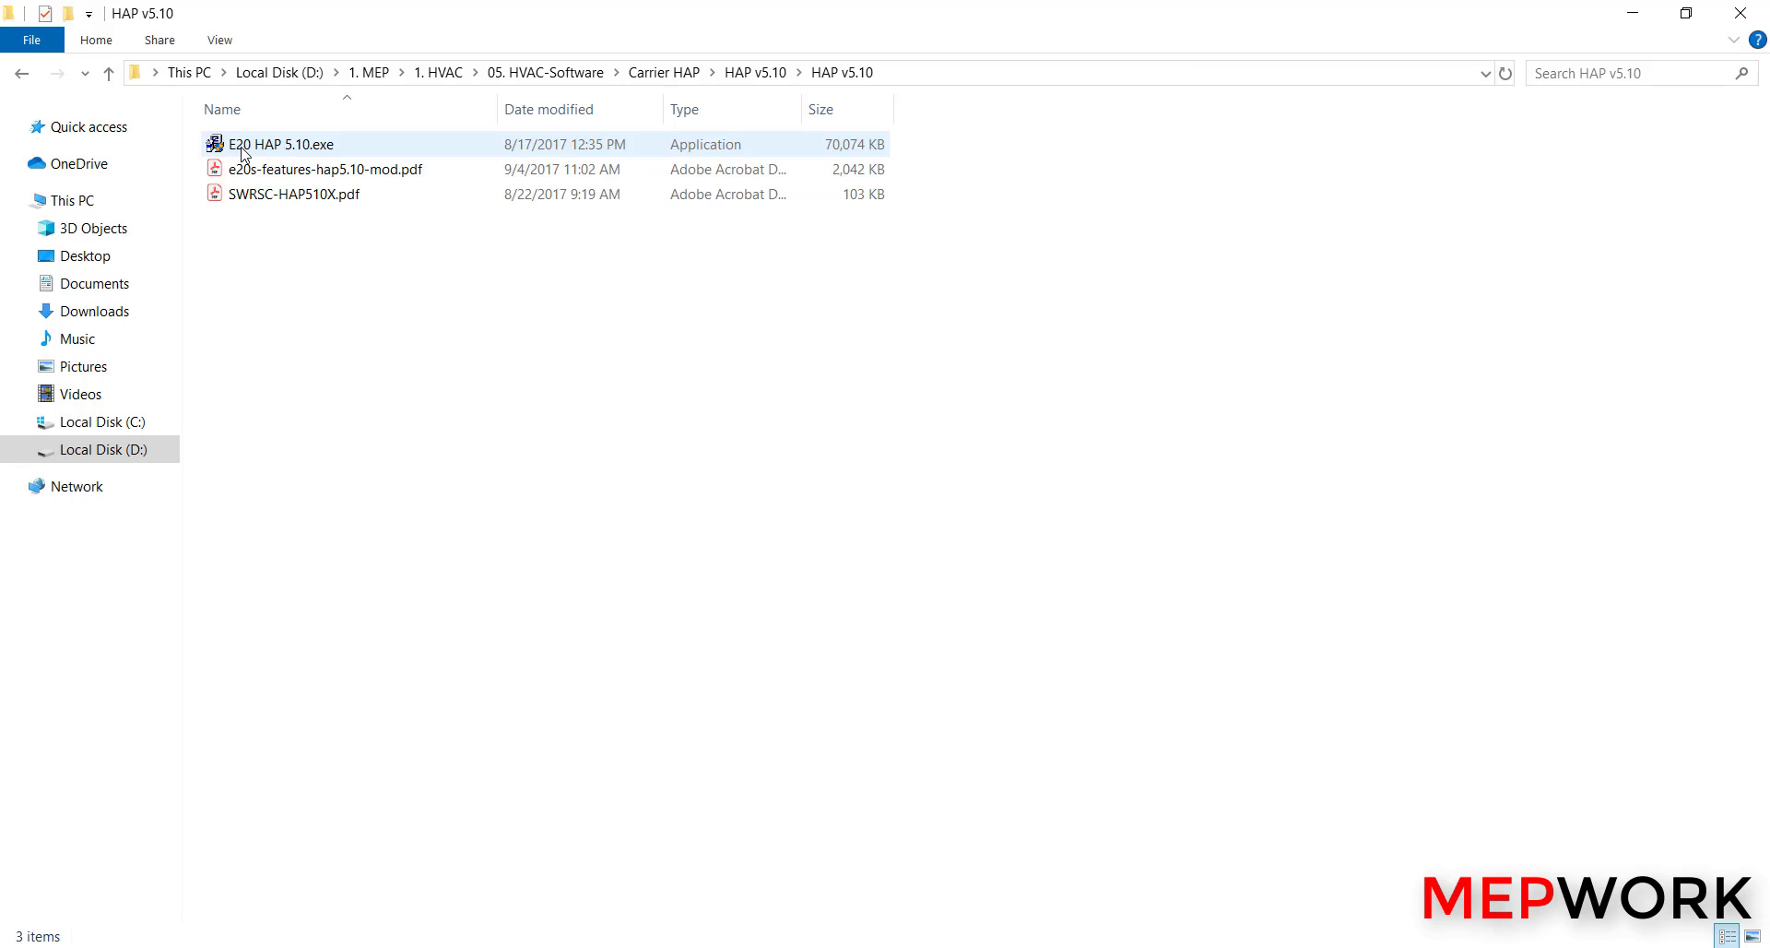
mouse_move(271, 144)
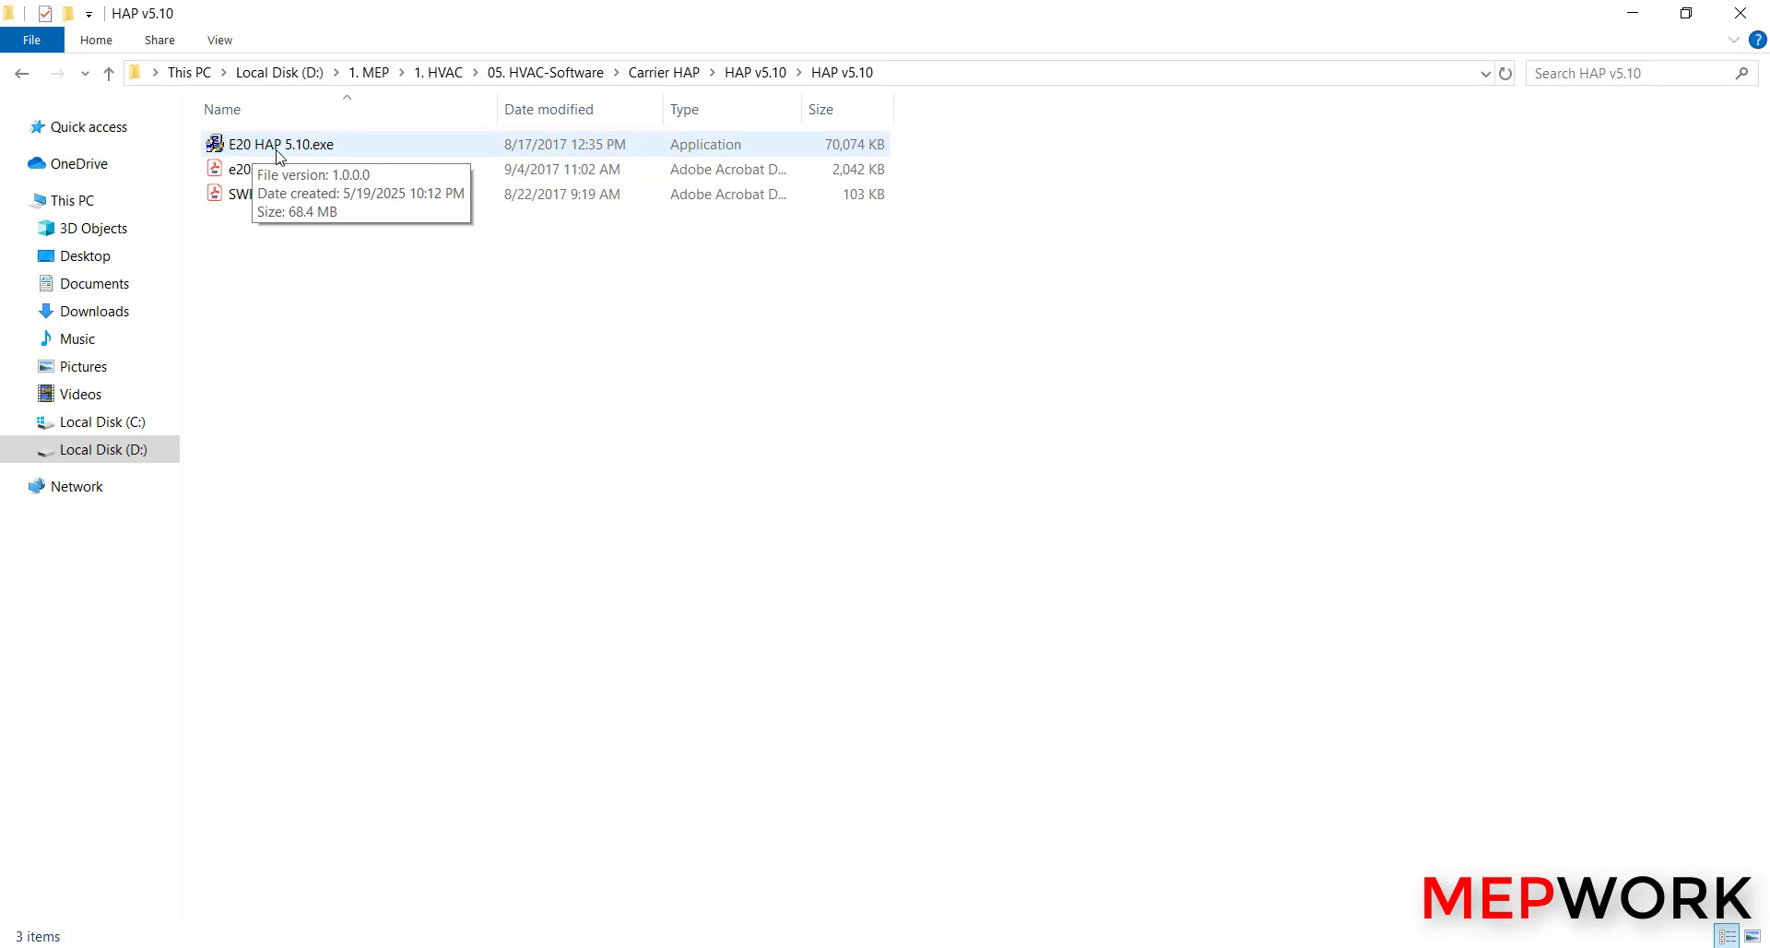
mouse_move(304, 155)
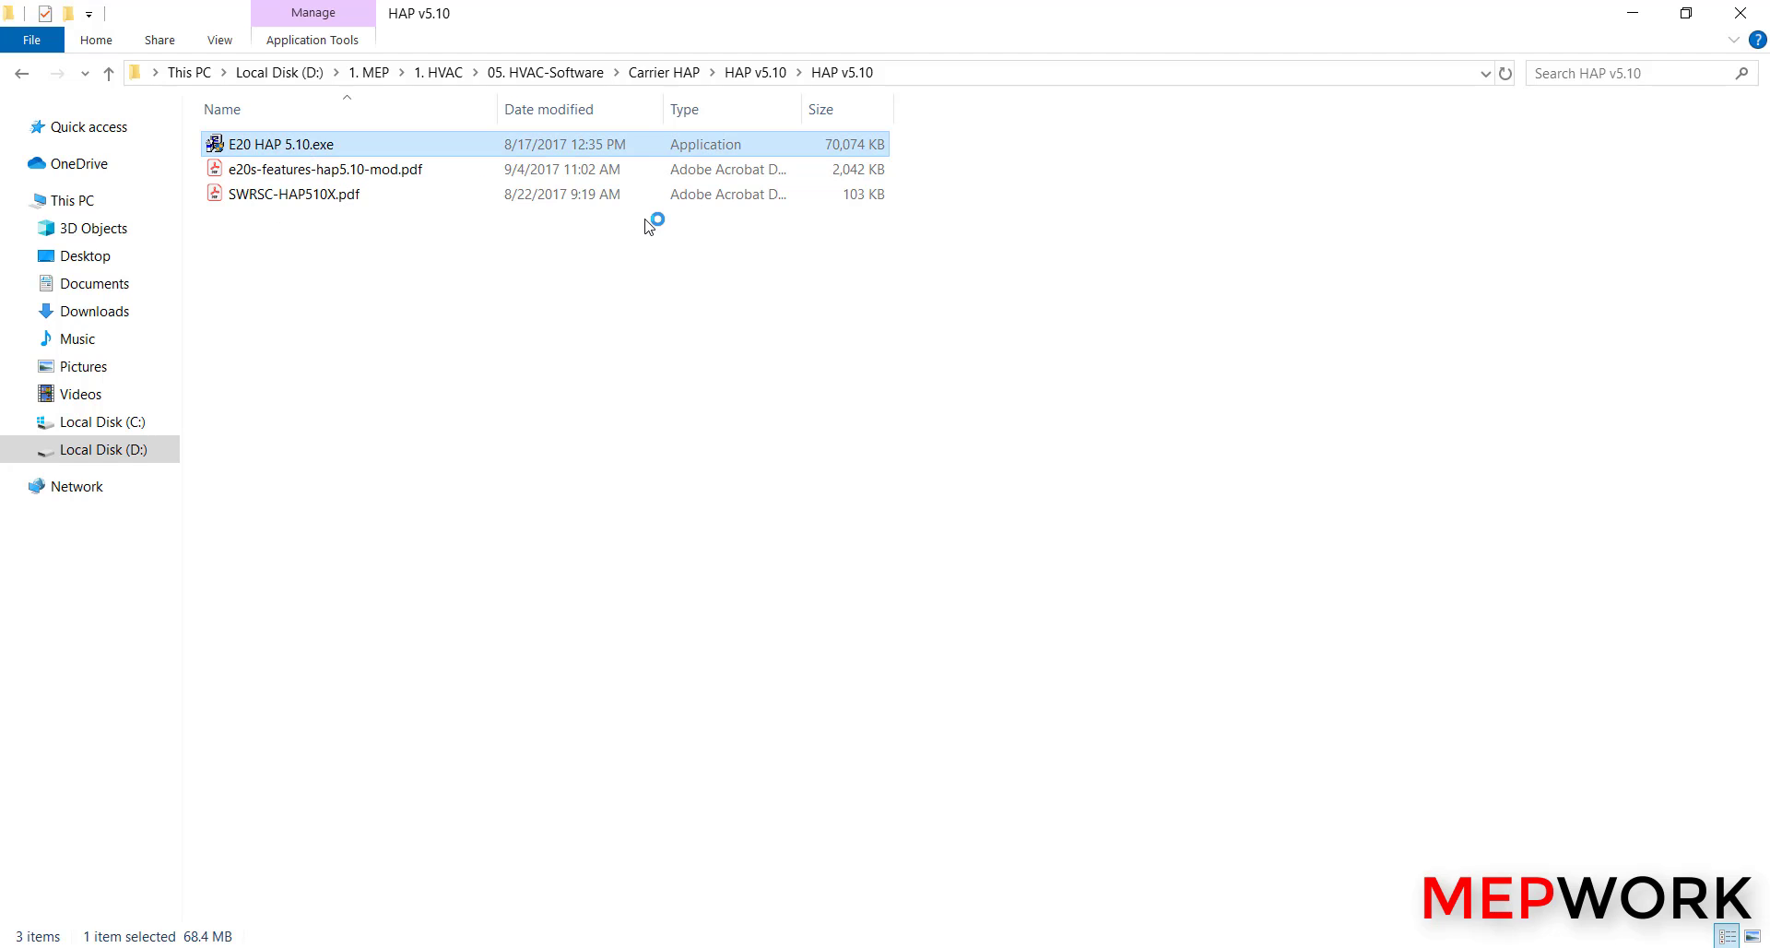
mouse_move(579, 317)
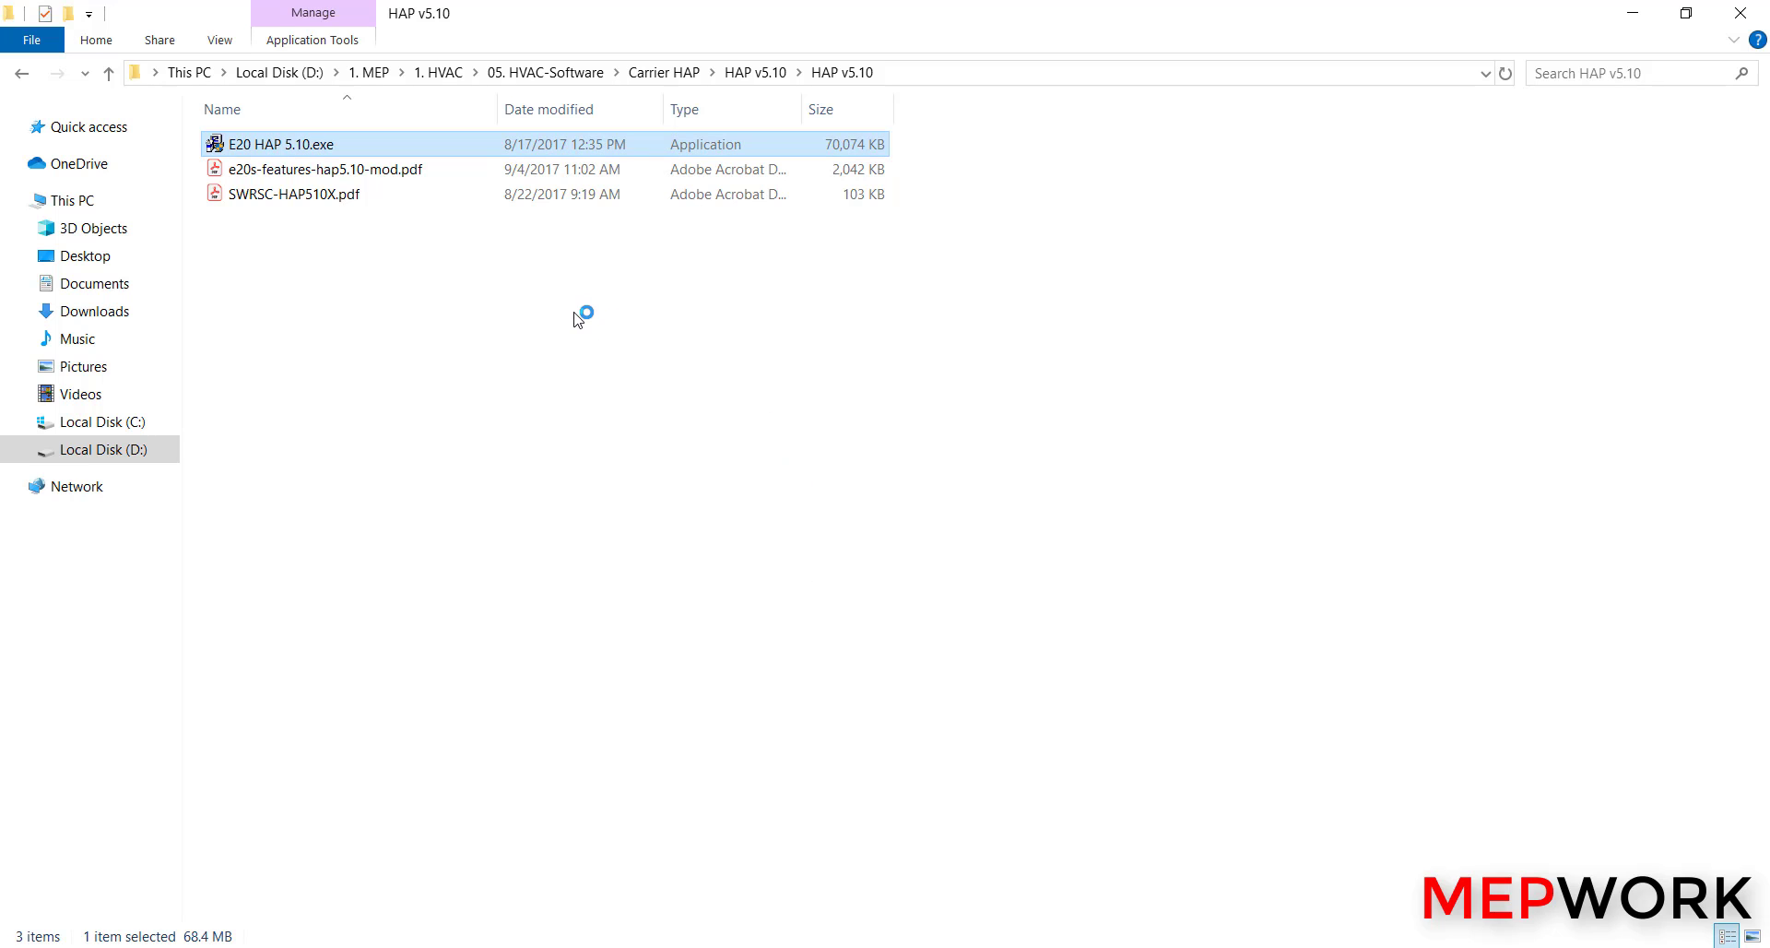
Install Hourly Analysis Program 5.10 onto drive c: via the E20 HAP 5.10 setup.
double_click(278, 144)
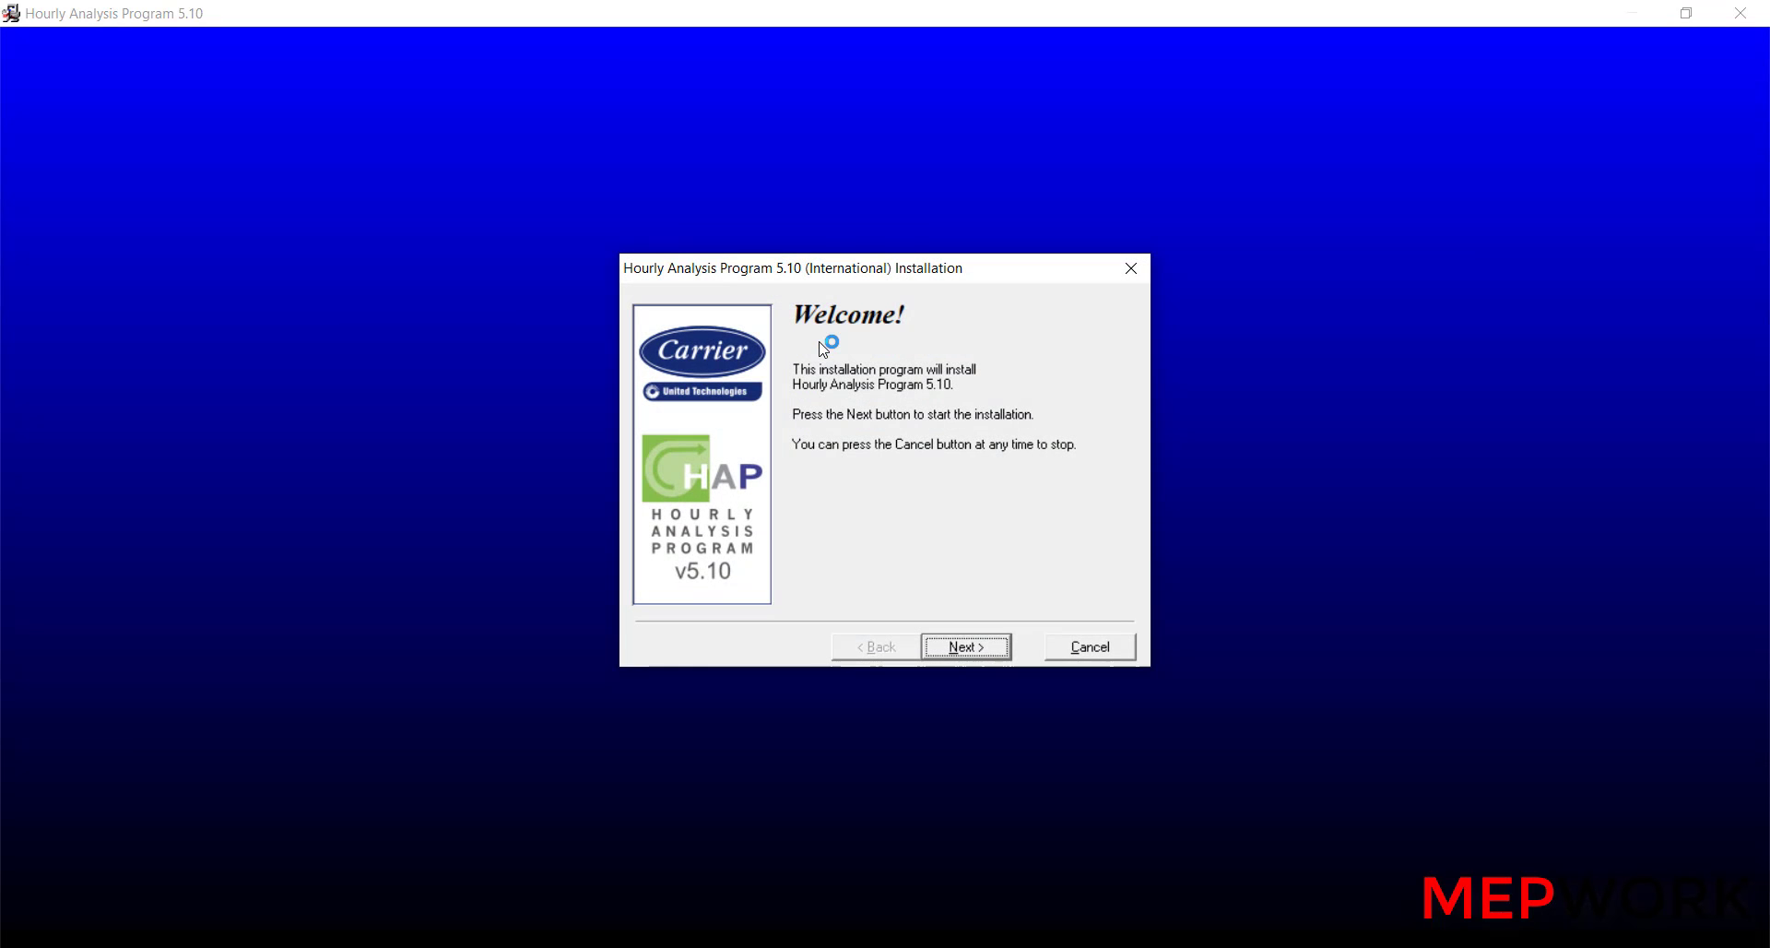
mouse_move(717, 312)
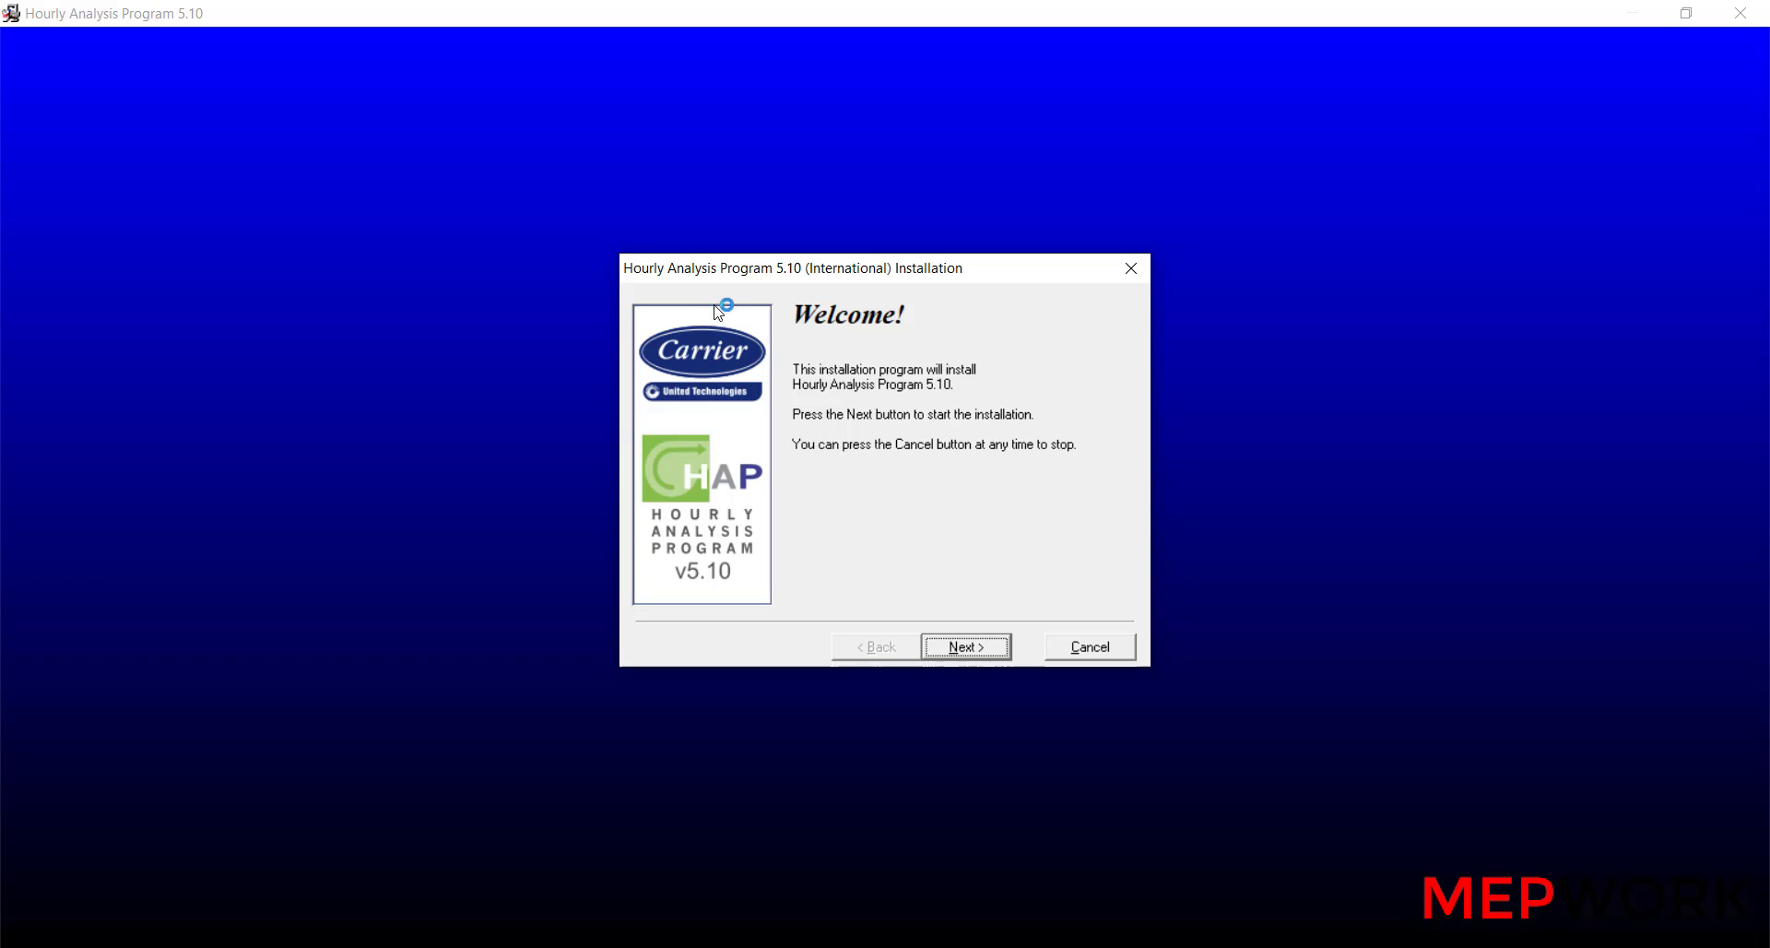
mouse_move(852, 330)
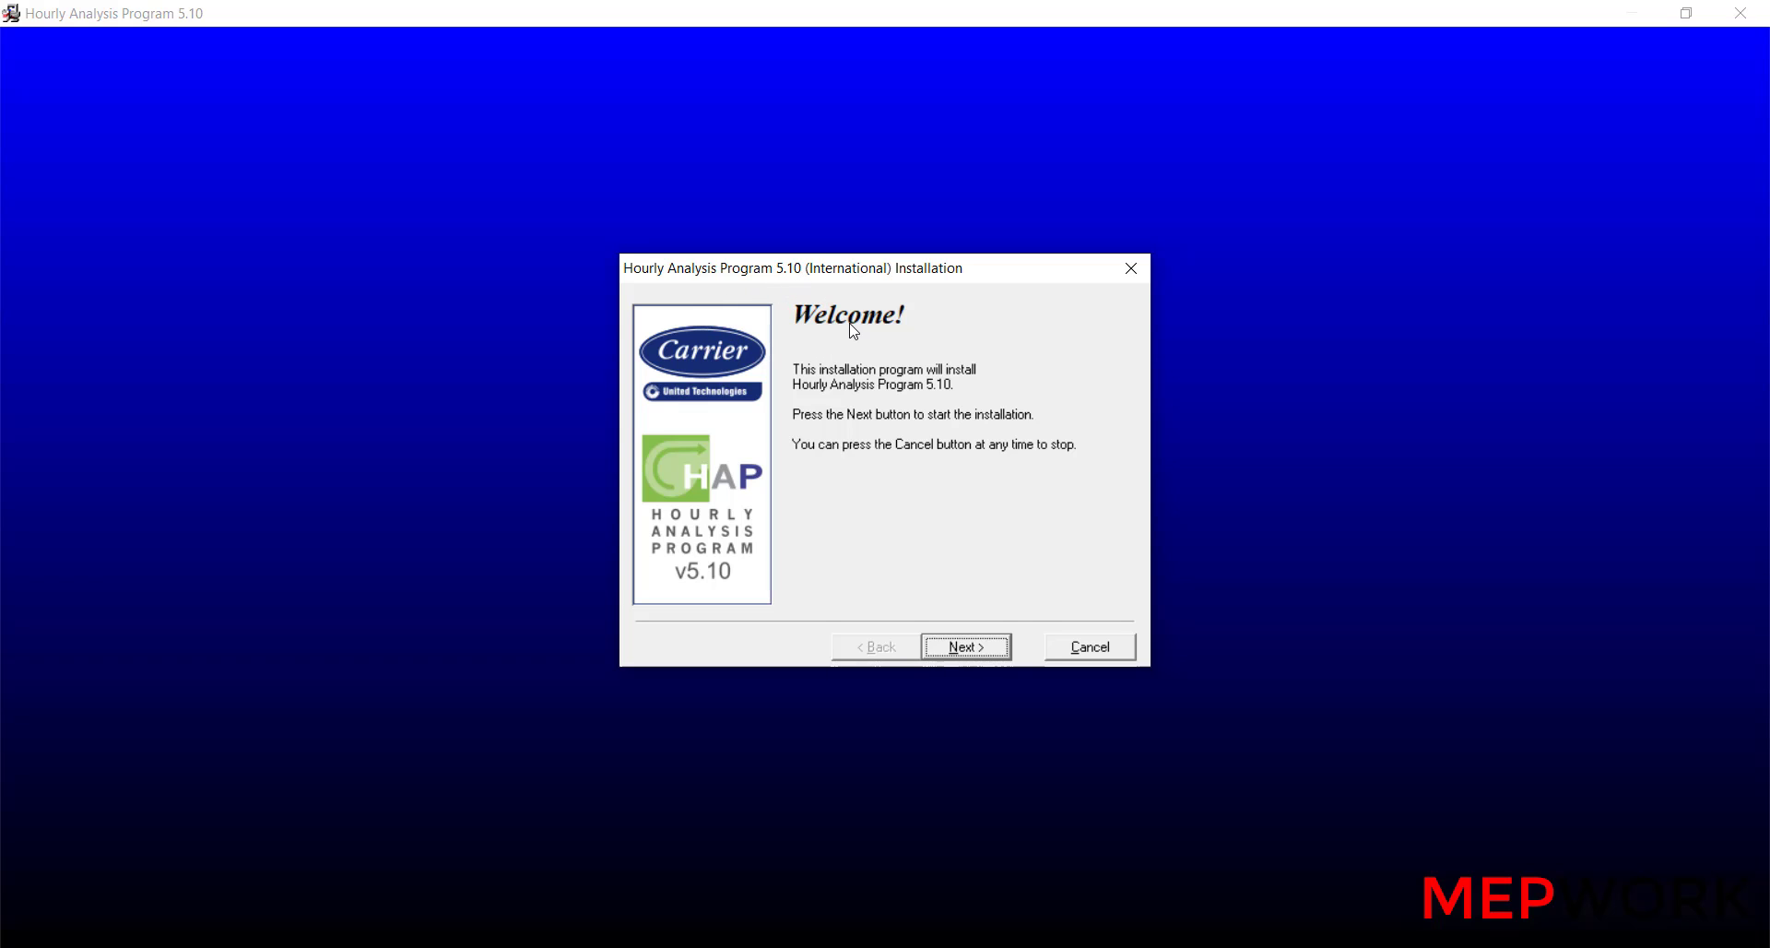
left_click(964, 647)
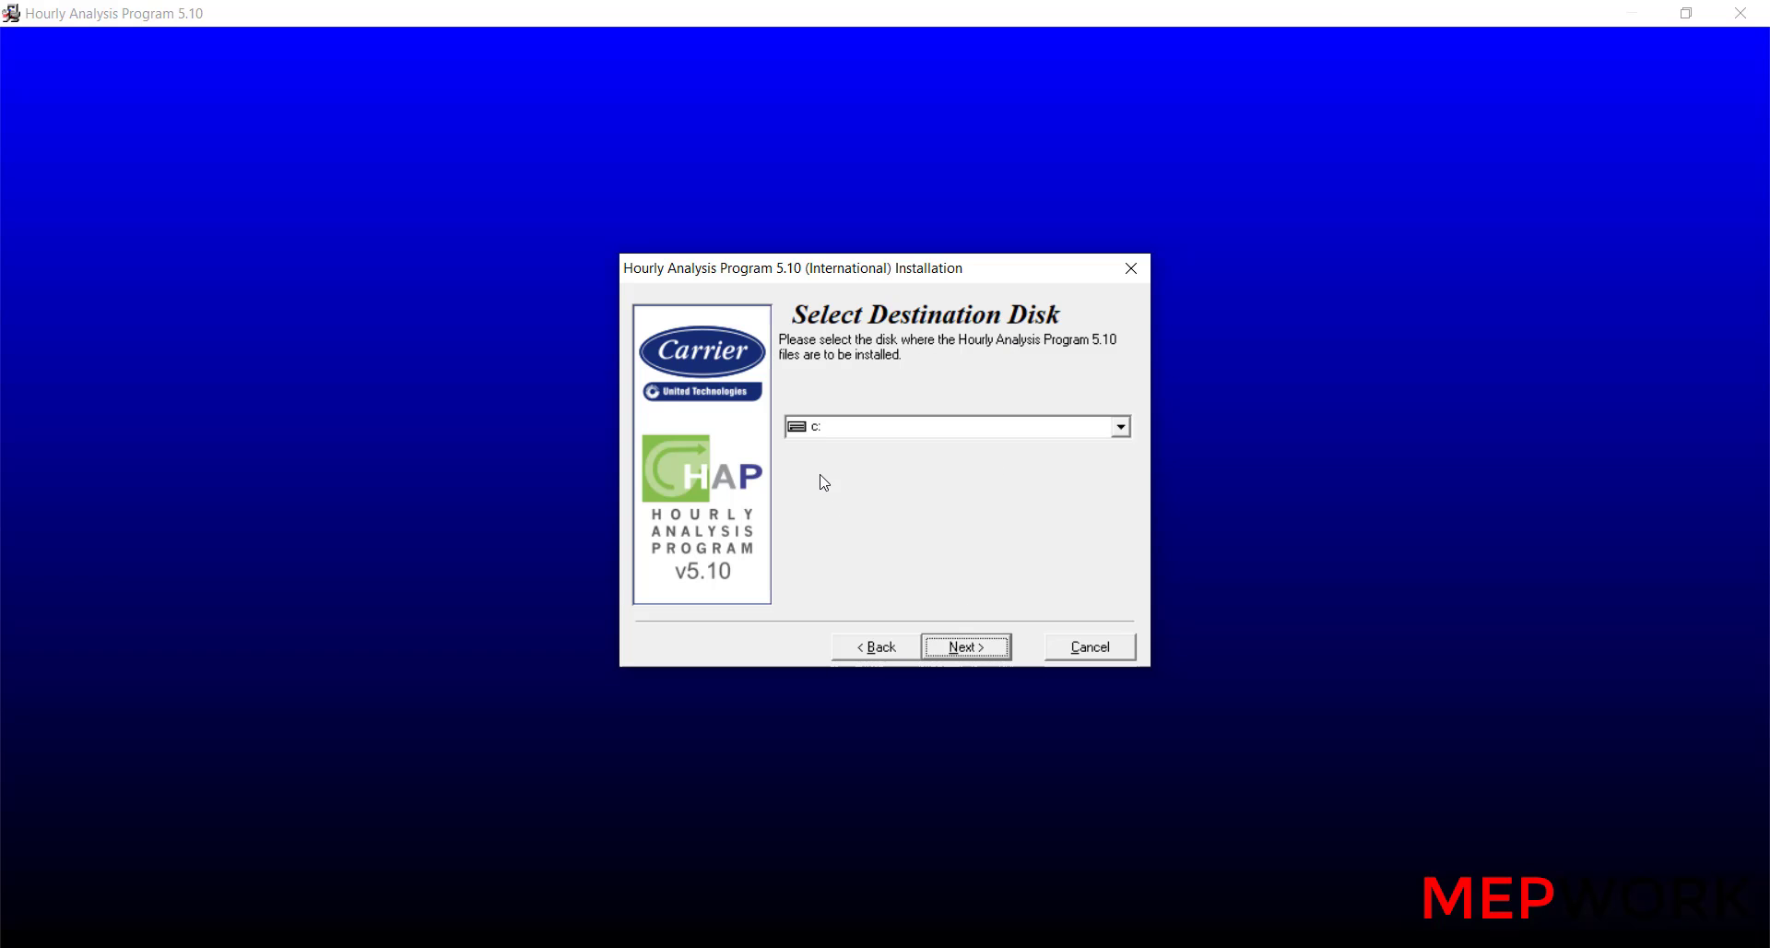
left_click(964, 648)
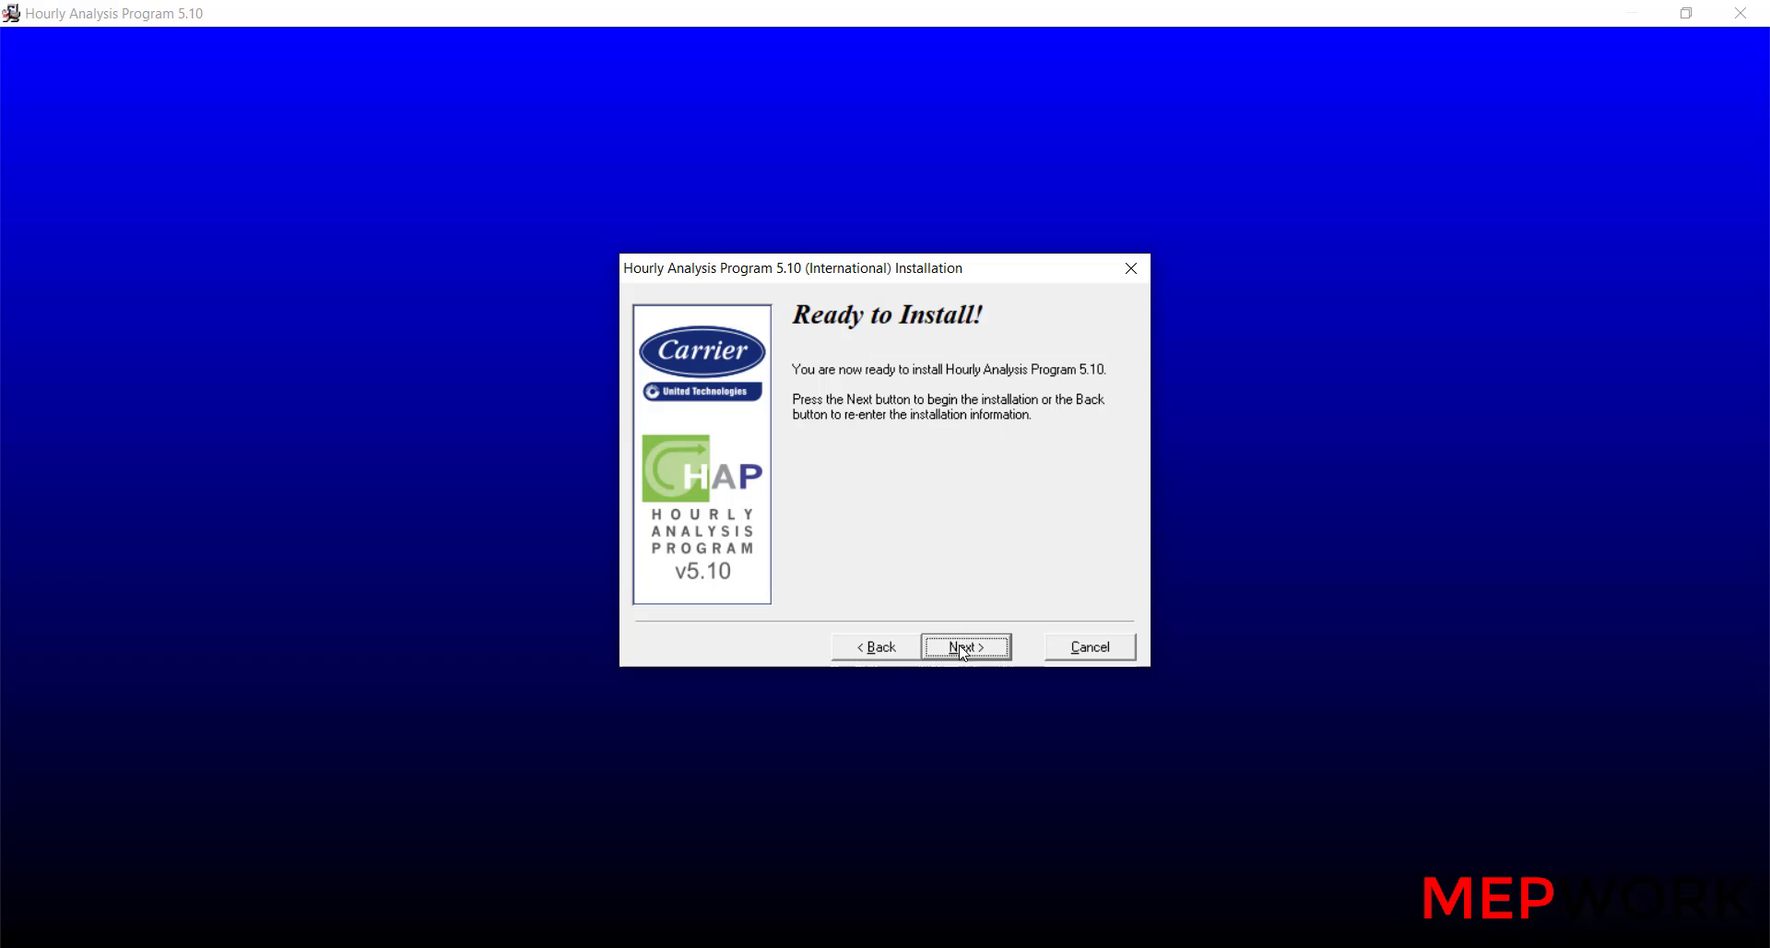
left_click(963, 647)
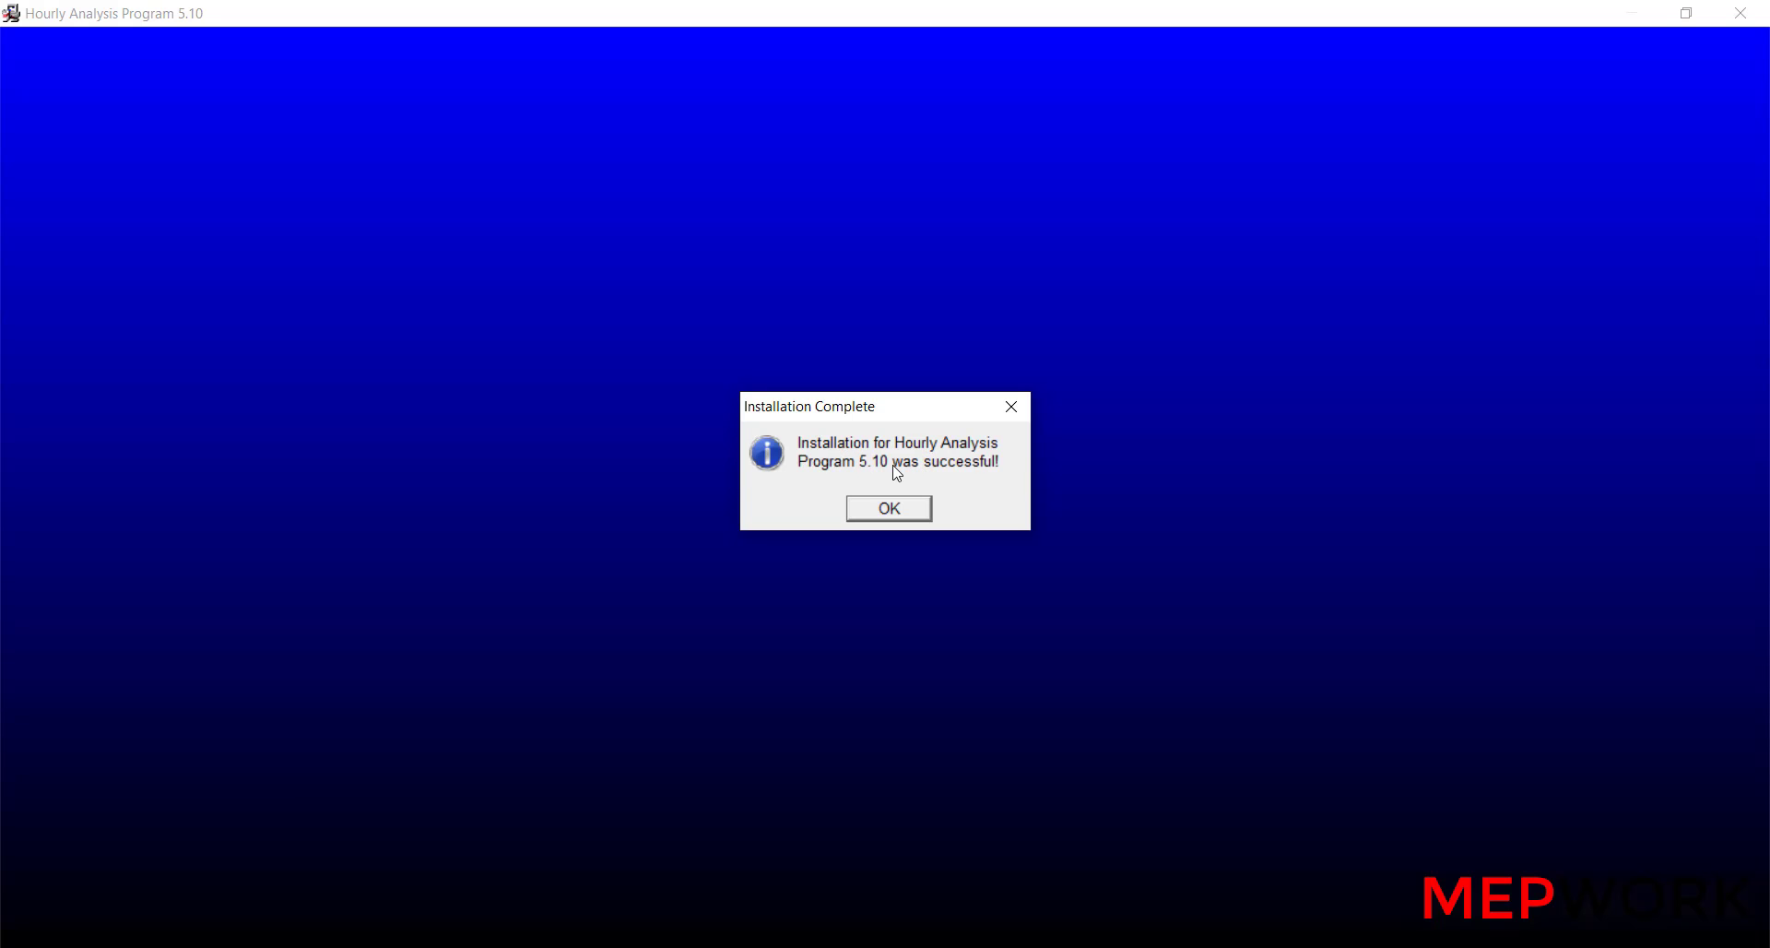
Close the HAP Installation Complete message.
left_click(887, 507)
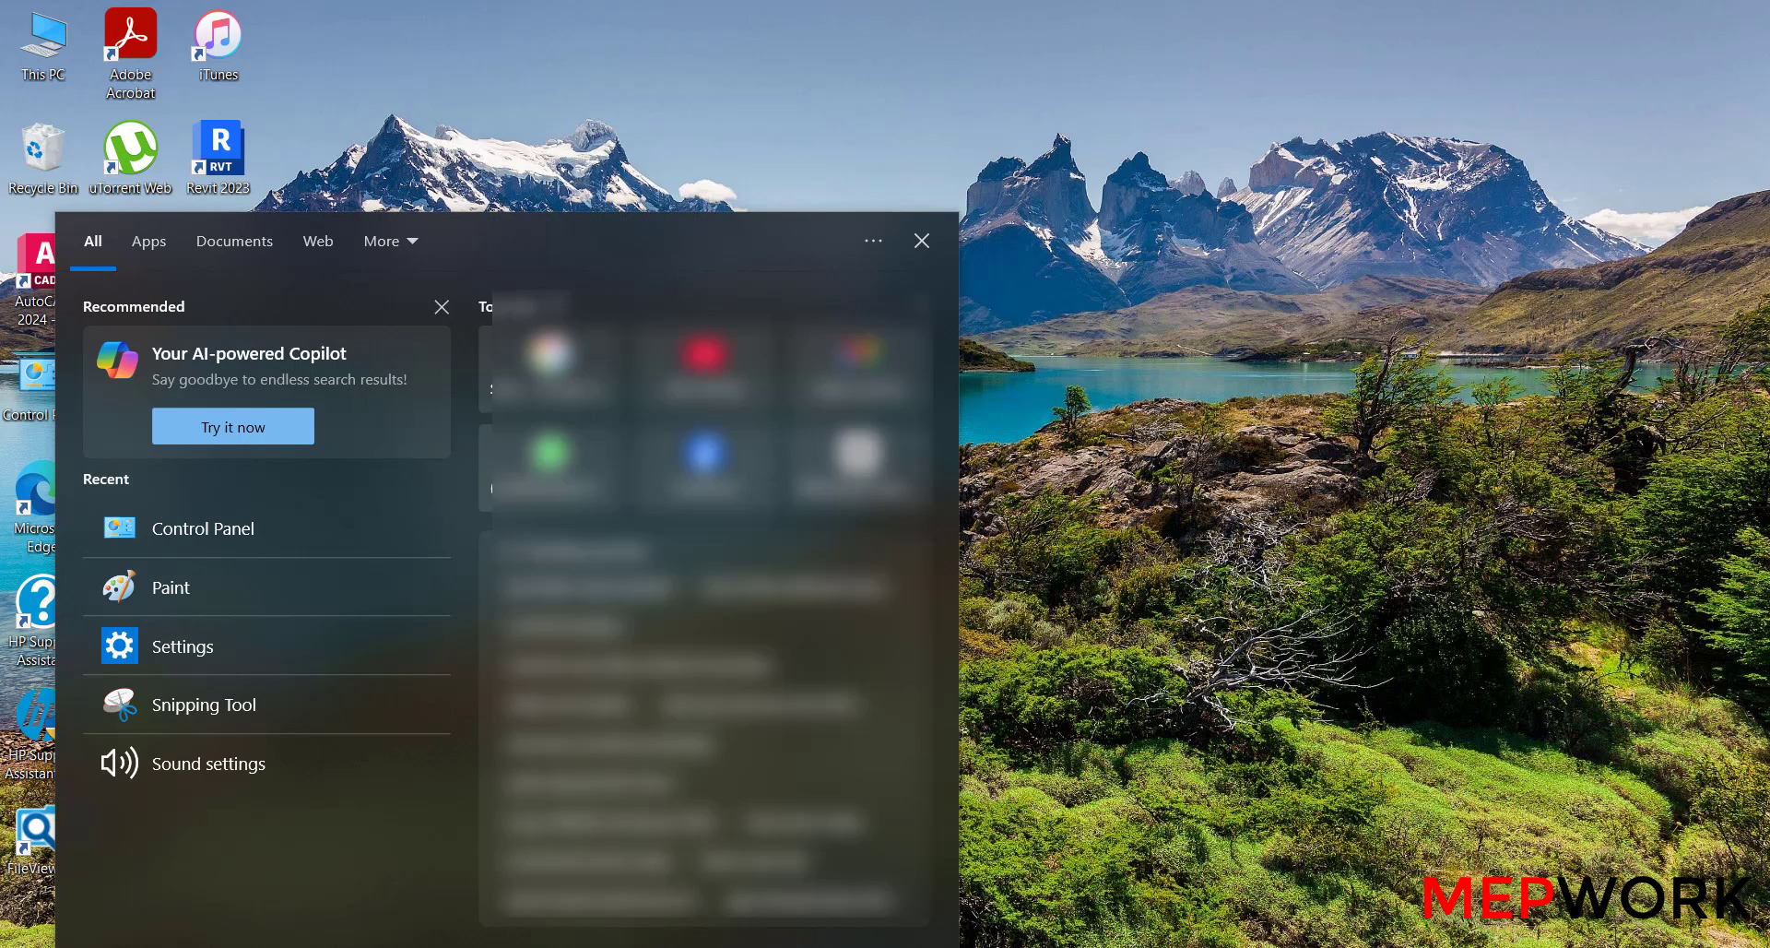
Search Windows for 'hour' to find Hourly Analysis Program 5.10.
type("hour")
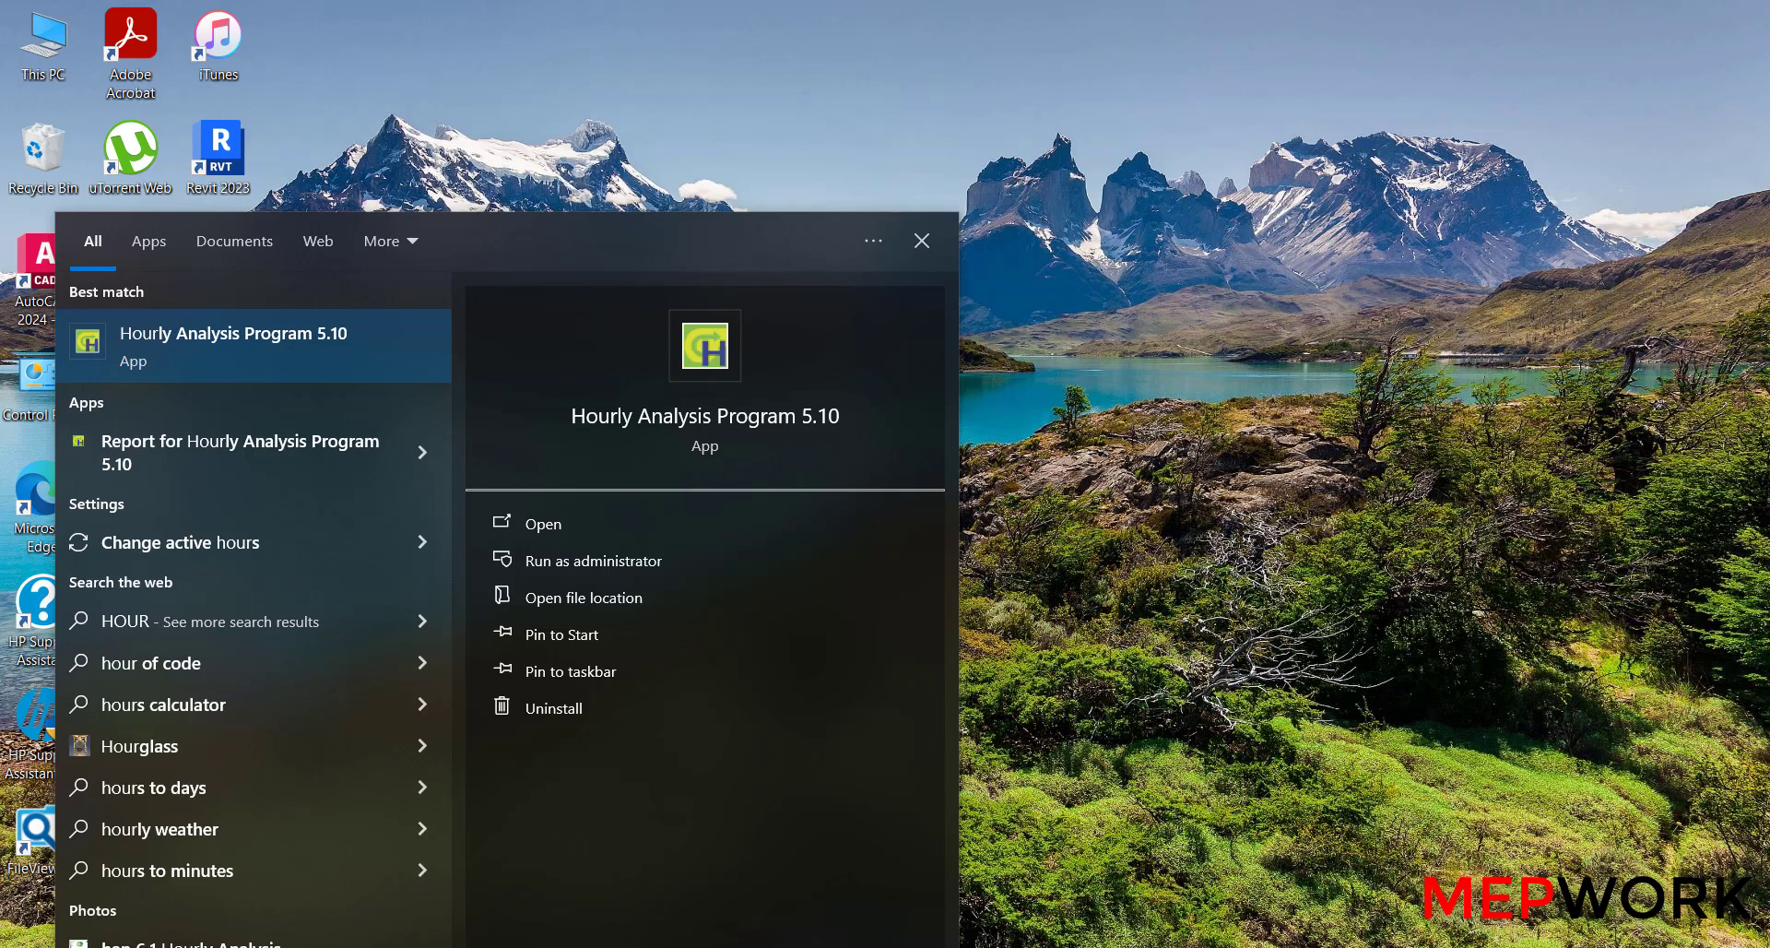
mouse_move(212, 356)
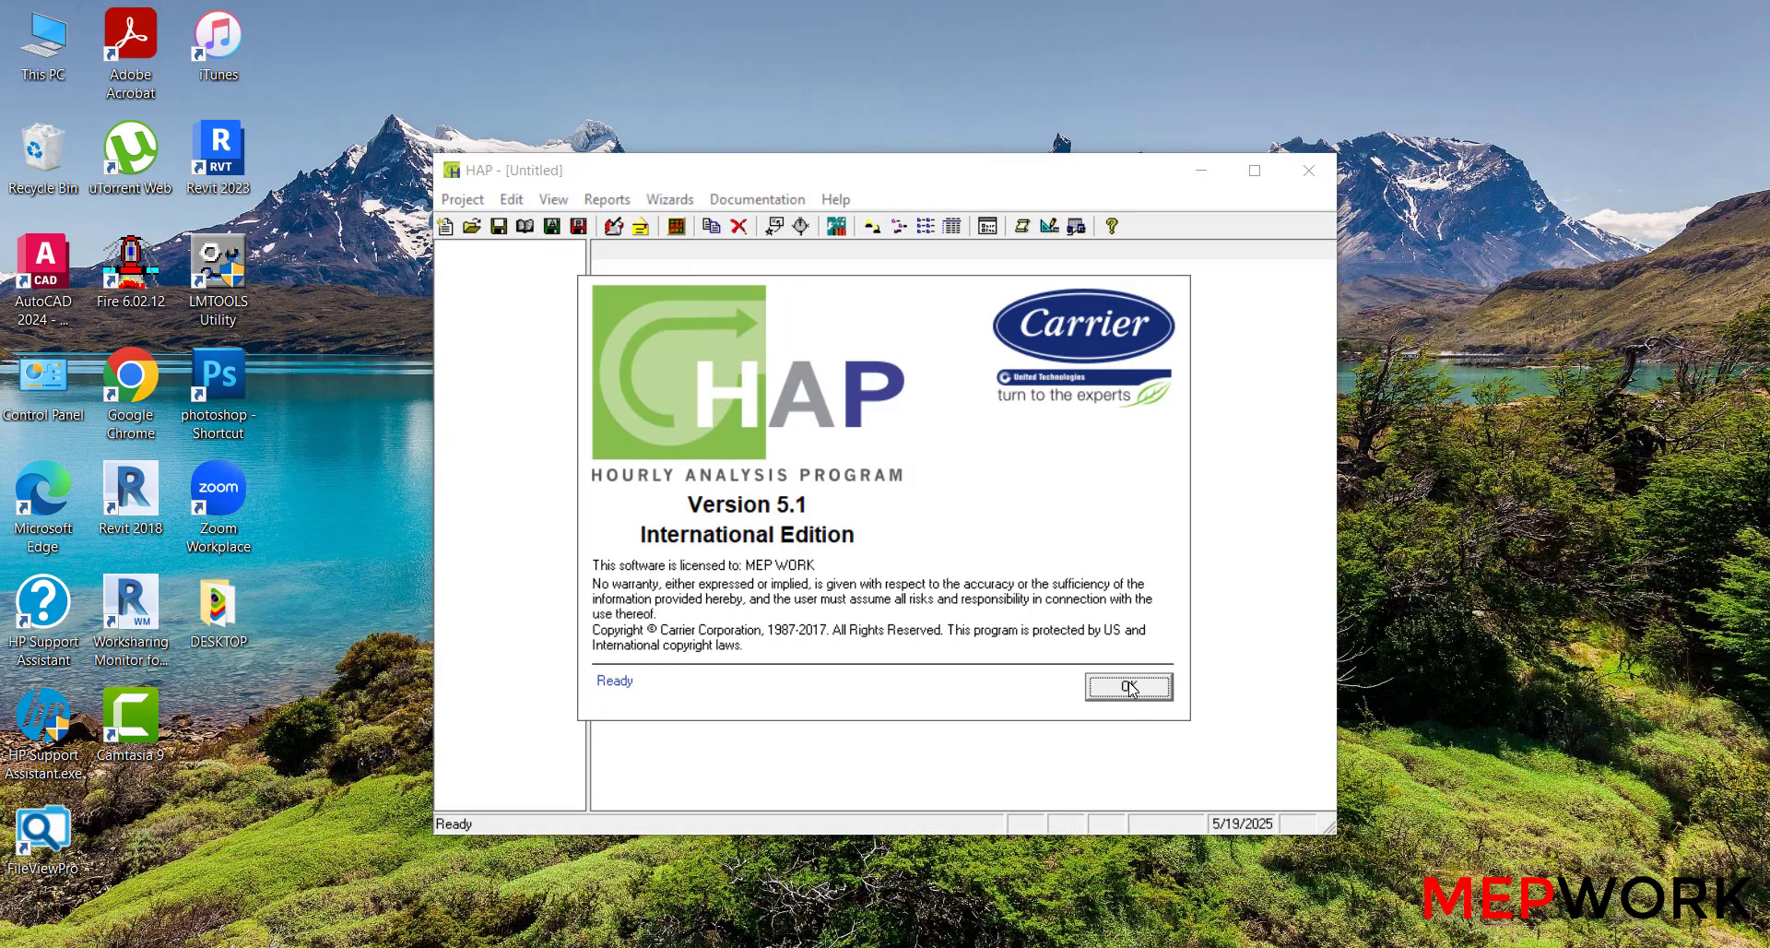
Activate HAP by entering the customer number and authorization code.
left_click(1125, 686)
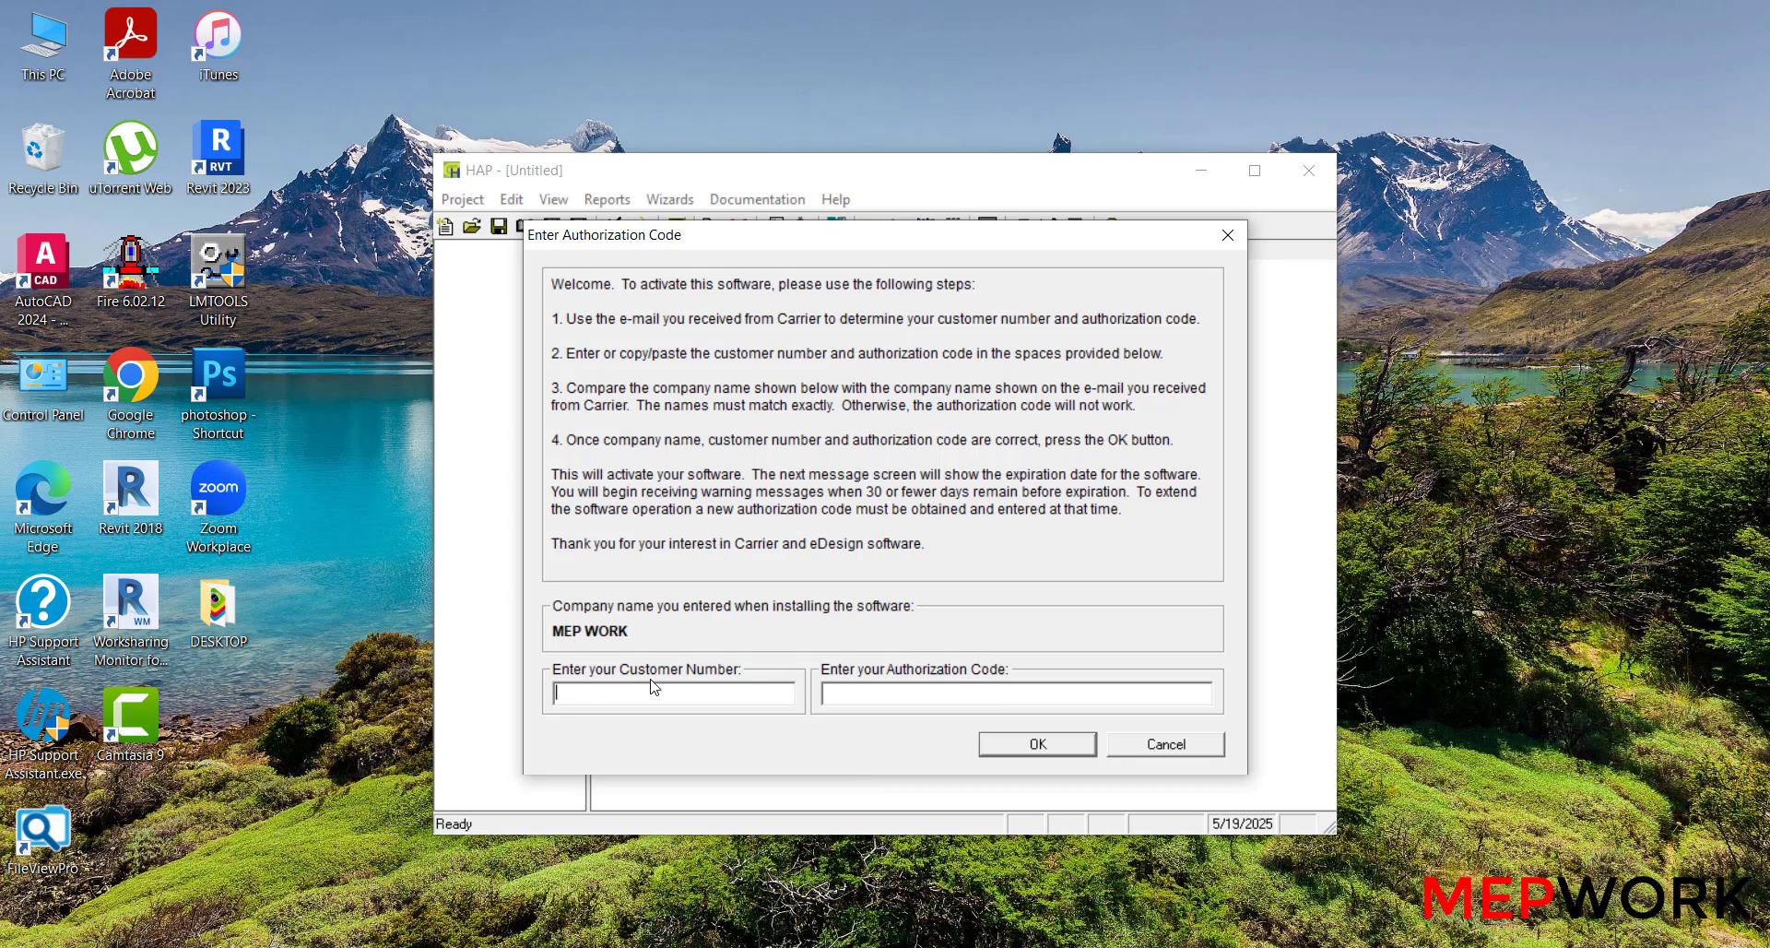
mouse_move(911, 676)
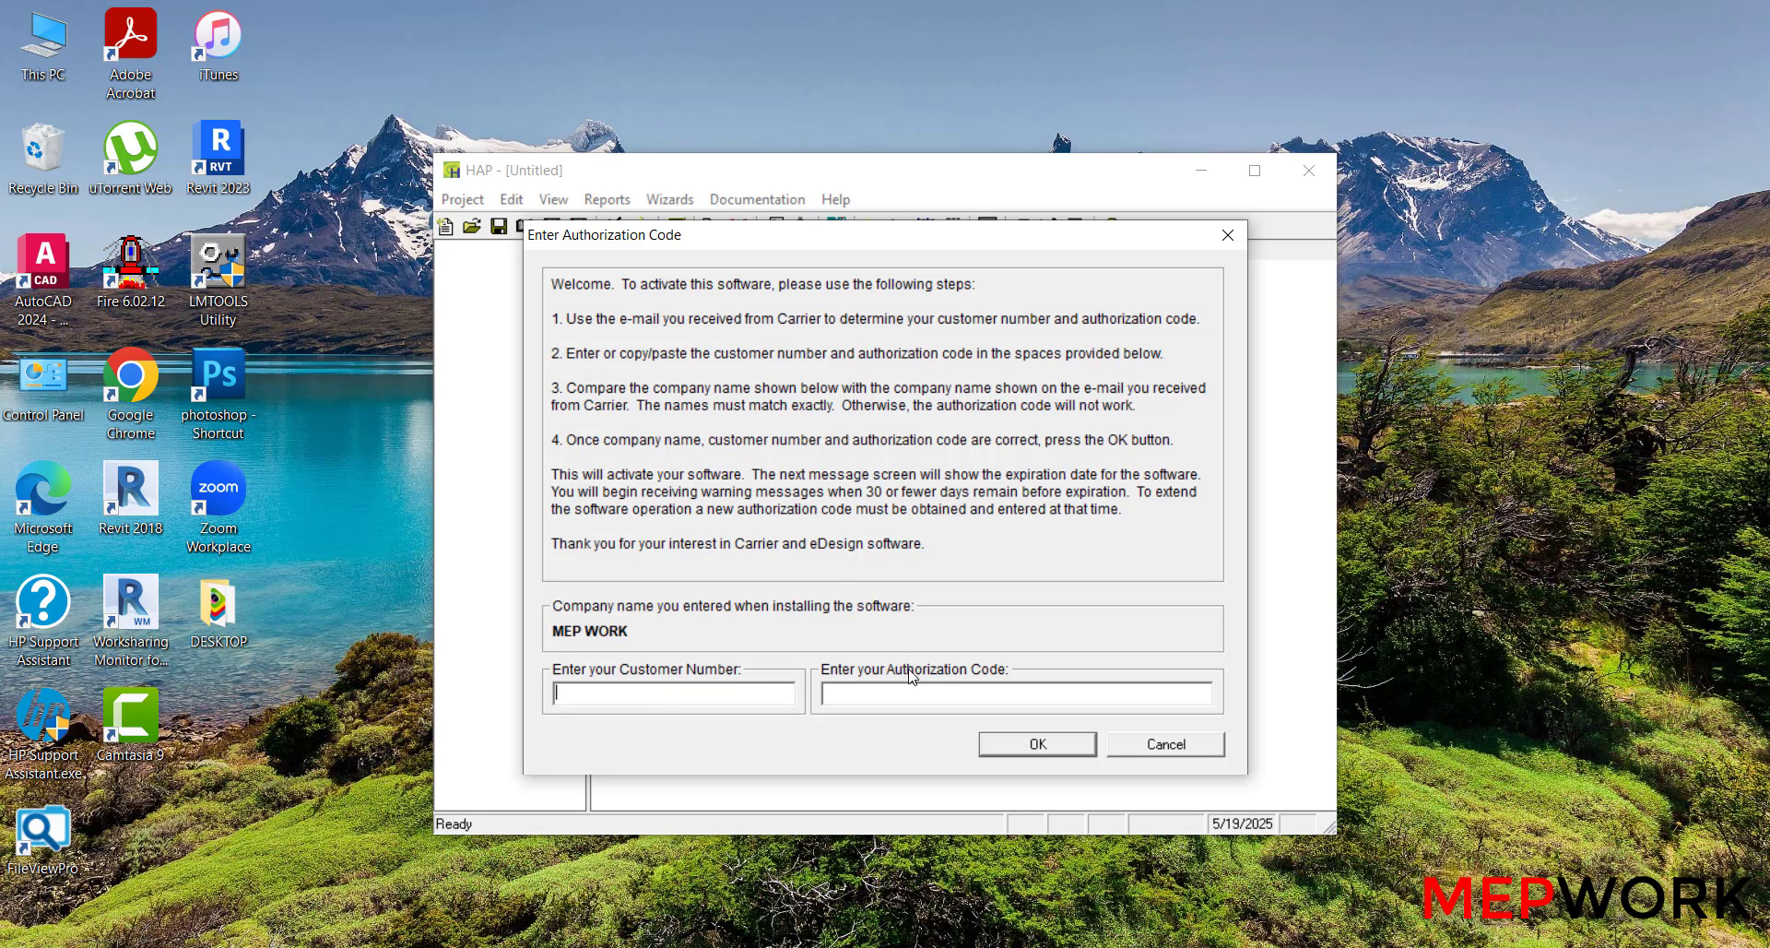
left_click(673, 692)
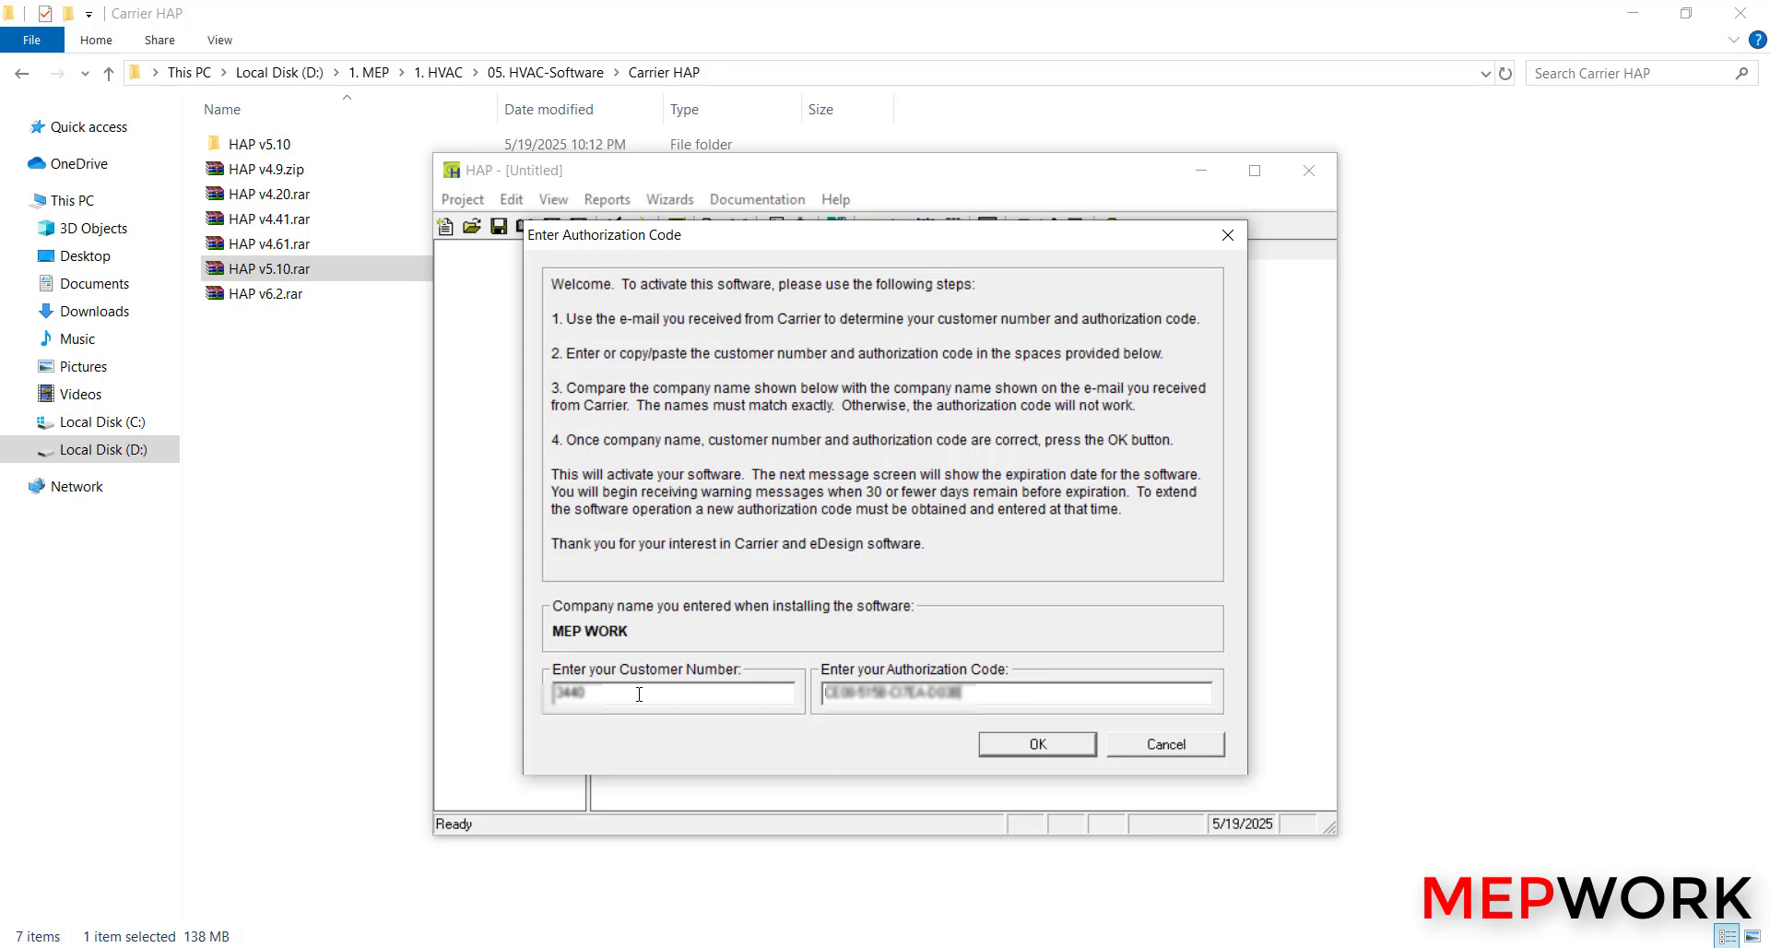
mouse_move(765, 684)
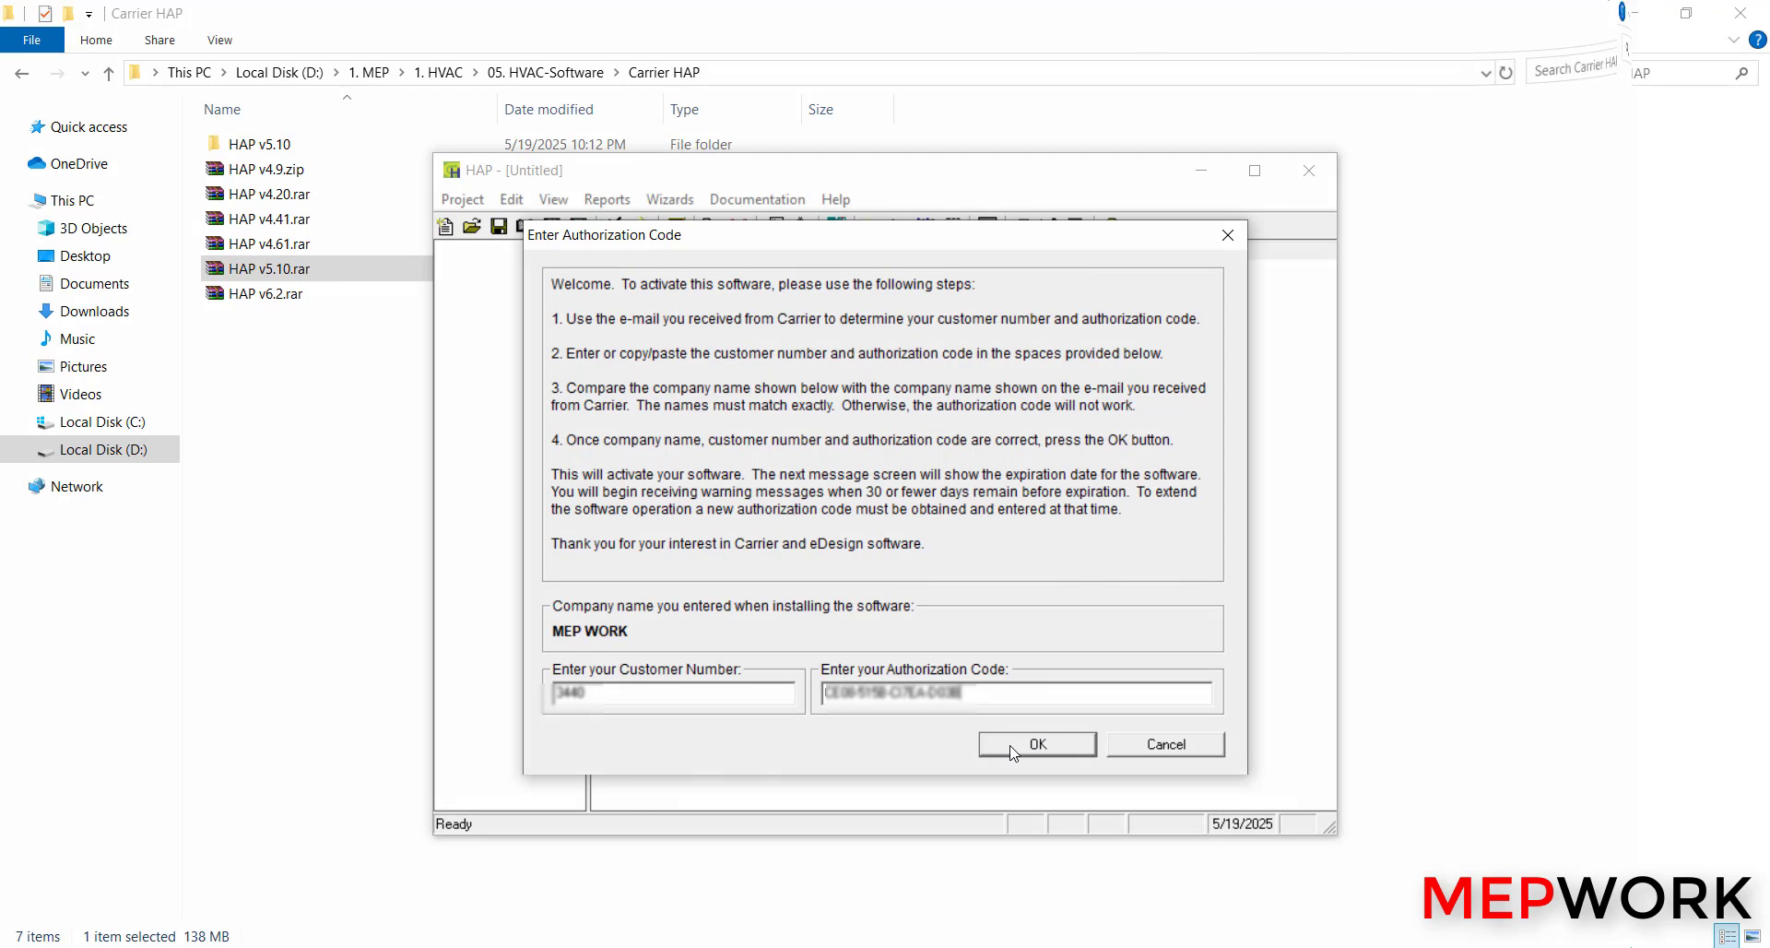
left_click(1035, 744)
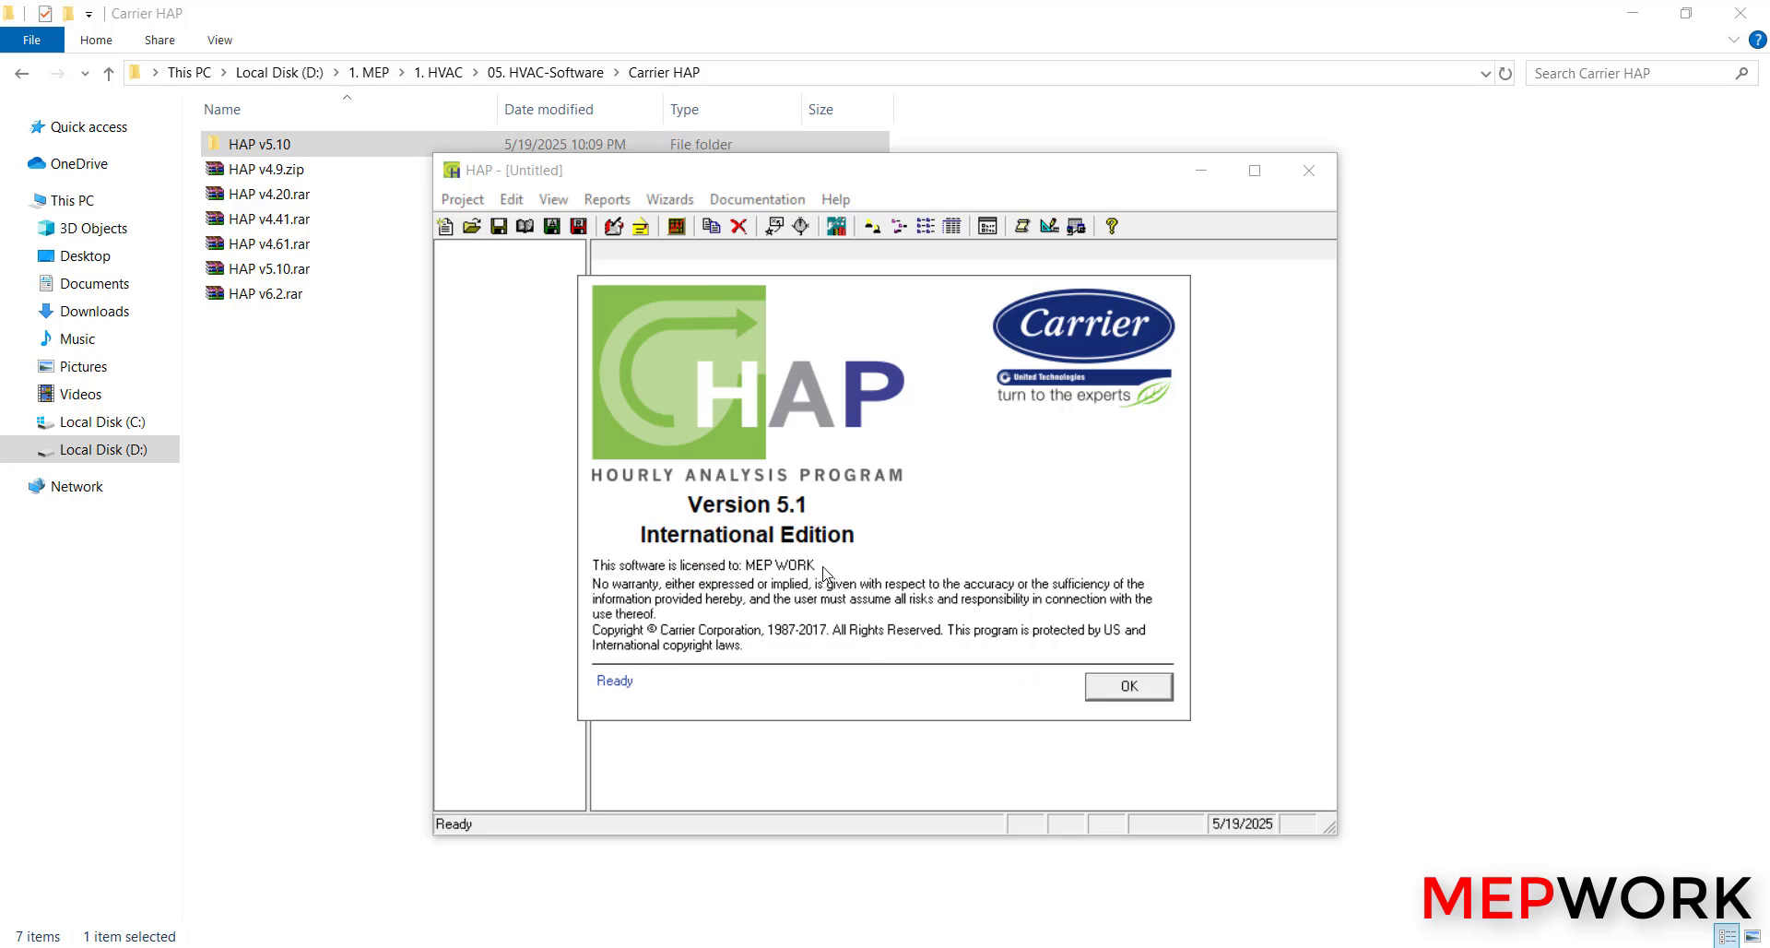
Dismiss the licence splash and keep default preferences to open an untitled project.
left_click(1127, 685)
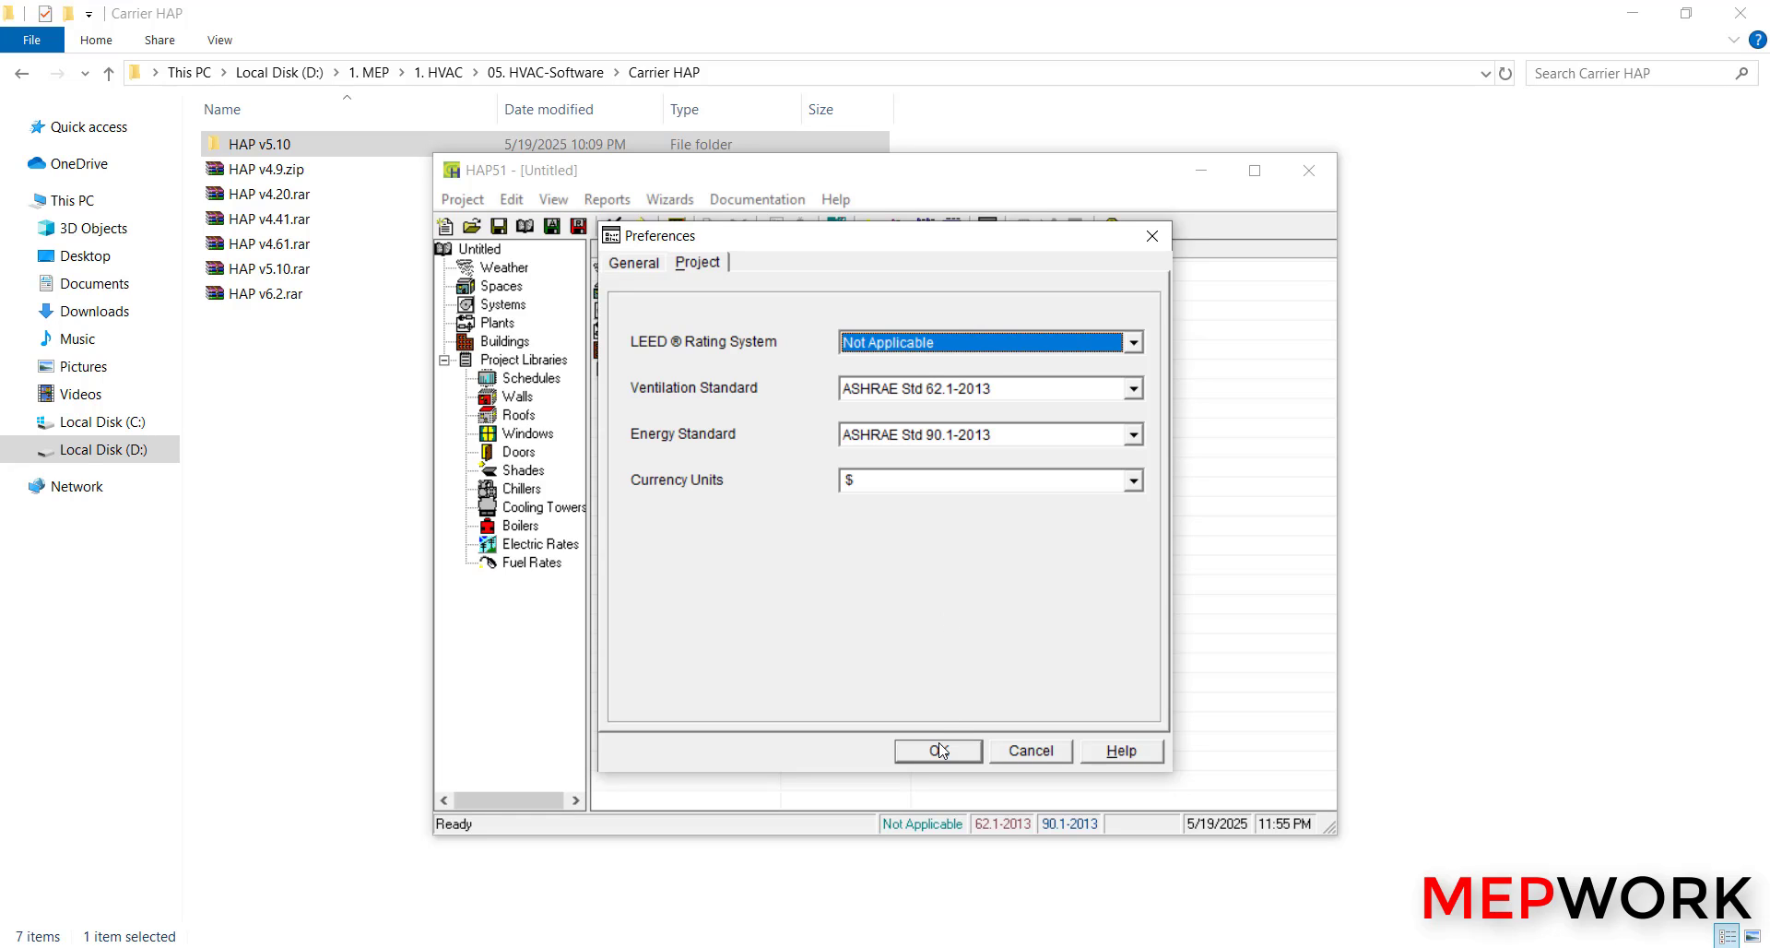
left_click(939, 750)
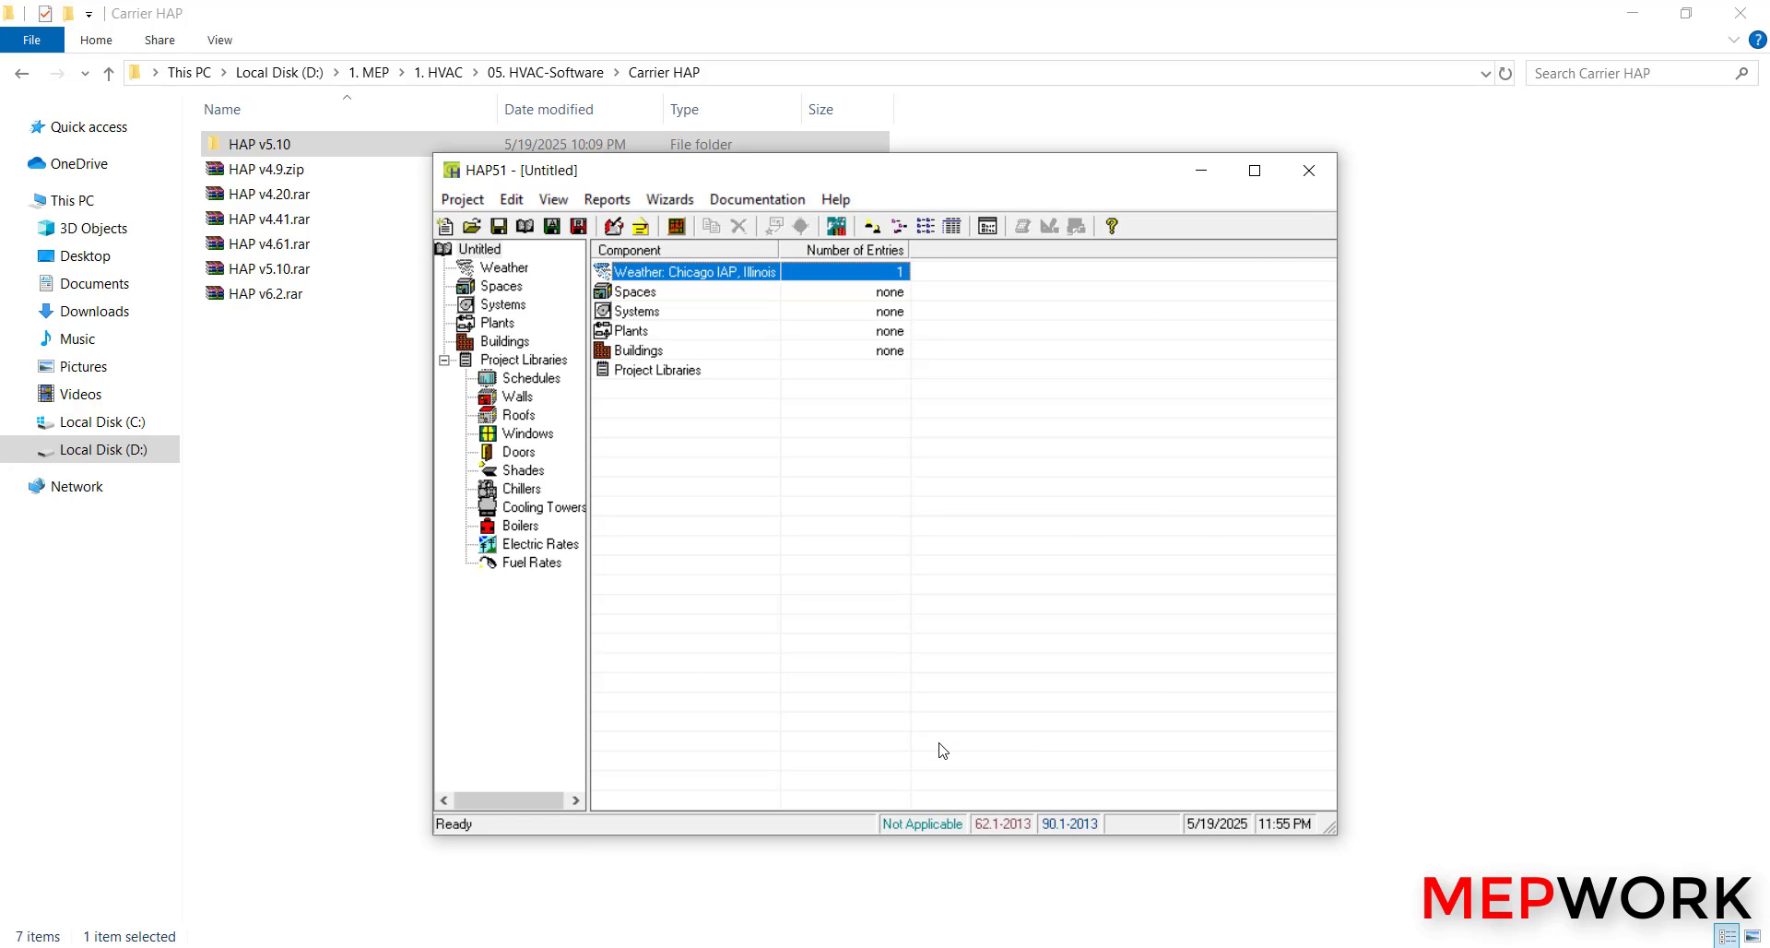